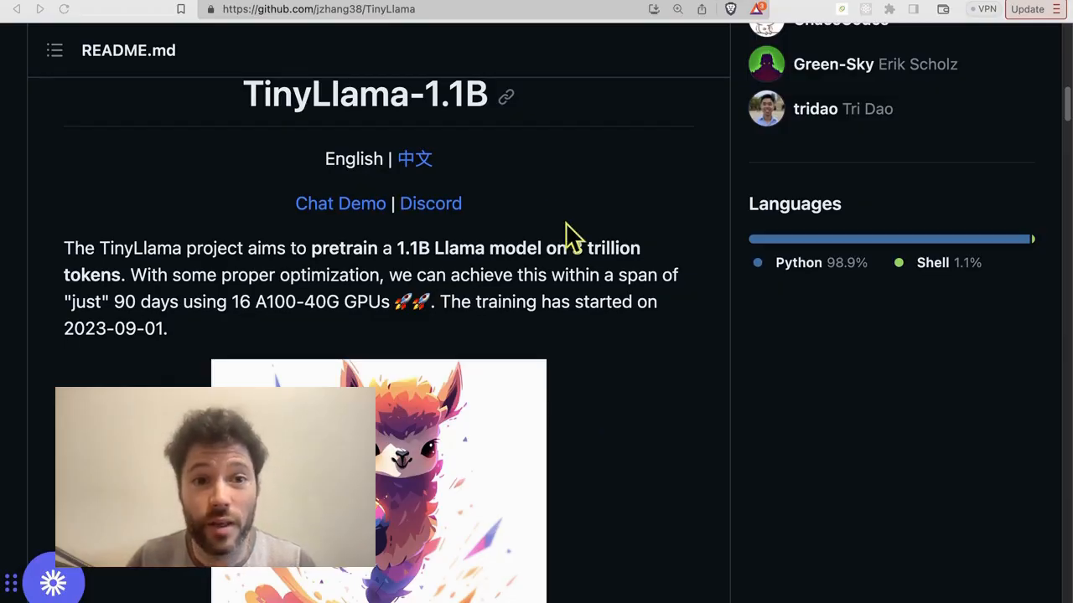
{"action": "mouse_move", "coordinate": [568, 170]}
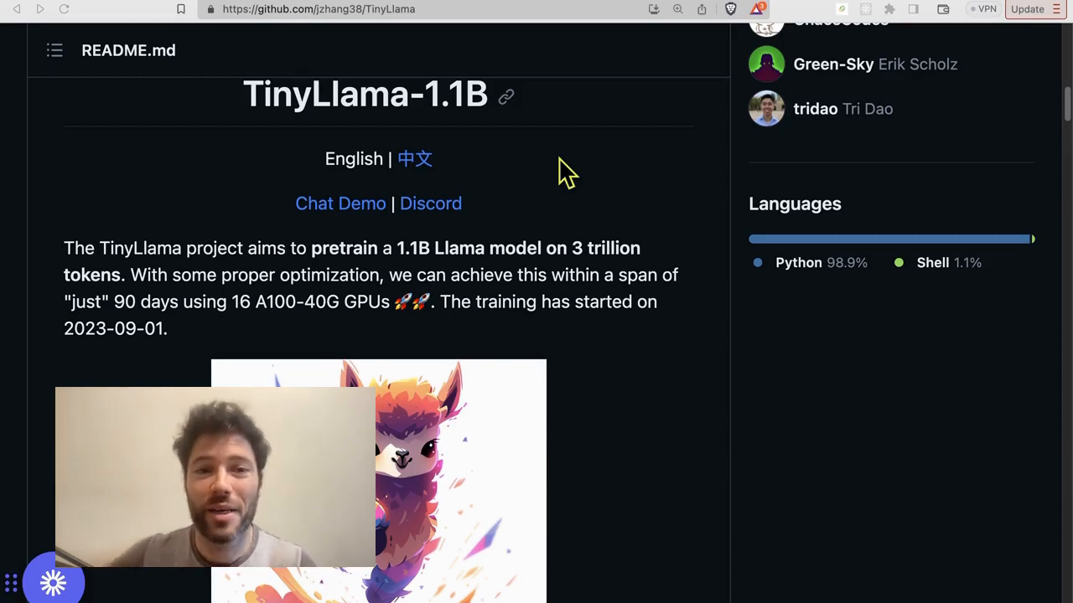
{"action": "mouse_move", "coordinate": [616, 164]}
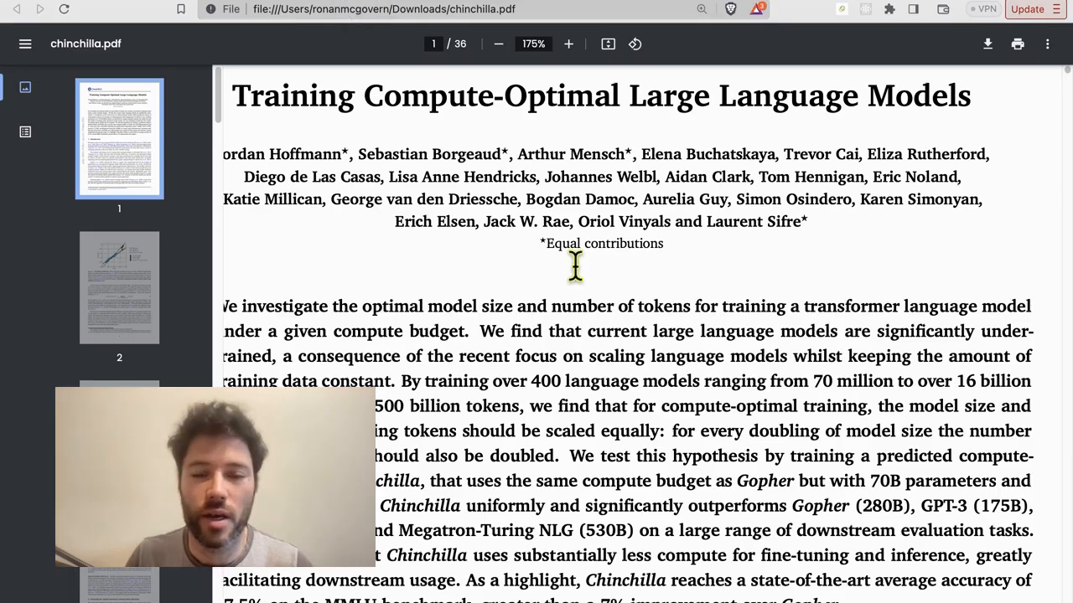
{"action": "mouse_move", "coordinate": [692, 268]}
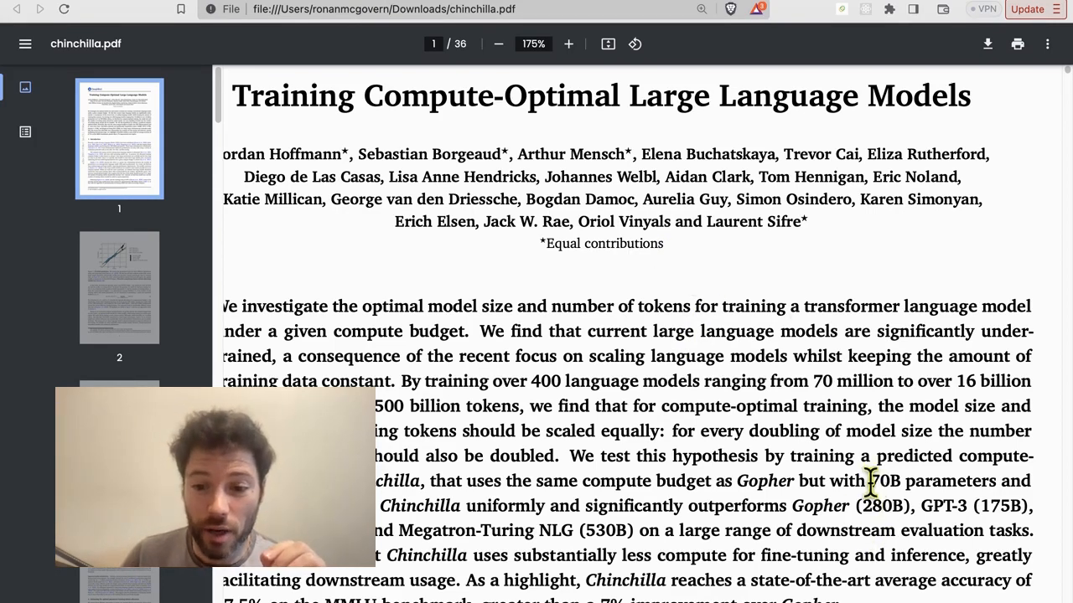
Highlight the 70B model size in the Chinchilla paper's abstract
{"action": "double_click", "coordinate": [883, 480]}
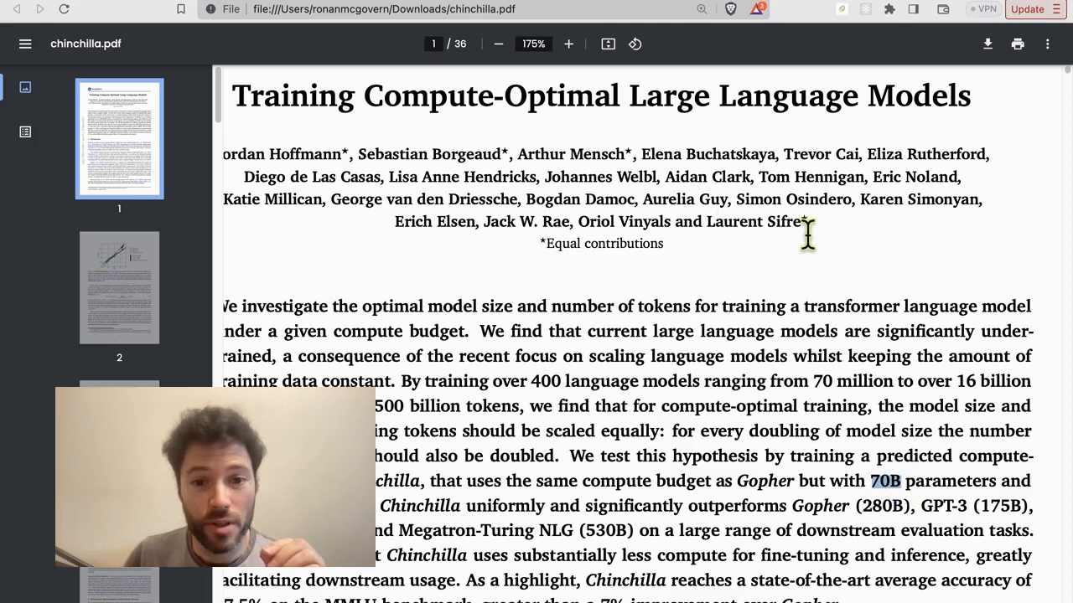
{"action": "mouse_move", "coordinate": [773, 272]}
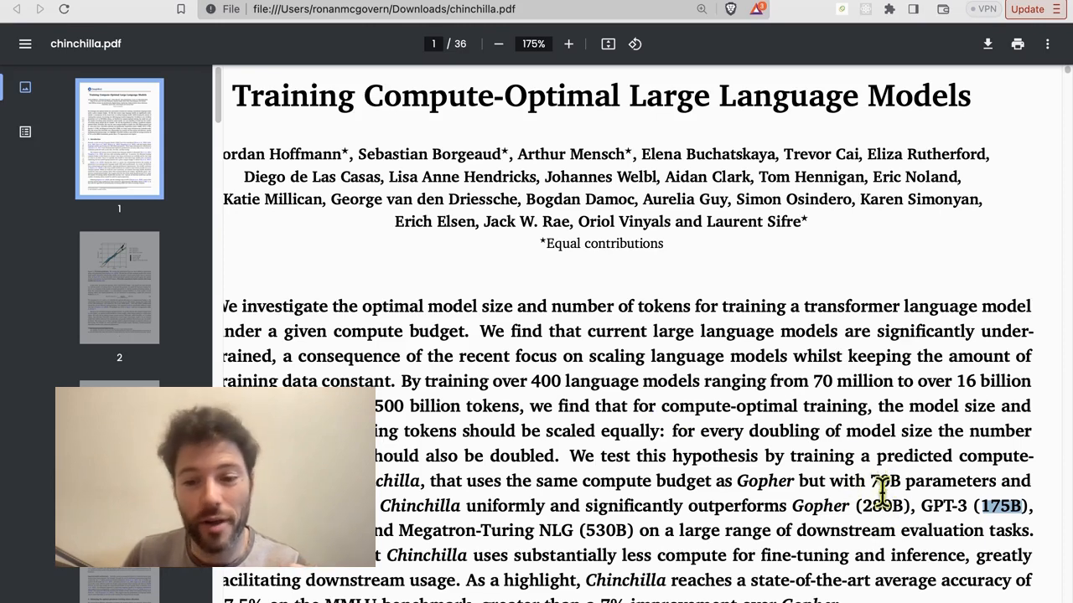
{"action": "mouse_move", "coordinate": [667, 382]}
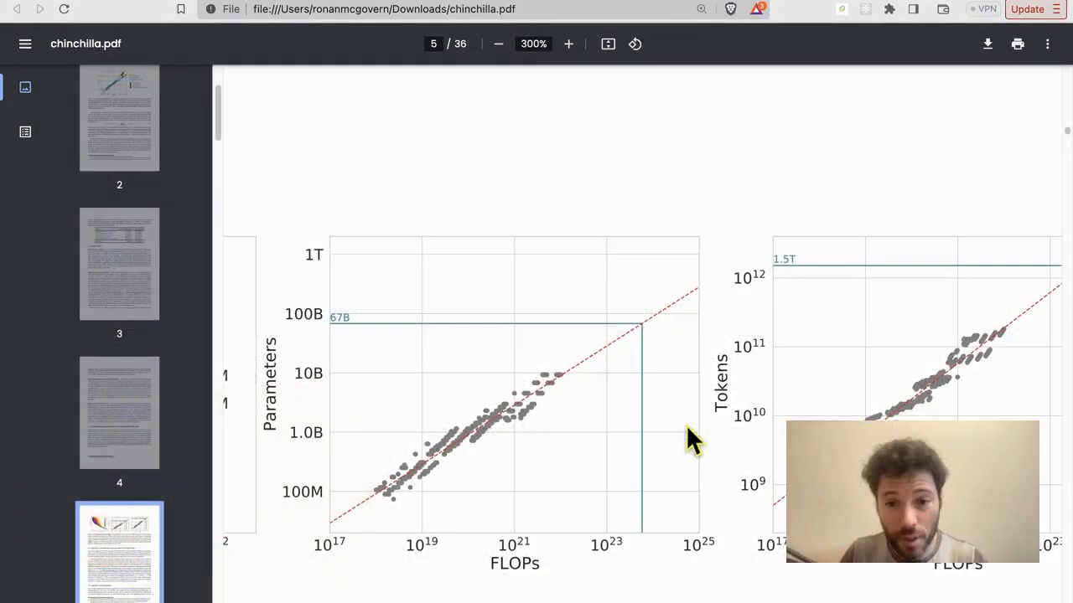
{"action": "mouse_move", "coordinate": [482, 365]}
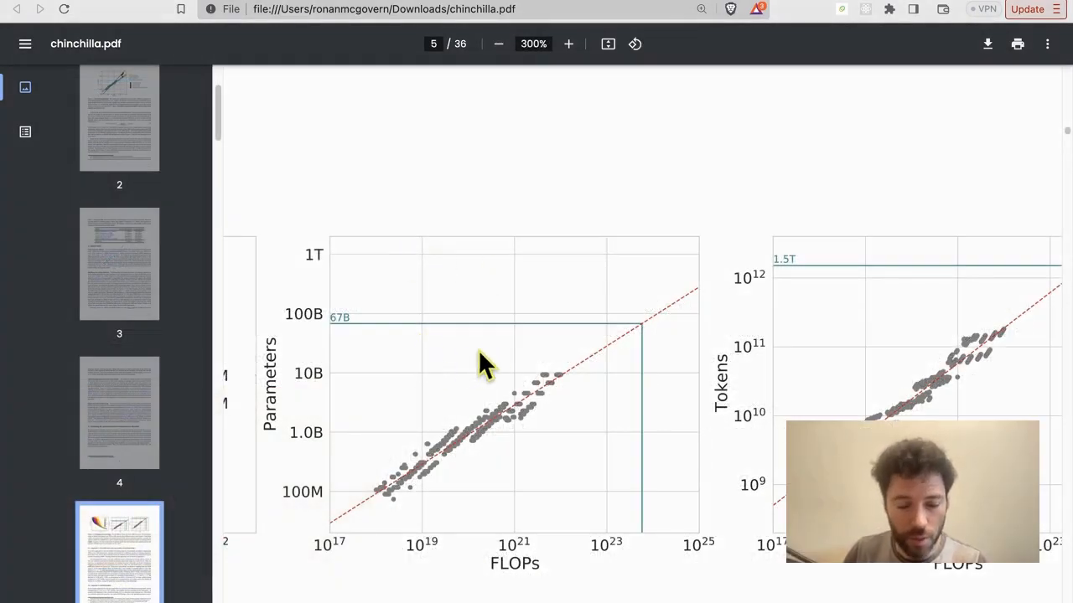
{"action": "scroll", "scroll_direction": "down", "scroll_amount": 3}
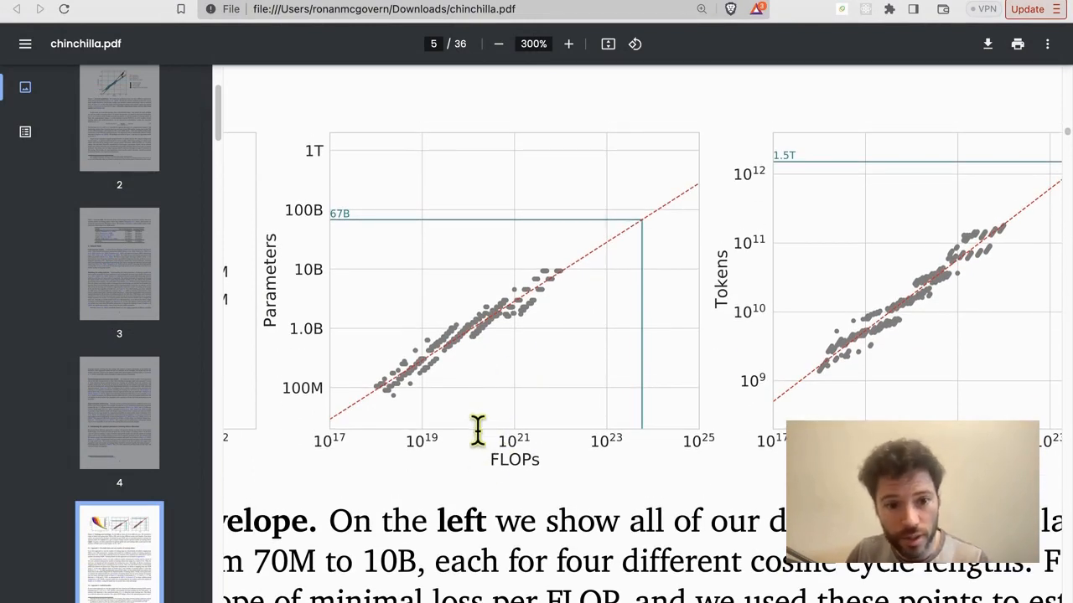
{"action": "mouse_move", "coordinate": [386, 348]}
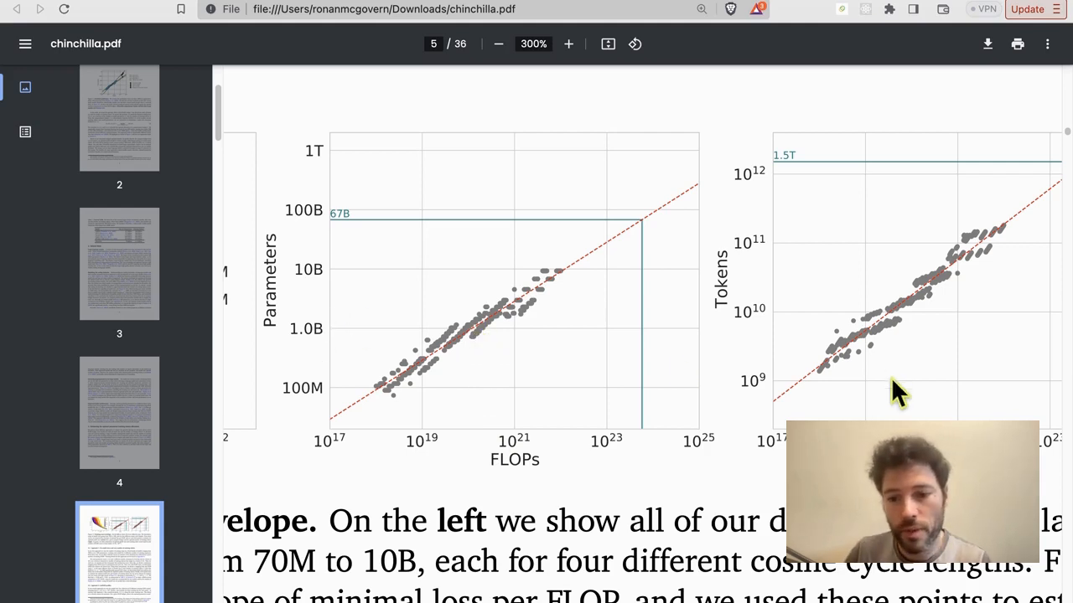
{"action": "mouse_move", "coordinate": [775, 327]}
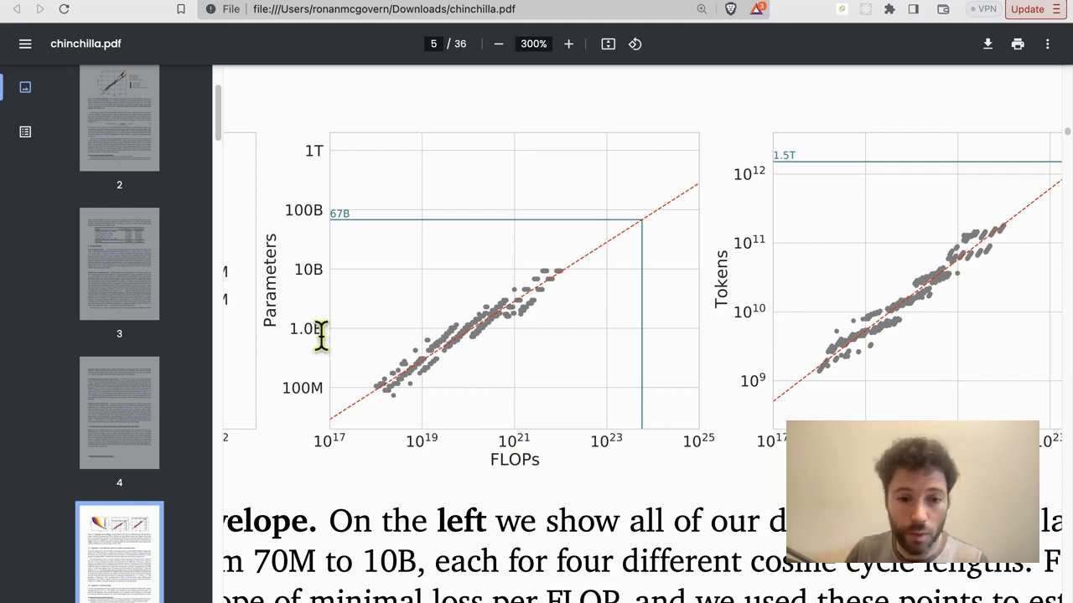
{"action": "mouse_move", "coordinate": [468, 376]}
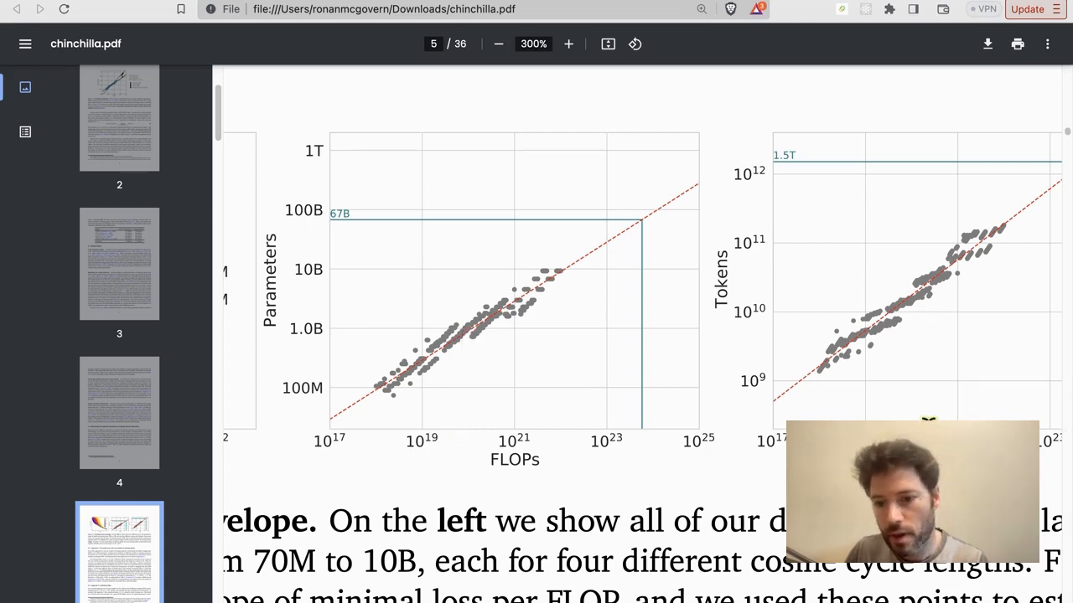
{"action": "mouse_move", "coordinate": [776, 289]}
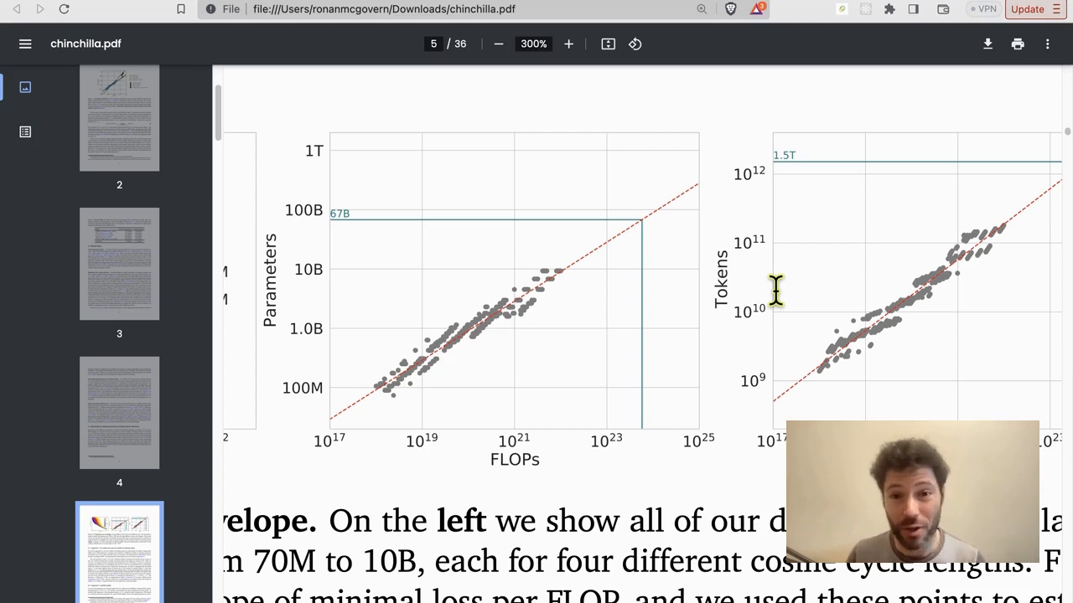
{"action": "mouse_move", "coordinate": [662, 283]}
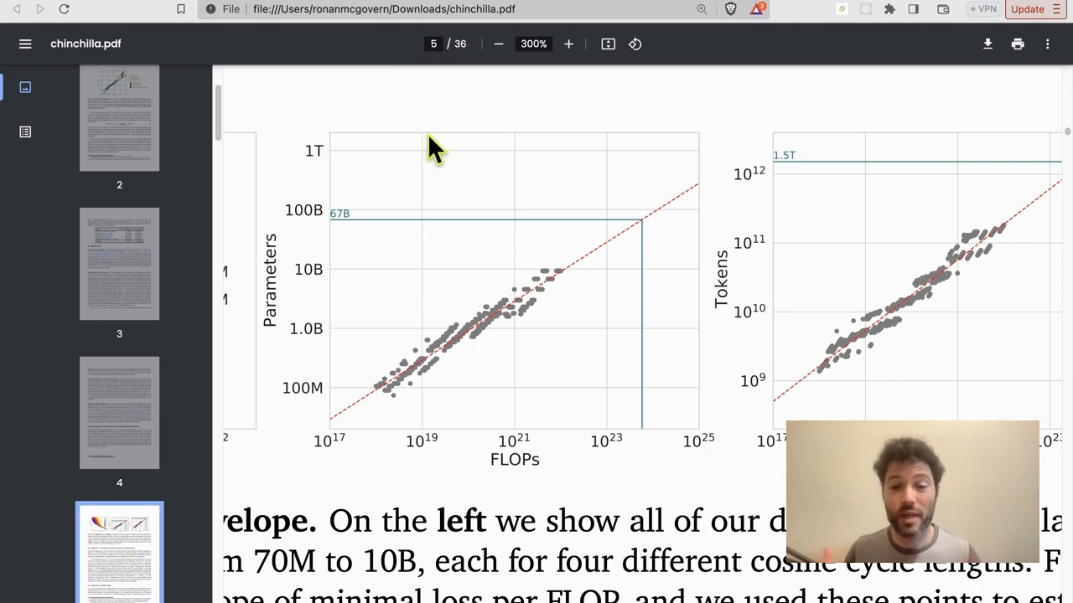
{"action": "mouse_move", "coordinate": [316, 127]}
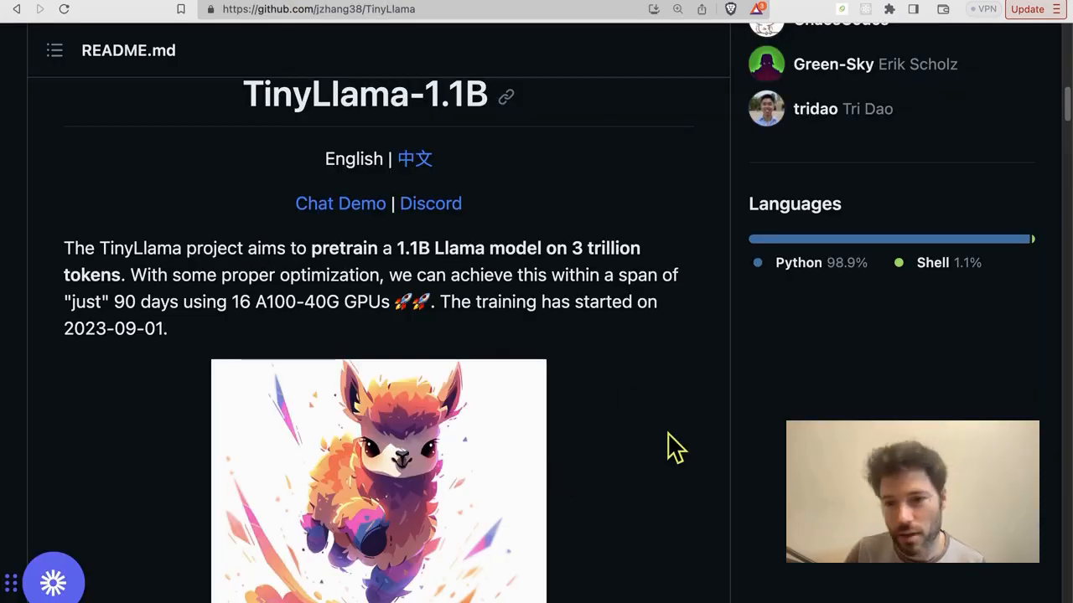
Scroll the TinyLlama README down past the News section
{"action": "scroll", "scroll_direction": "down", "scroll_amount": 3}
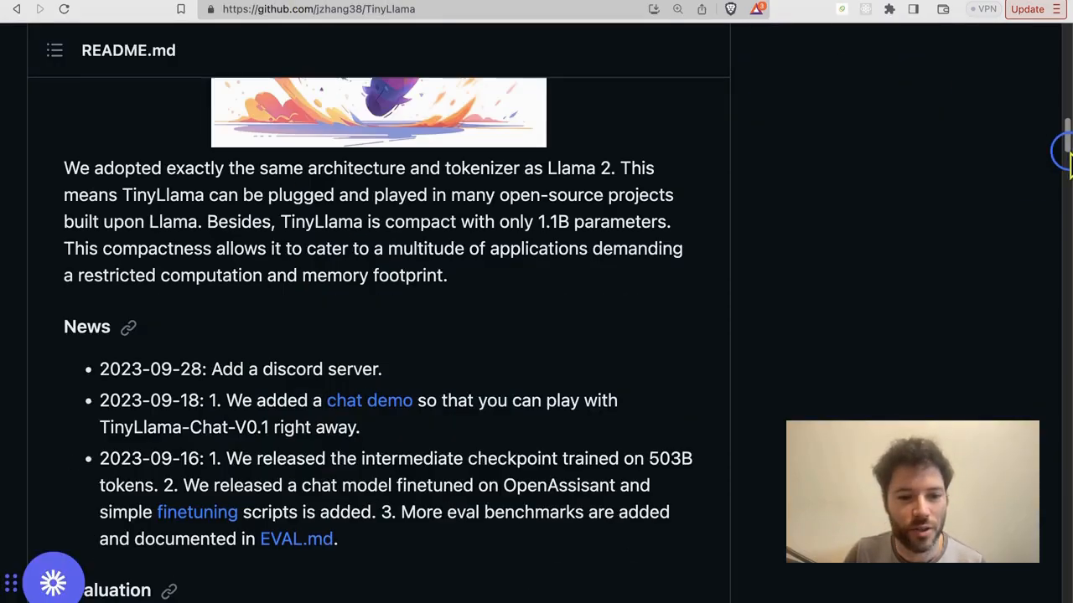
{"action": "scroll", "scroll_direction": "down", "scroll_amount": 3}
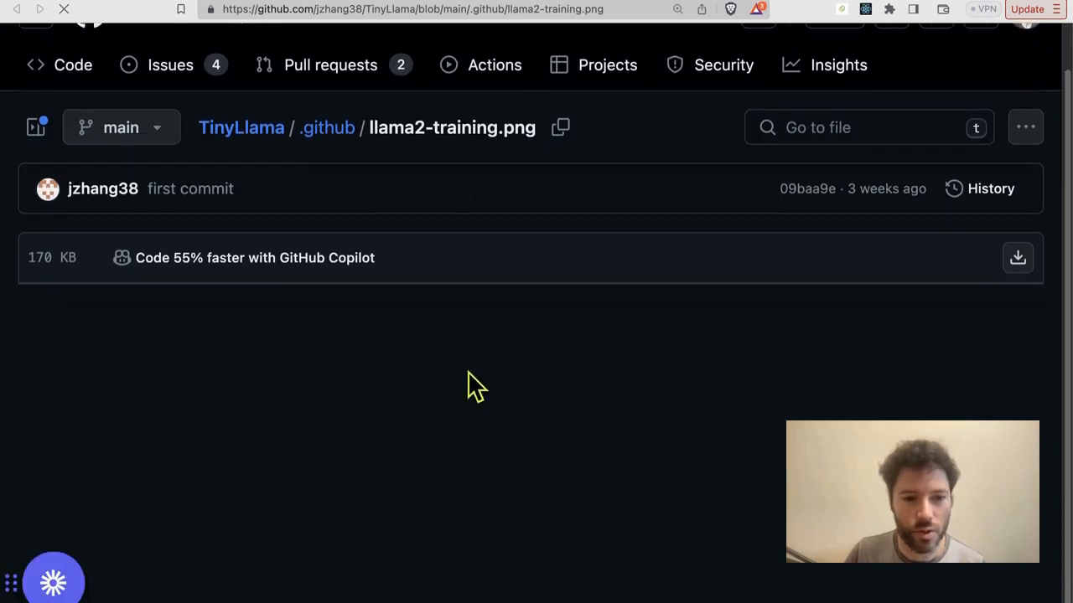
Scroll through the README's Chinchilla Scaling Law FAQ and Llama 2 training-loss chart
{"action": "scroll", "scroll_direction": "down", "scroll_amount": 3}
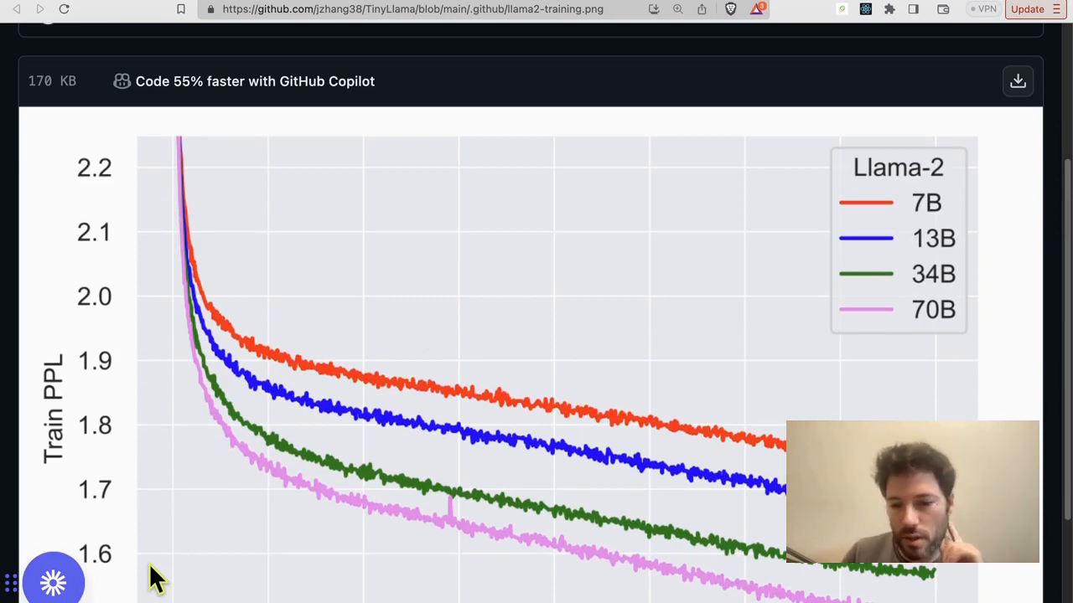
{"action": "scroll", "scroll_direction": "down", "scroll_amount": 3}
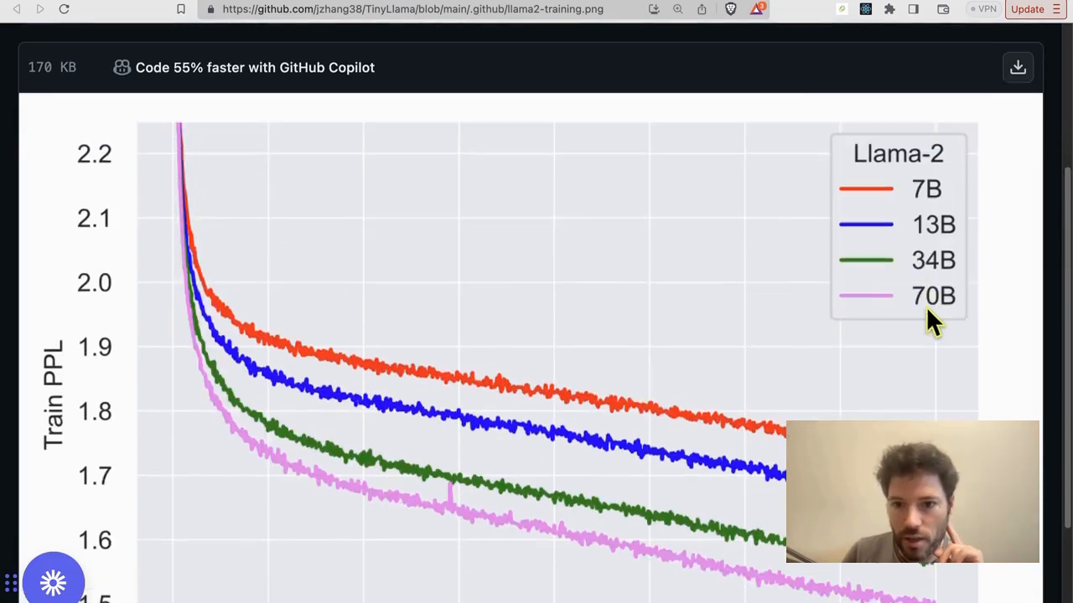
{"action": "scroll", "scroll_direction": "down", "scroll_amount": 3}
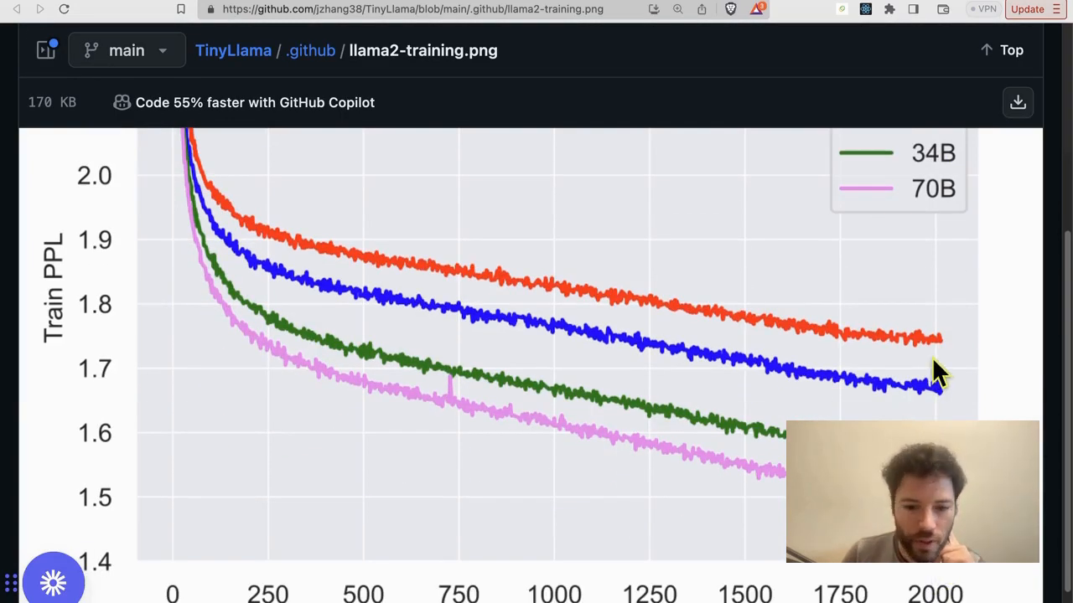
{"action": "mouse_move", "coordinate": [322, 293]}
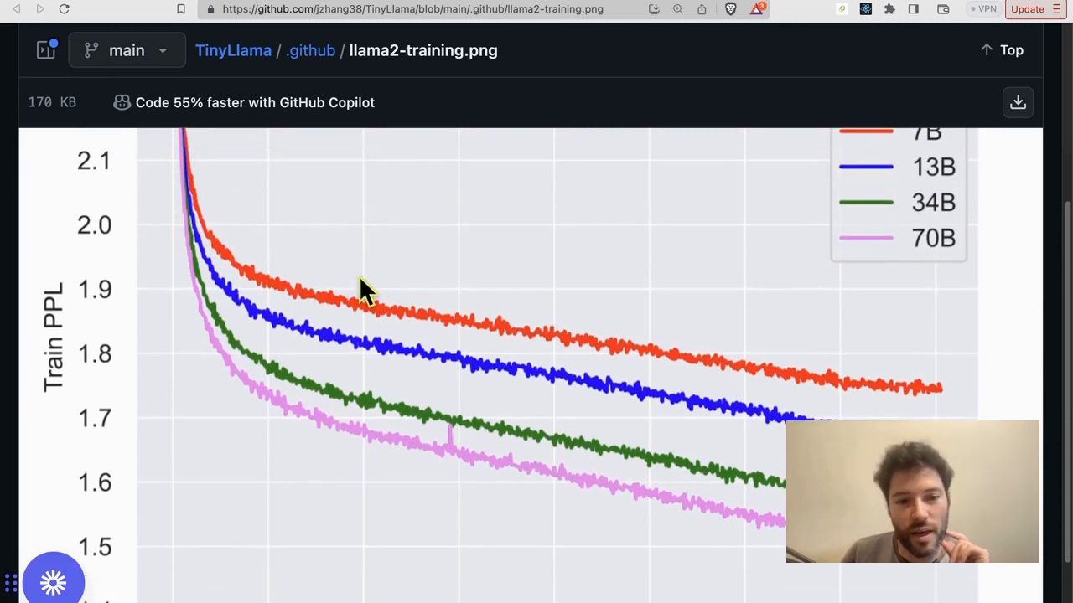
{"action": "mouse_move", "coordinate": [516, 280]}
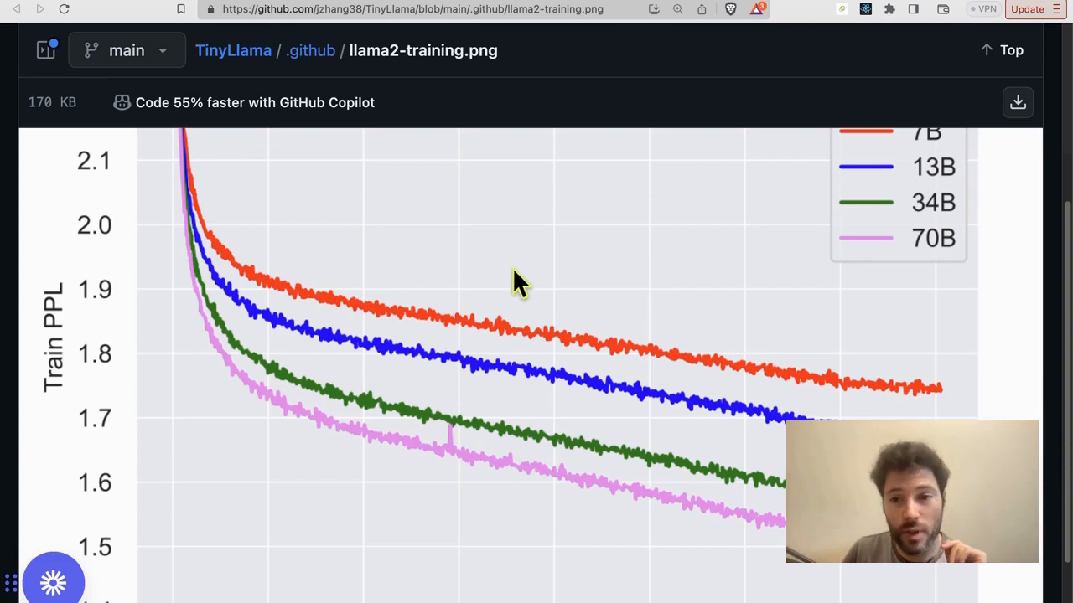
{"action": "scroll", "scroll_direction": "down", "scroll_amount": 3}
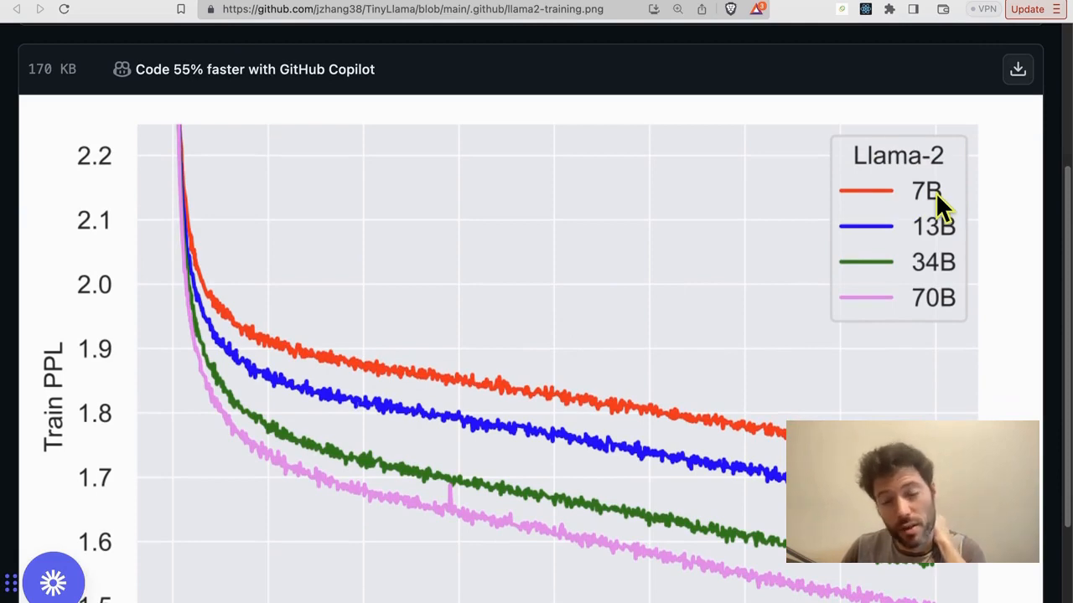
{"action": "scroll", "scroll_direction": "down", "scroll_amount": 3}
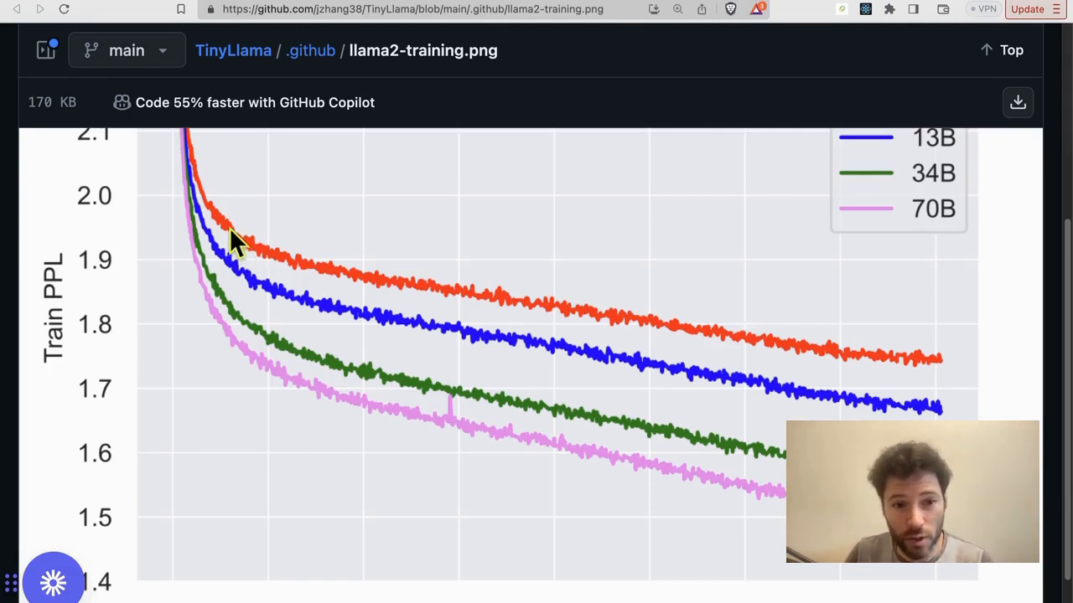
{"action": "mouse_move", "coordinate": [611, 327]}
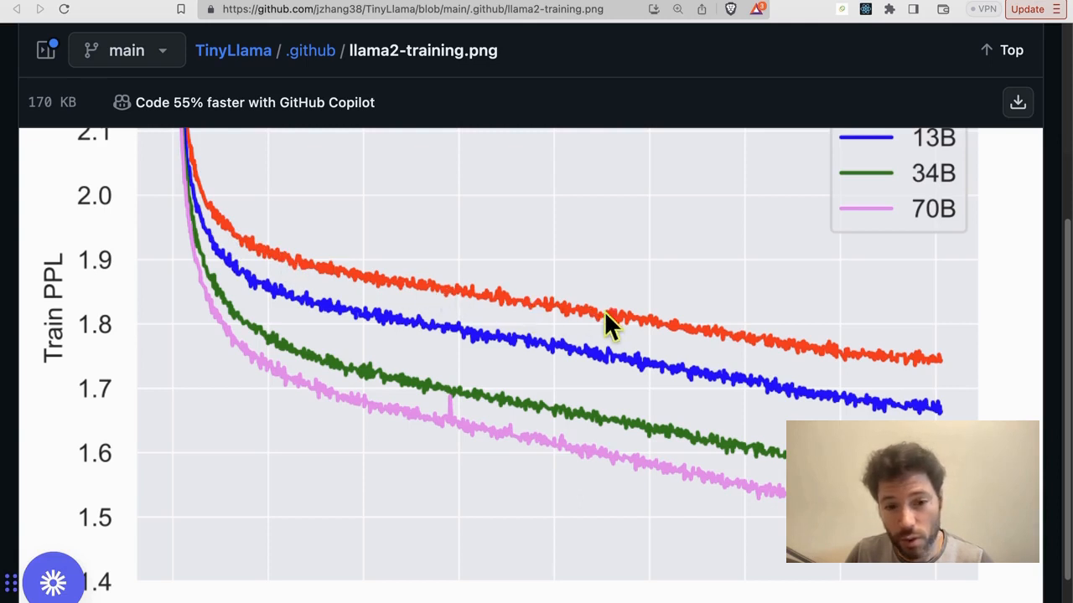
{"action": "scroll", "scroll_direction": "down", "scroll_amount": 3}
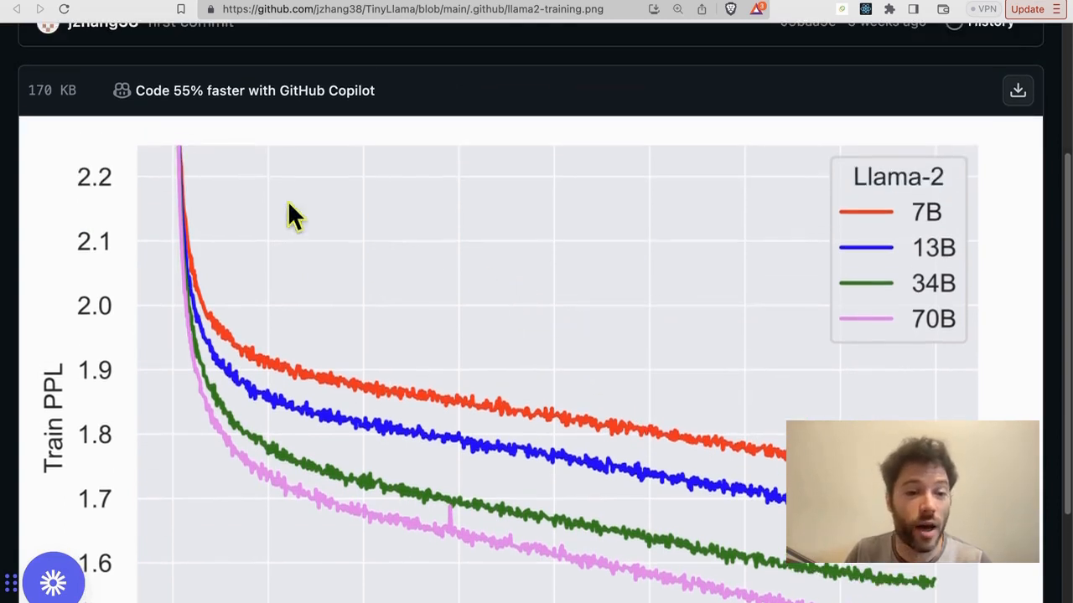
{"action": "mouse_move", "coordinate": [220, 256]}
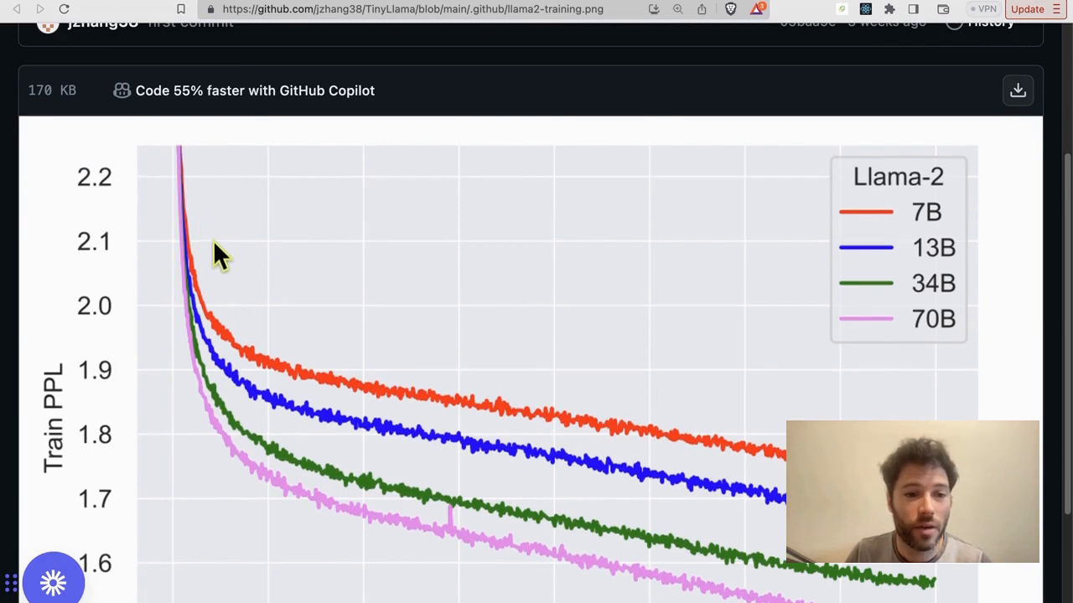
{"action": "mouse_move", "coordinate": [246, 302]}
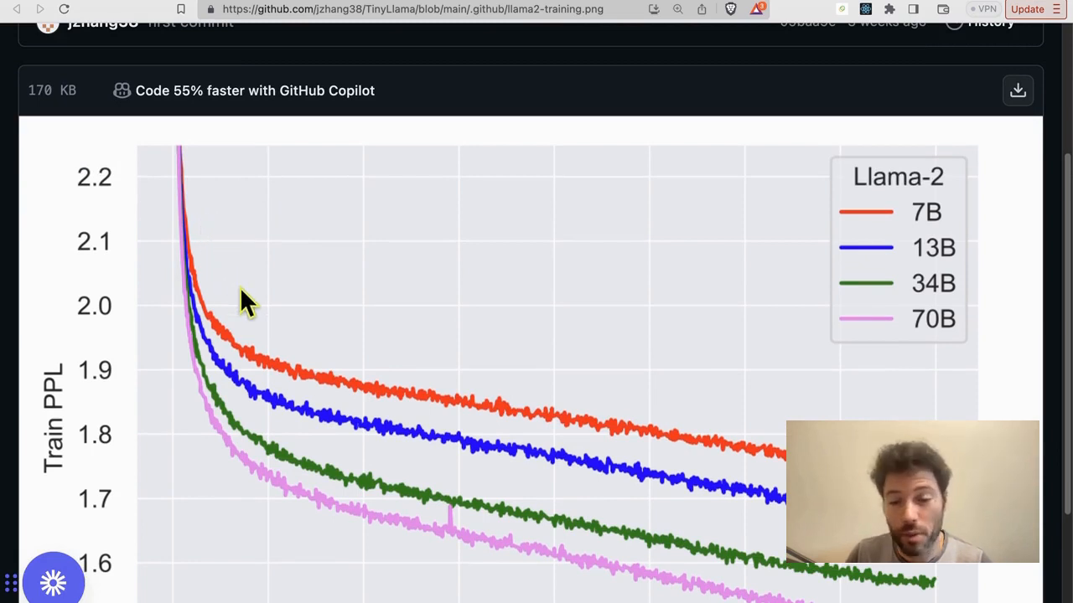
{"action": "mouse_move", "coordinate": [205, 209]}
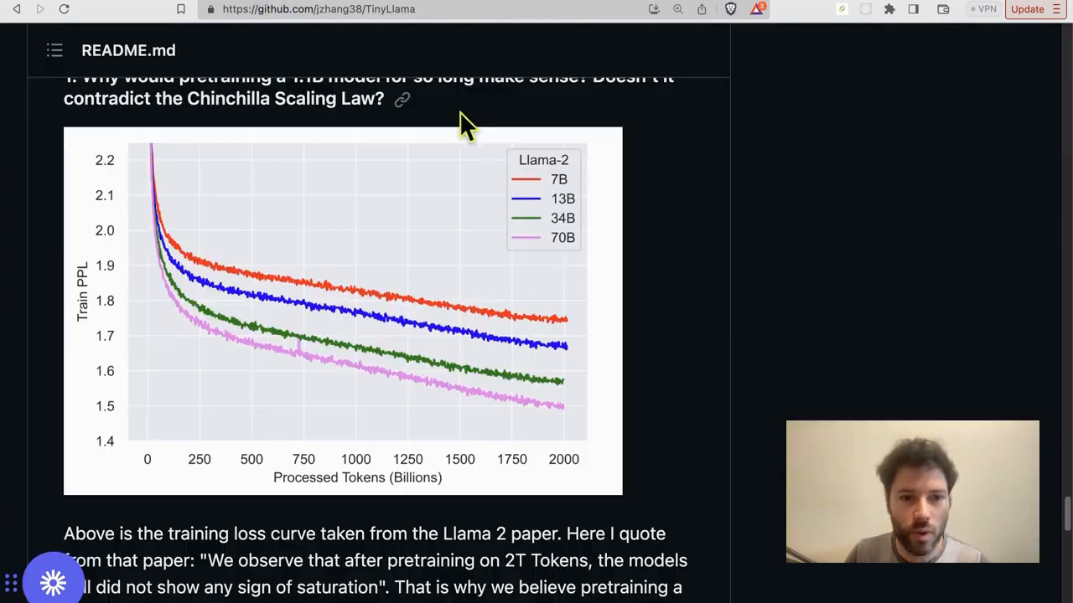
{"action": "scroll", "scroll_direction": "down", "scroll_amount": 3}
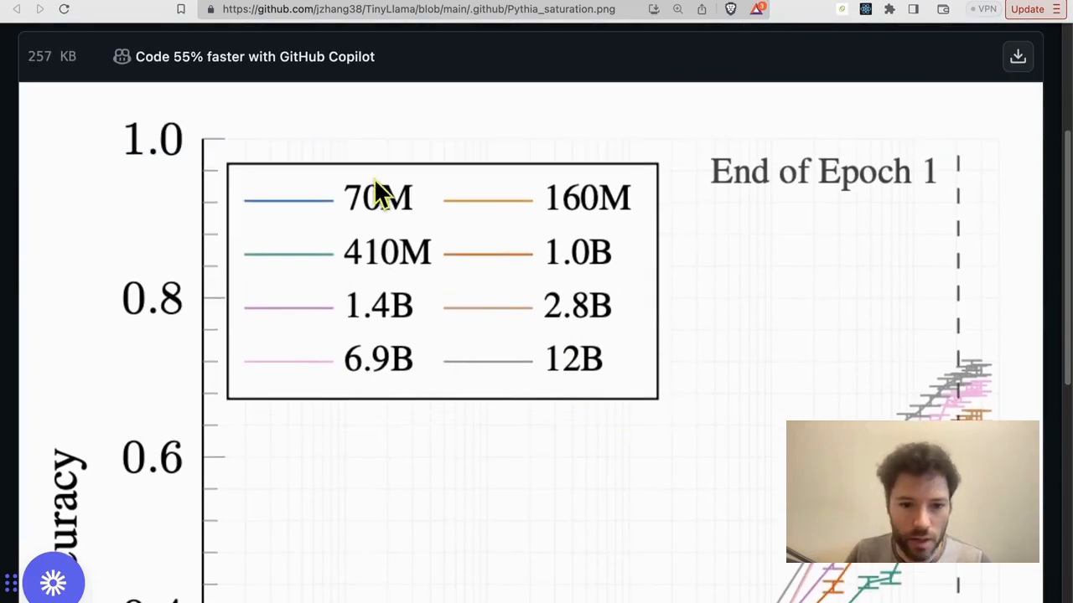
{"action": "mouse_move", "coordinate": [378, 258]}
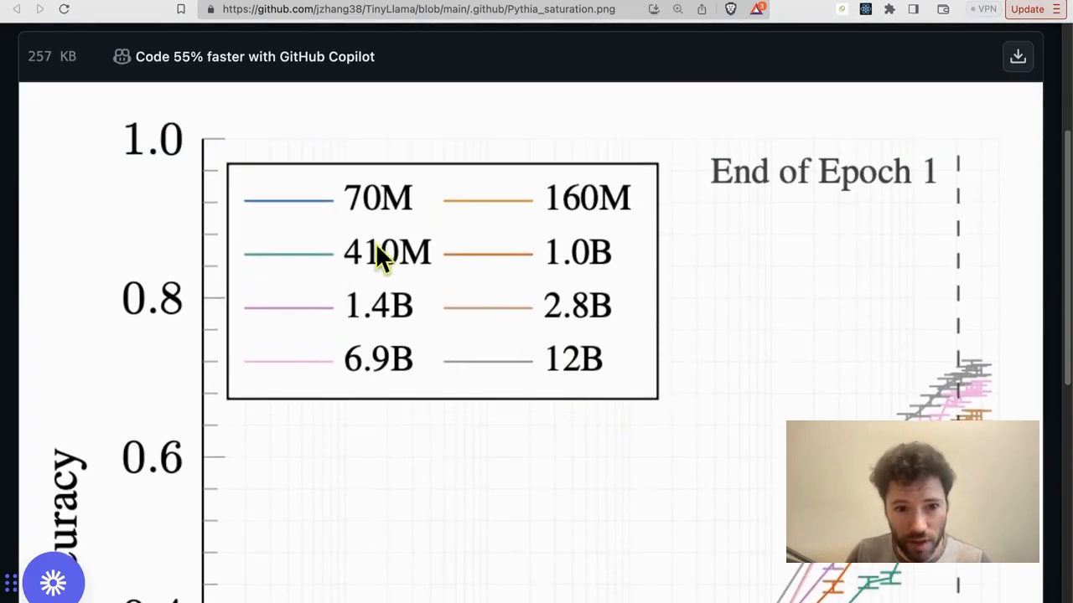
{"action": "scroll", "scroll_direction": "down", "scroll_amount": 3}
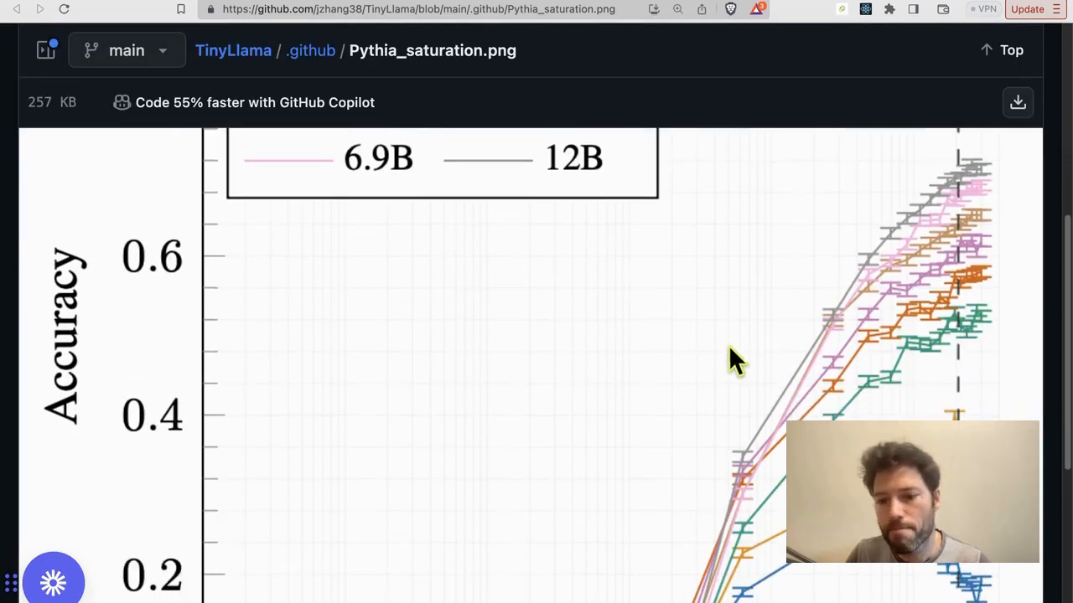
{"action": "scroll", "scroll_direction": "down", "scroll_amount": 3}
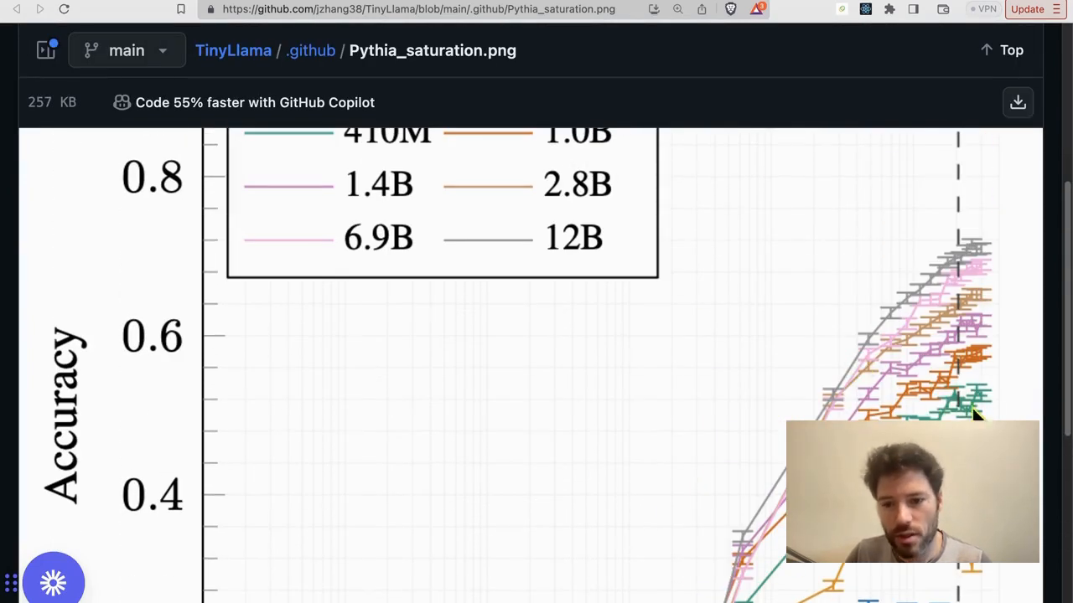
{"action": "scroll", "scroll_direction": "down", "scroll_amount": 3}
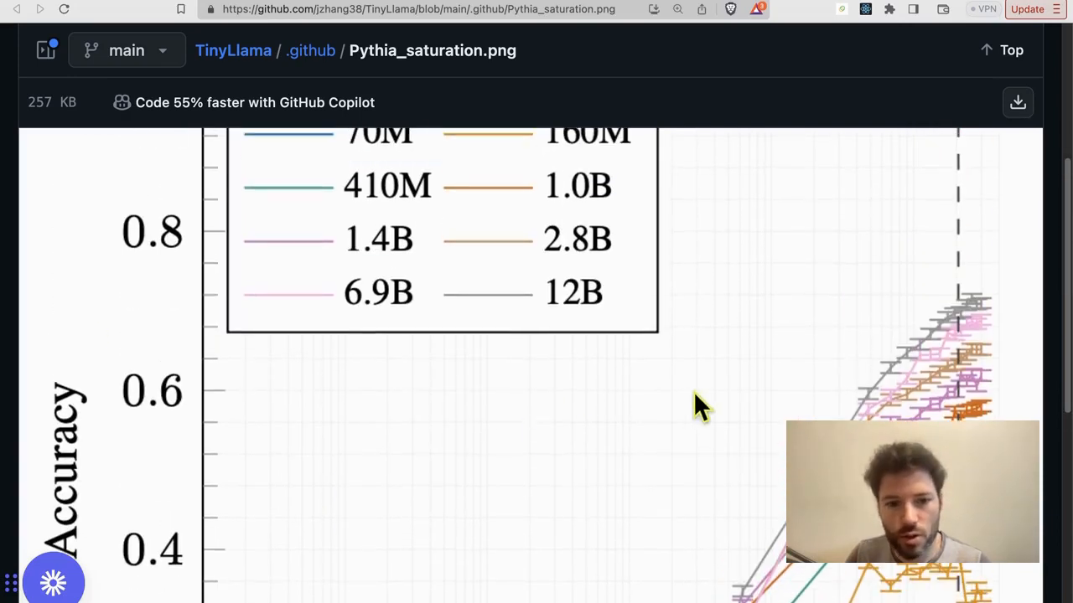
{"action": "scroll", "scroll_direction": "up", "scroll_amount": 3}
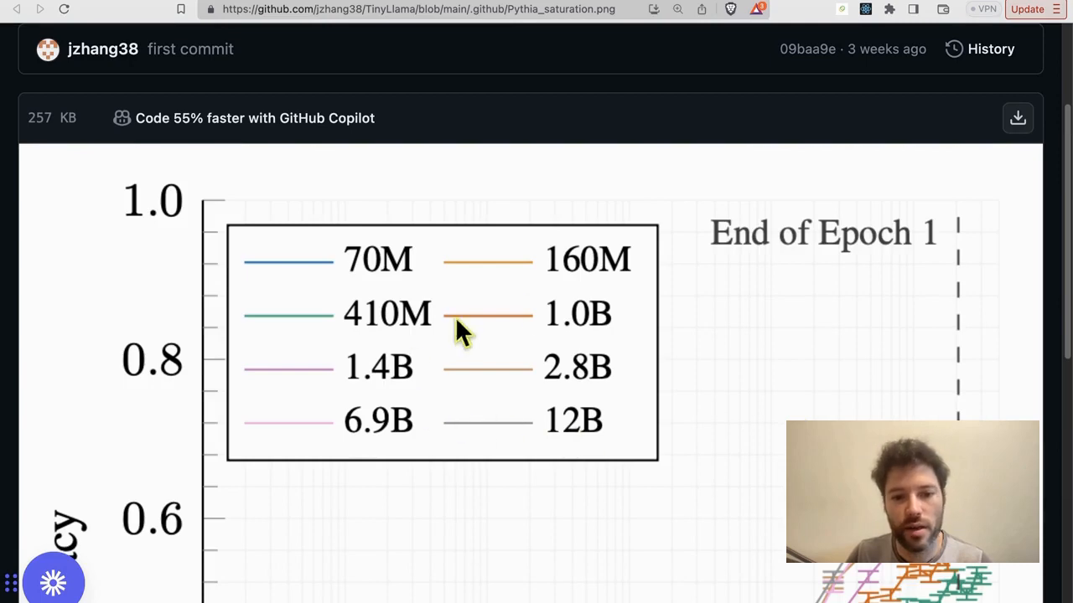
{"action": "scroll", "scroll_direction": "down", "scroll_amount": 3}
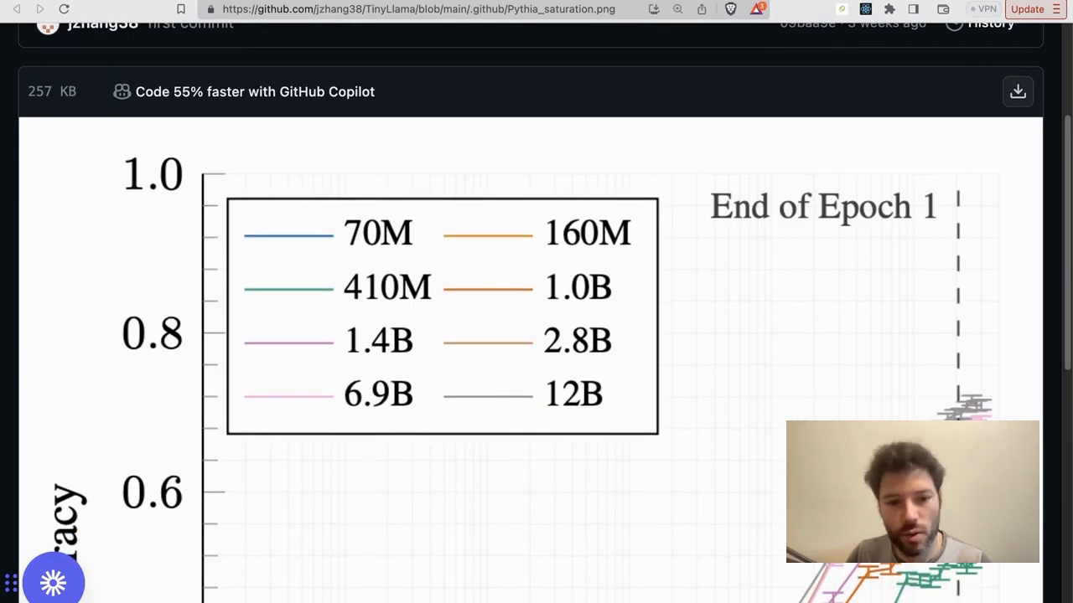
{"action": "scroll", "scroll_direction": "down", "scroll_amount": 3}
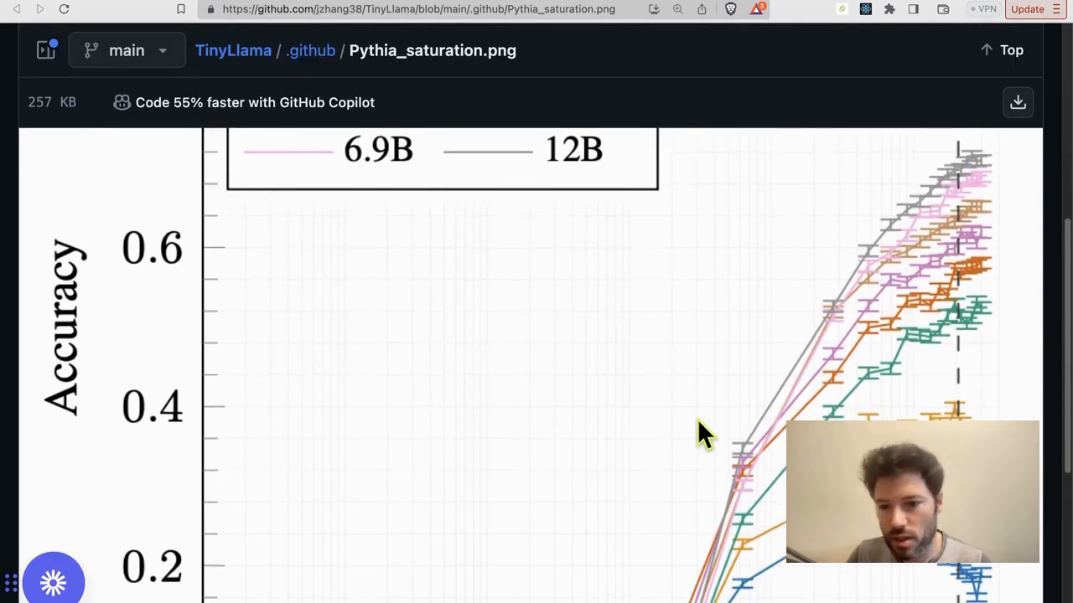
{"action": "scroll", "scroll_direction": "down", "scroll_amount": 3}
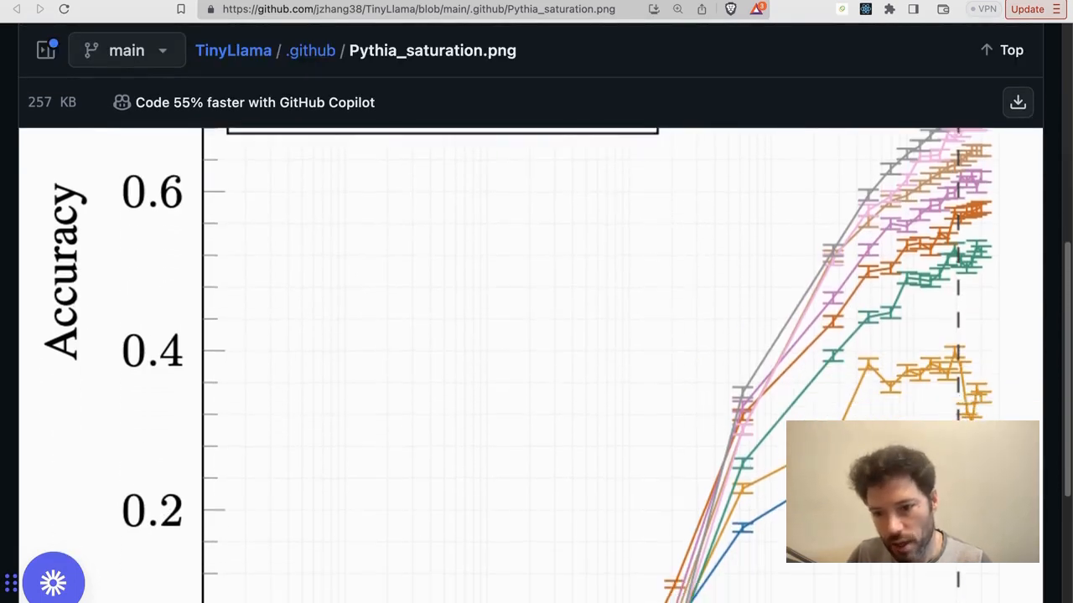
{"action": "scroll", "scroll_direction": "down", "scroll_amount": 3}
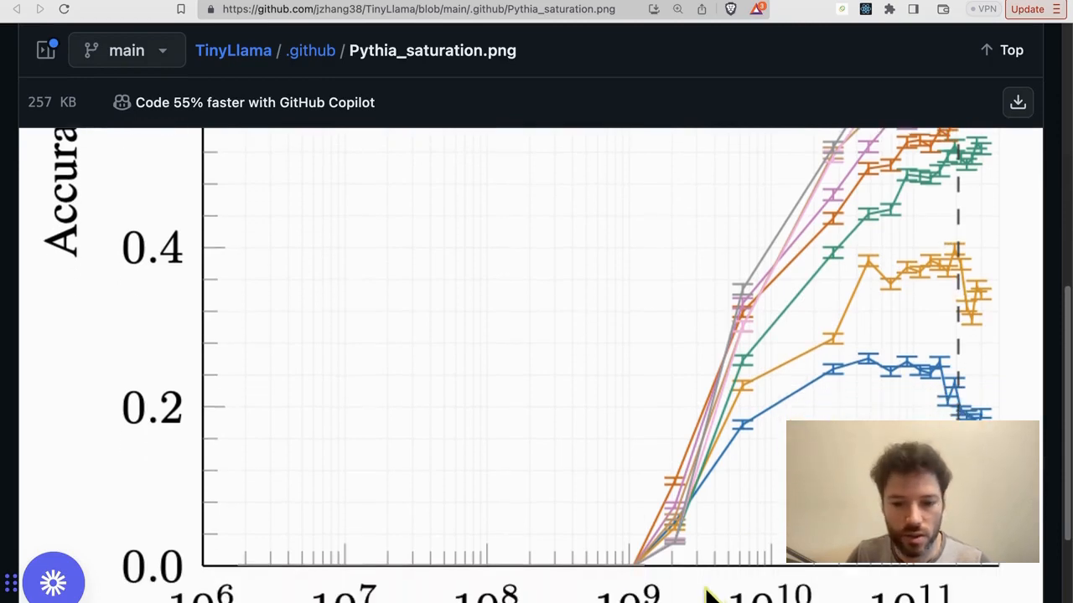
{"action": "mouse_move", "coordinate": [578, 400]}
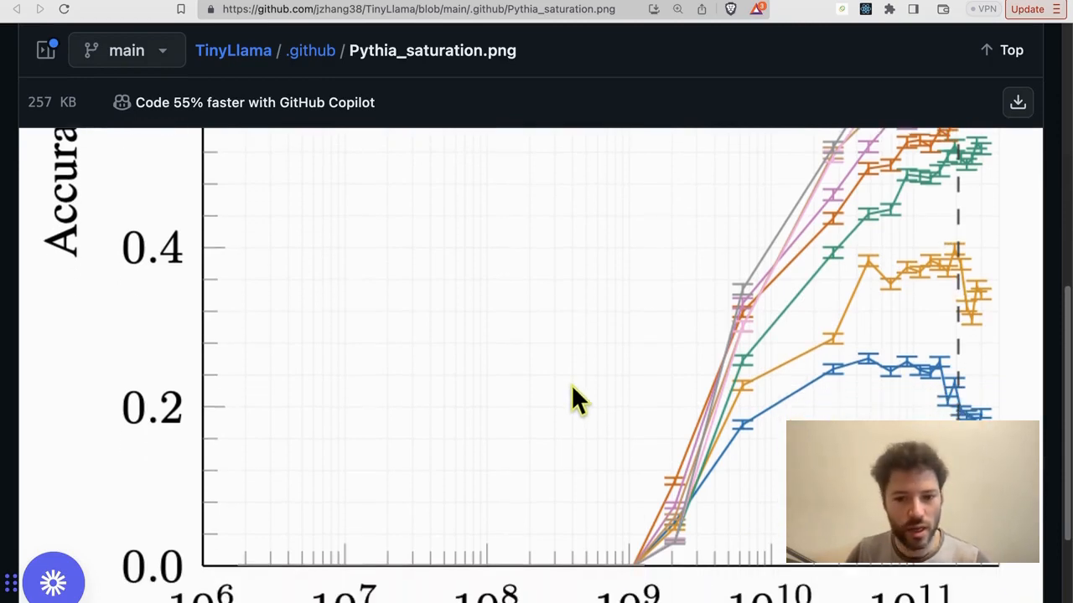
{"action": "mouse_move", "coordinate": [933, 289]}
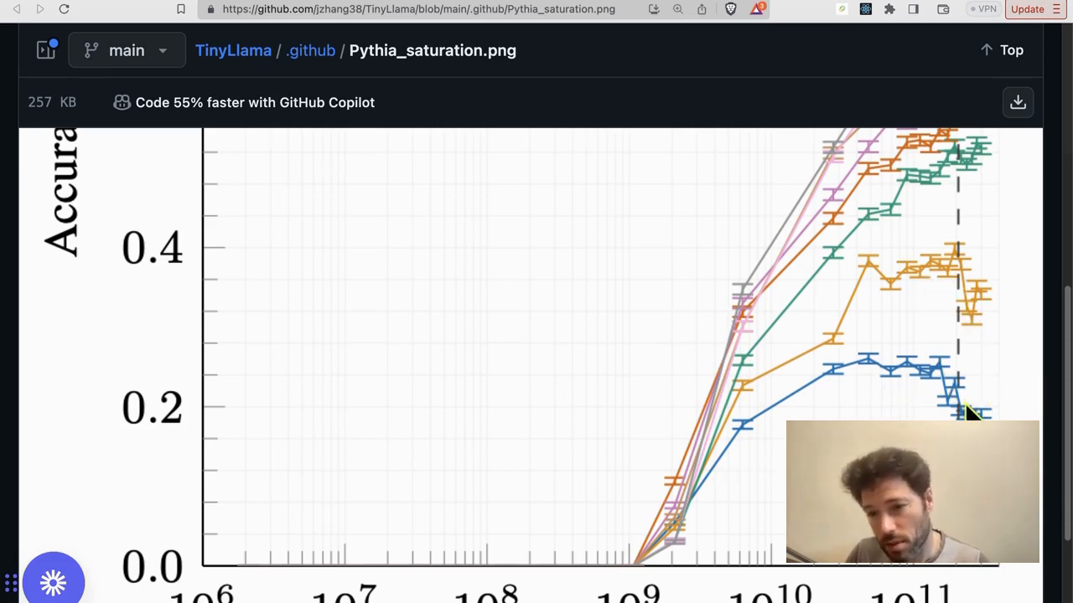
{"action": "mouse_move", "coordinate": [390, 329]}
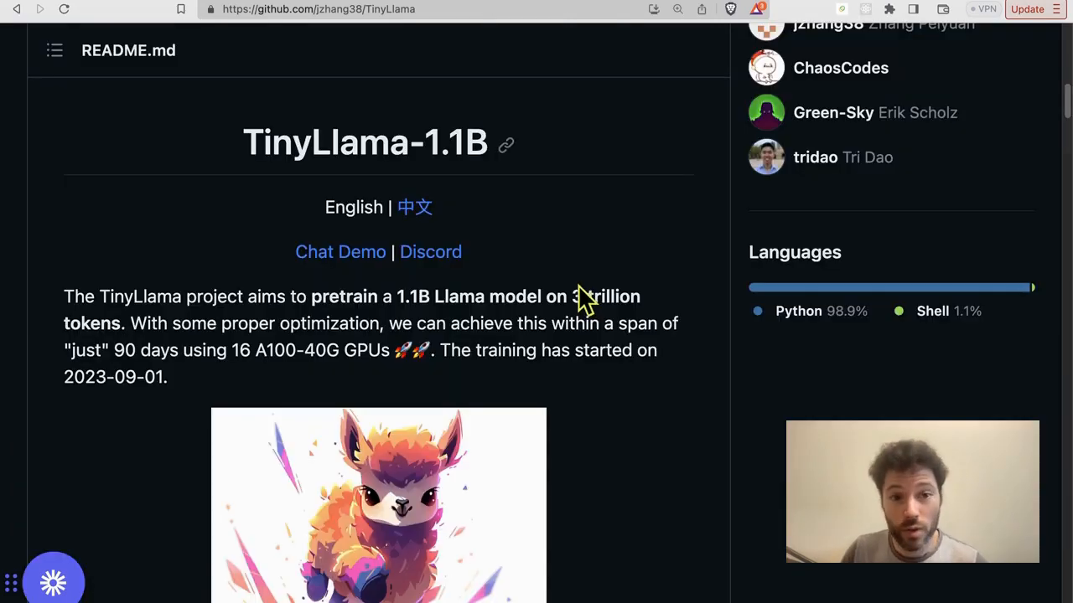
{"action": "mouse_move", "coordinate": [601, 171]}
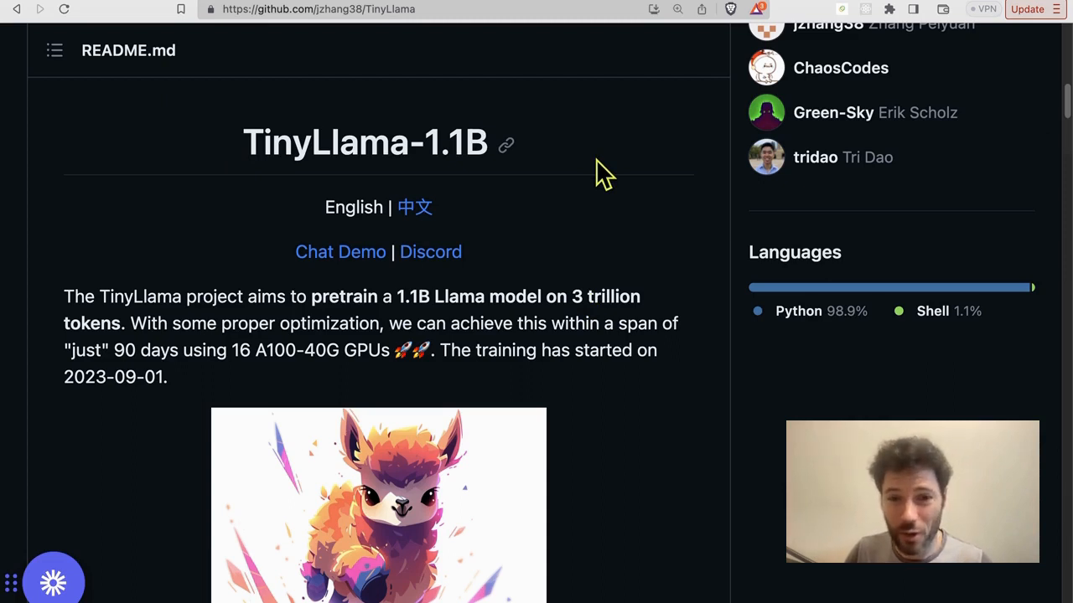
{"action": "mouse_move", "coordinate": [594, 210]}
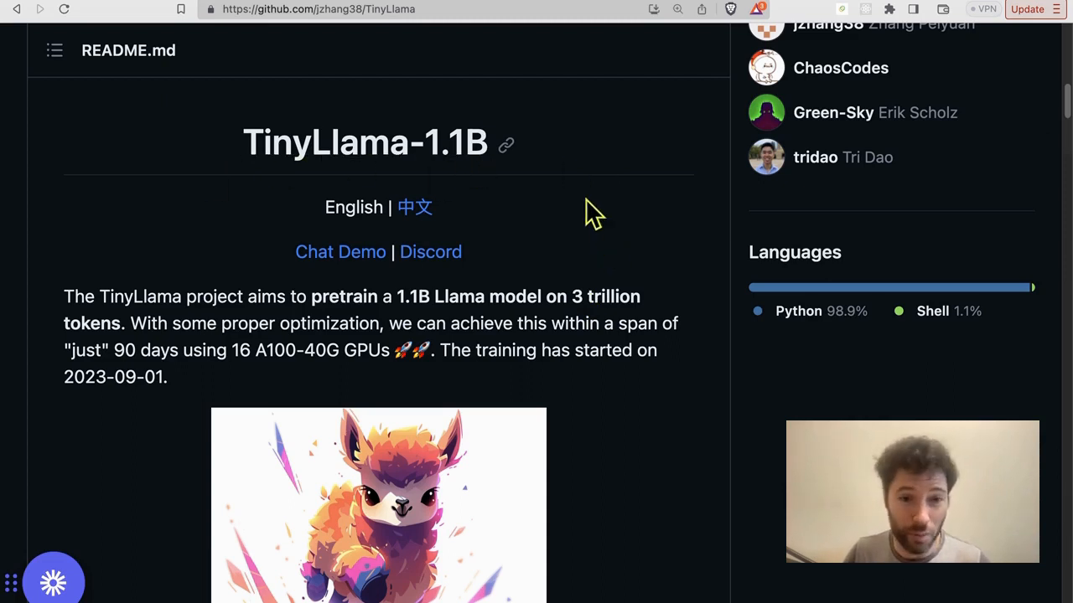
{"action": "mouse_move", "coordinate": [570, 296]}
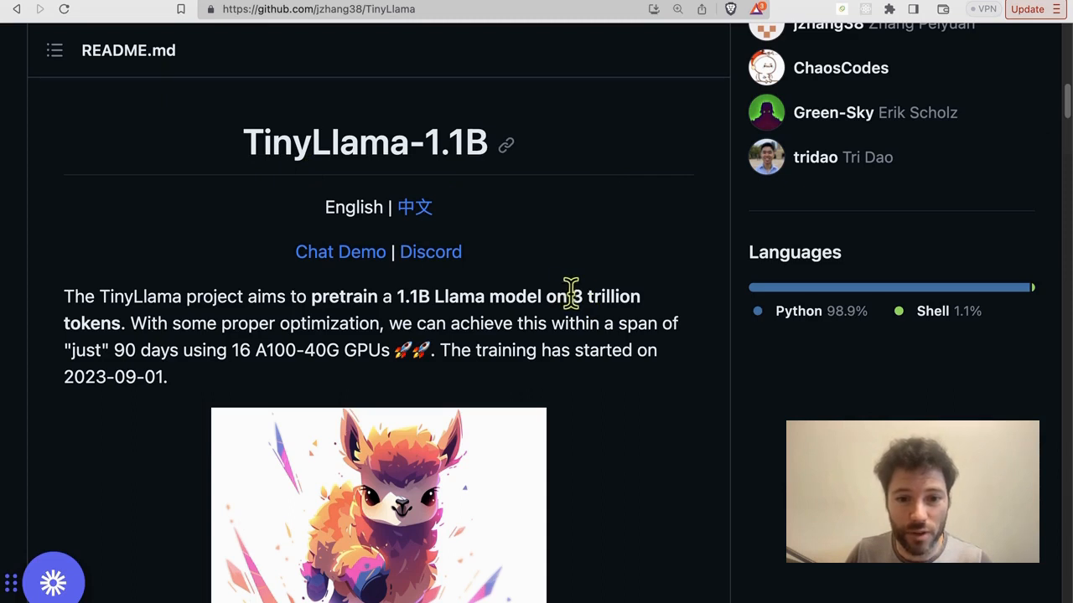
Highlight '3 trillion' in the TinyLlama README introduction
{"action": "double_click", "coordinate": [603, 296]}
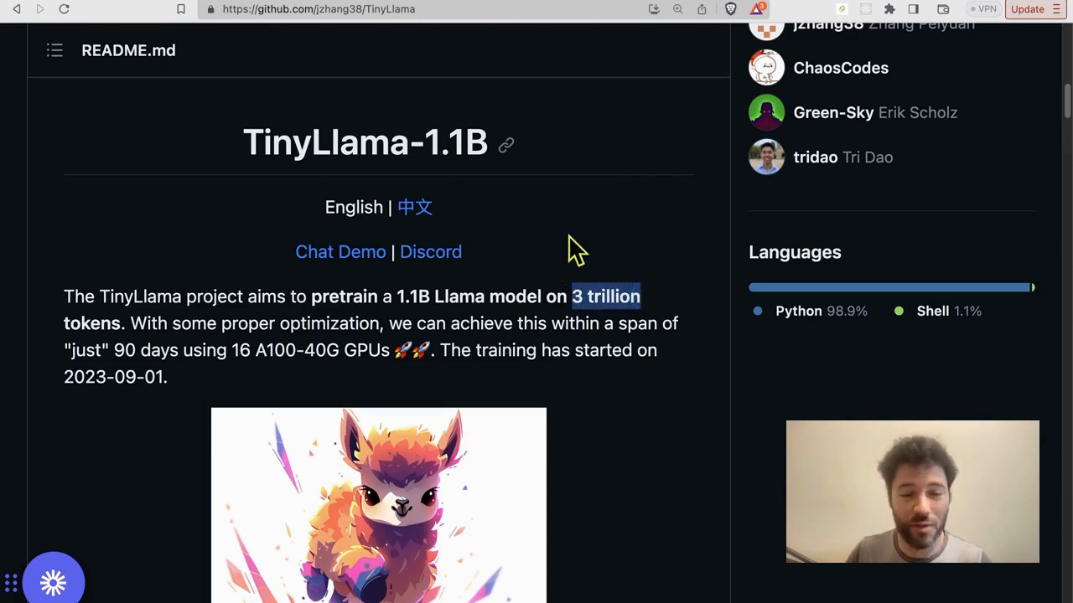
{"action": "mouse_move", "coordinate": [549, 222]}
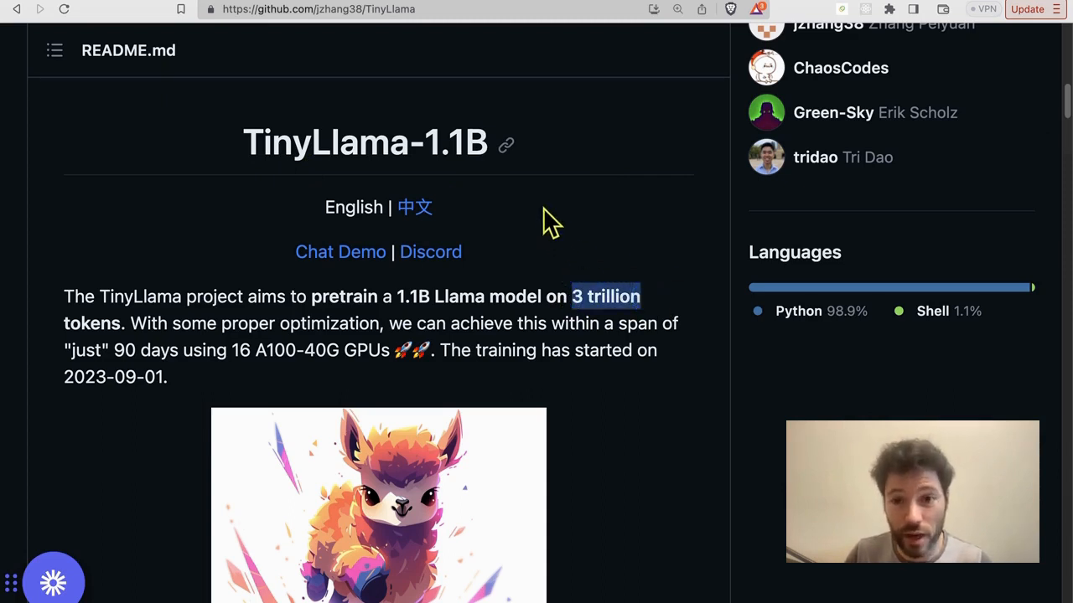
{"action": "mouse_move", "coordinate": [649, 71]}
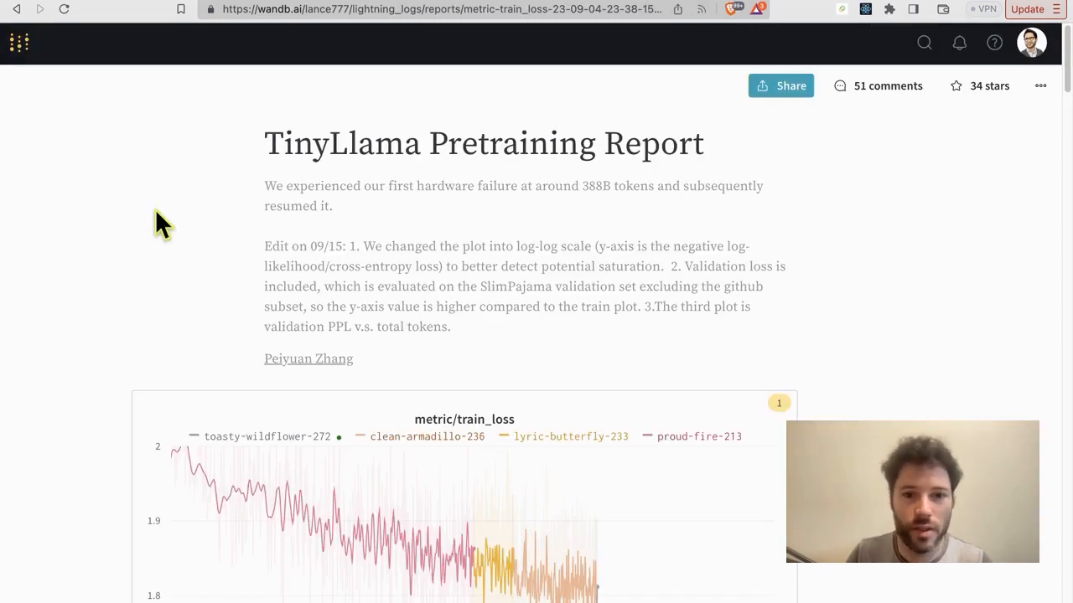
Scroll the W&B report to the metric/train_loss and metric/val_loss charts
{"action": "scroll", "scroll_direction": "down", "scroll_amount": 3}
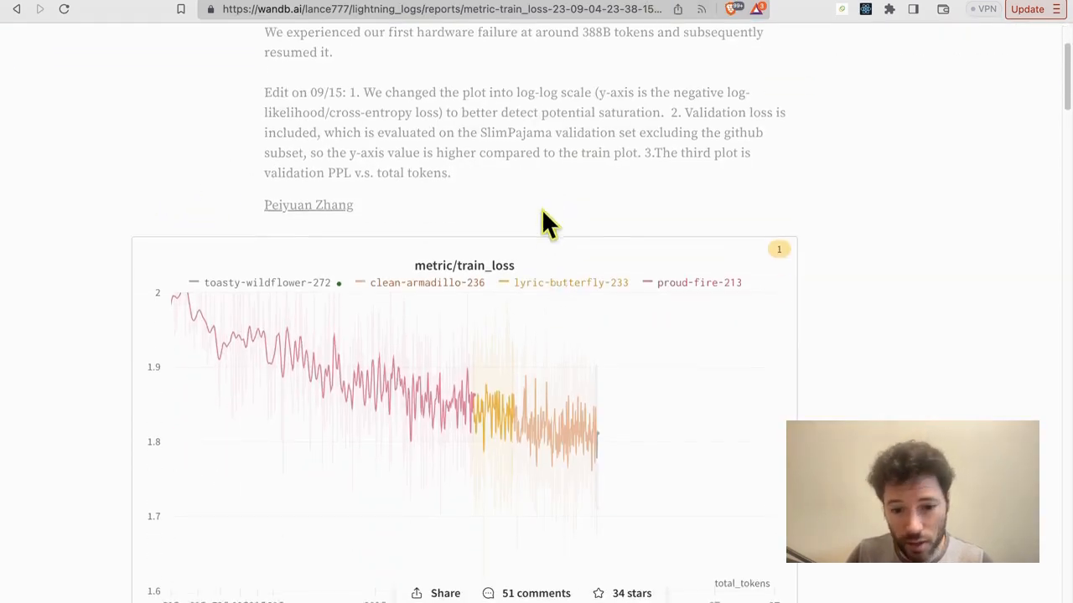
{"action": "scroll", "scroll_direction": "down", "scroll_amount": 3}
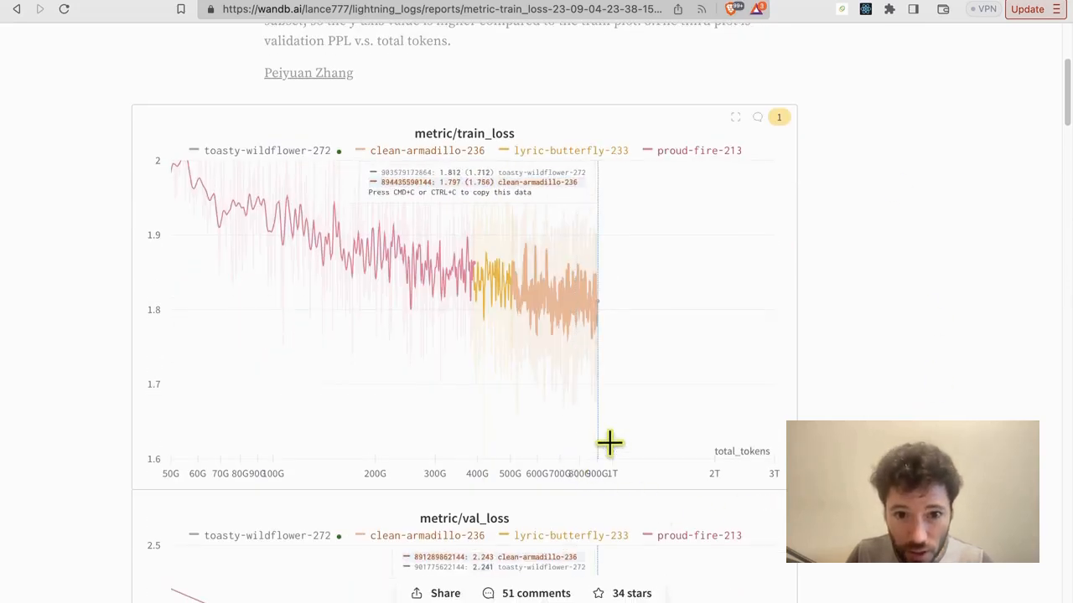
{"action": "mouse_move", "coordinate": [608, 441]}
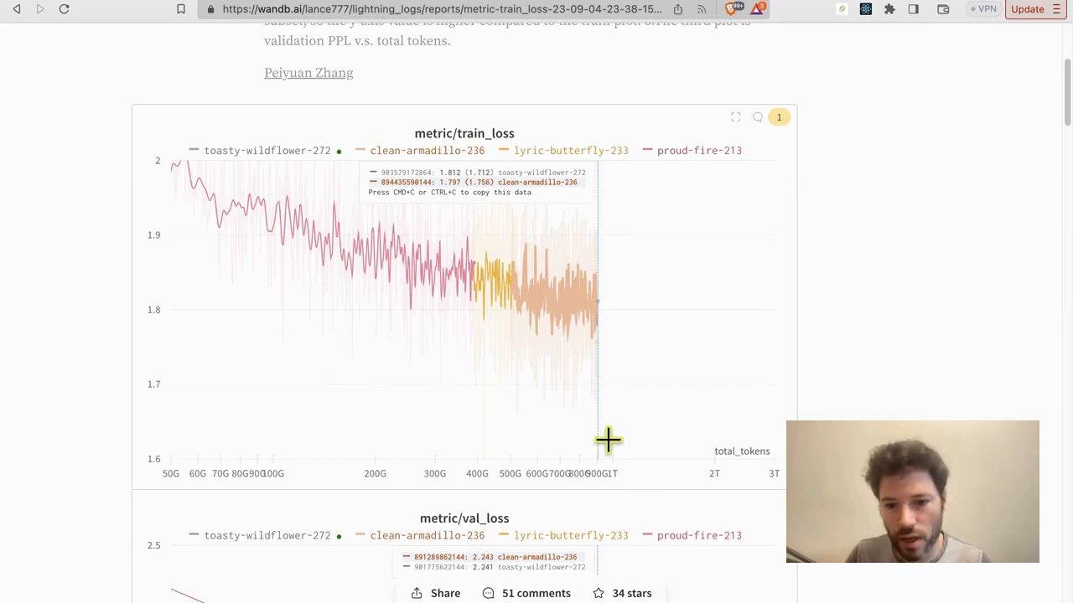
{"action": "mouse_move", "coordinate": [622, 331]}
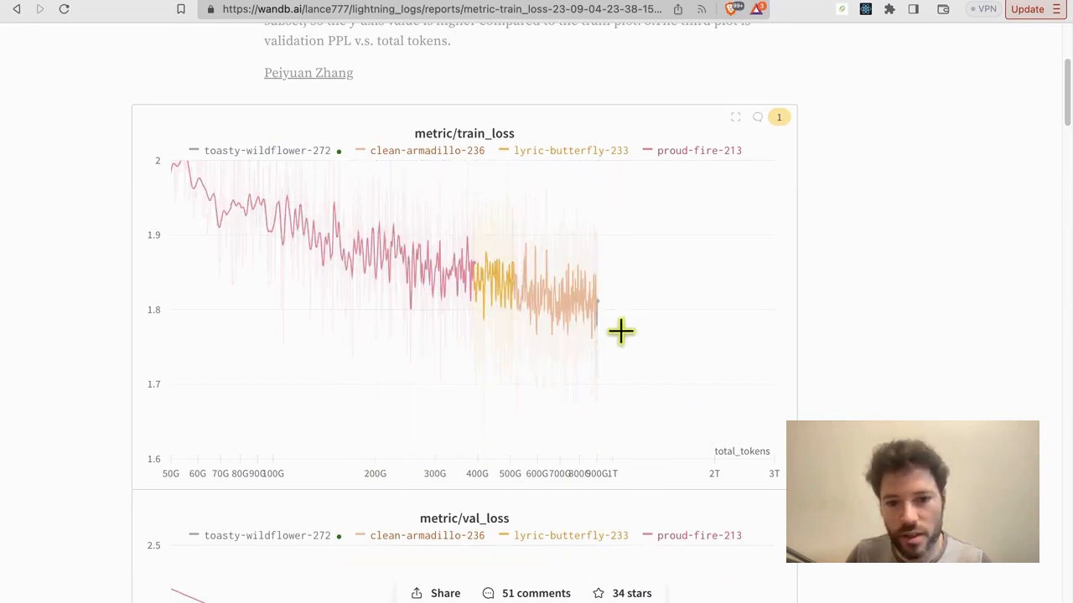
{"action": "mouse_move", "coordinate": [761, 344]}
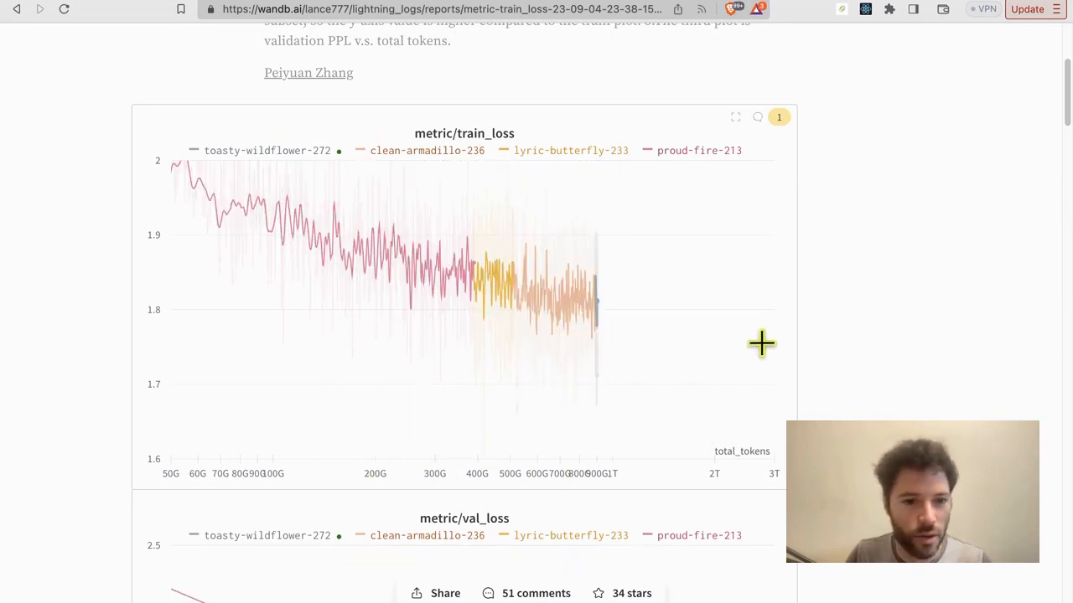
{"action": "mouse_move", "coordinate": [699, 337]}
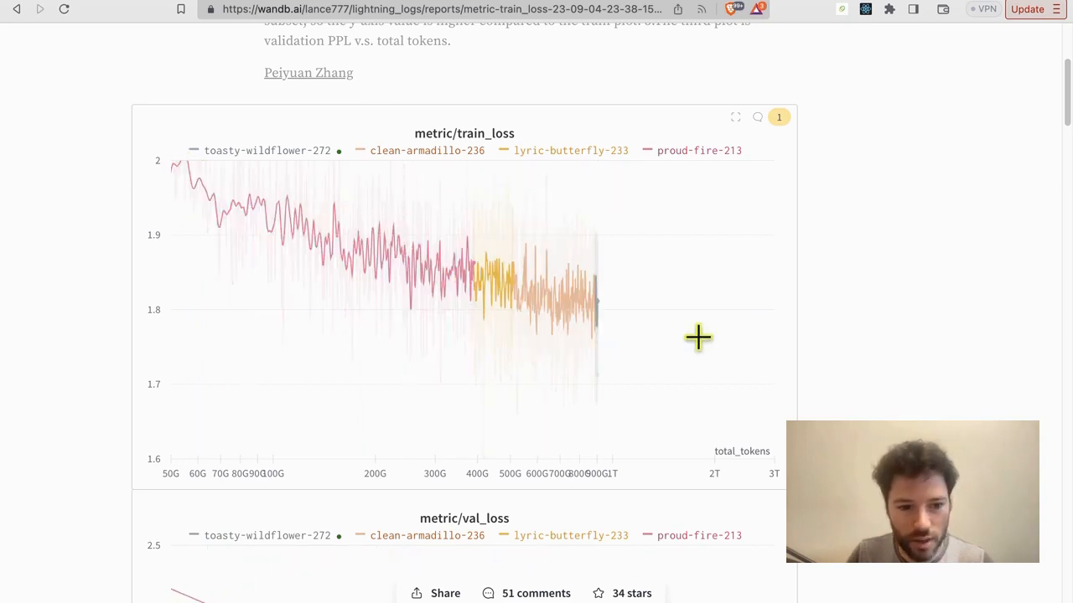
{"action": "scroll", "scroll_direction": "down", "scroll_amount": 3}
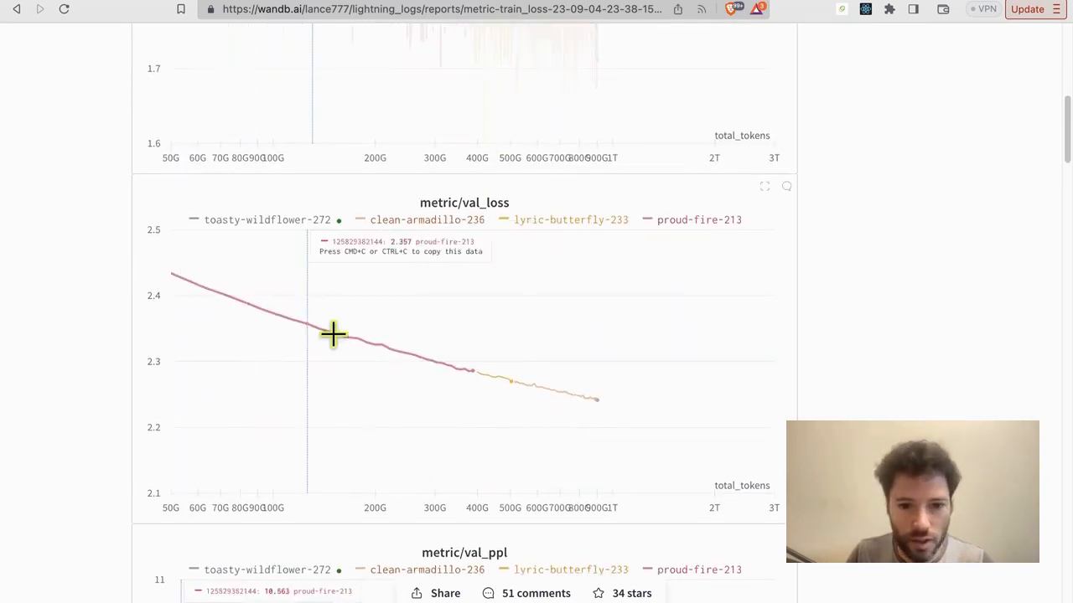
{"action": "mouse_move", "coordinate": [842, 280]}
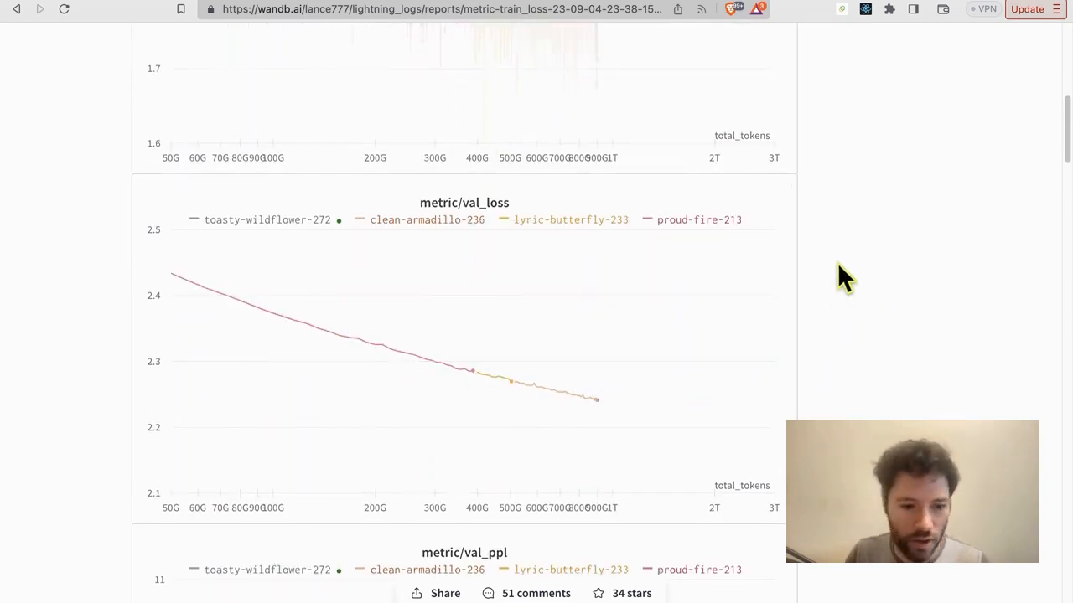
{"action": "scroll", "scroll_direction": "up", "scroll_amount": 3}
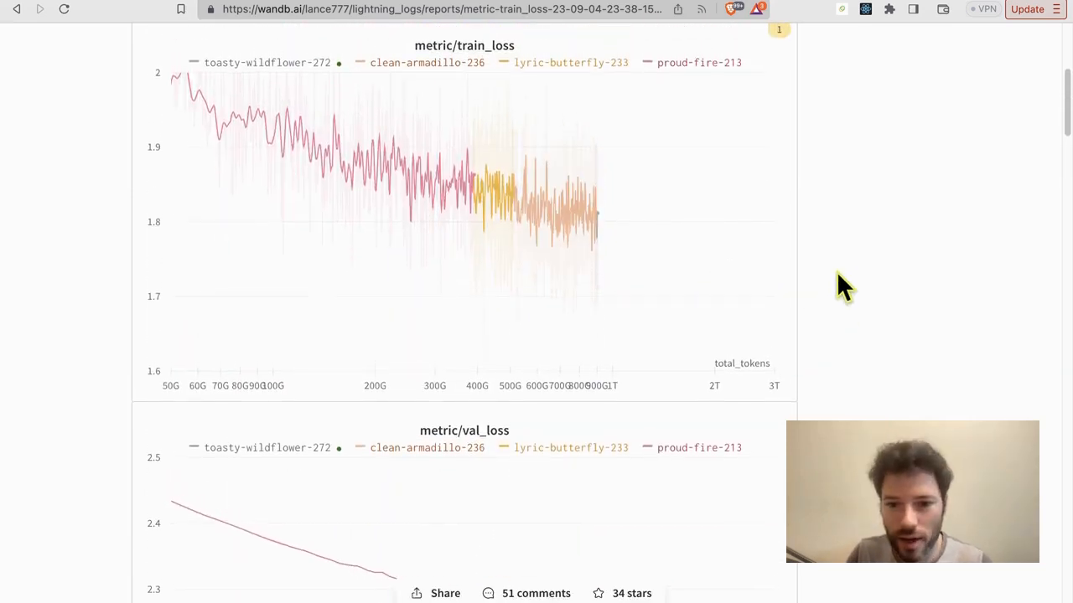
{"action": "scroll", "scroll_direction": "down", "scroll_amount": 3}
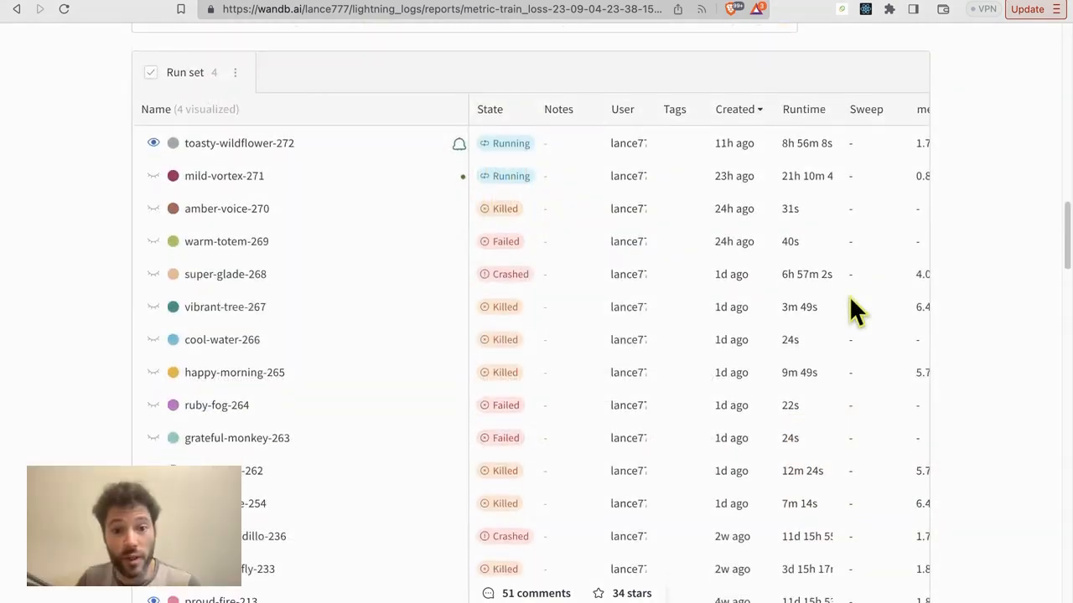
{"action": "scroll", "scroll_direction": "down", "scroll_amount": 3}
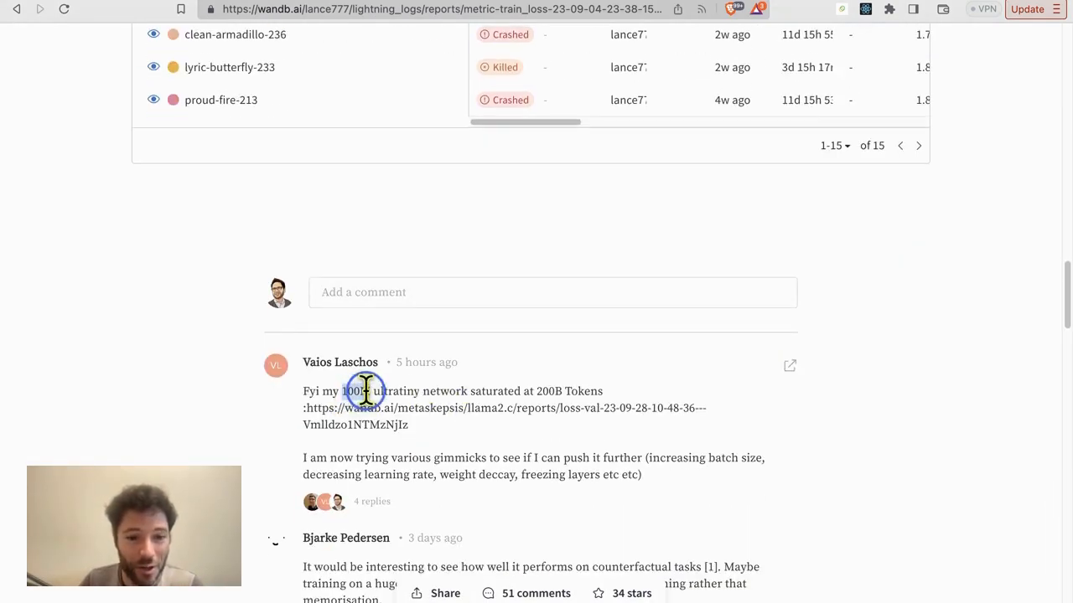
{"action": "left_click_drag", "start_coordinate": [342, 392], "coordinate": [466, 391]}
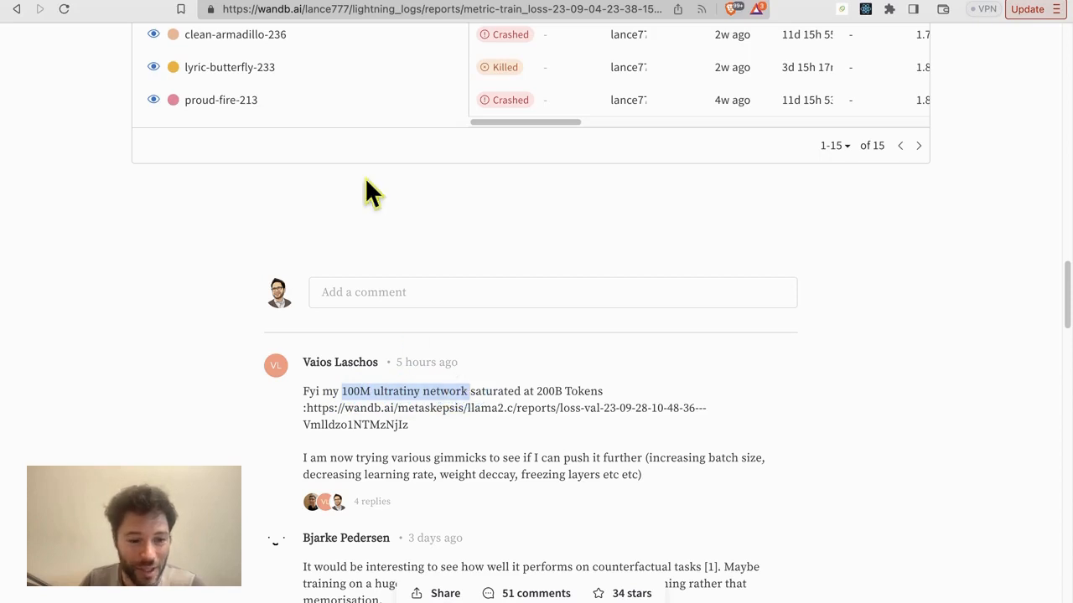
{"action": "mouse_move", "coordinate": [535, 390]}
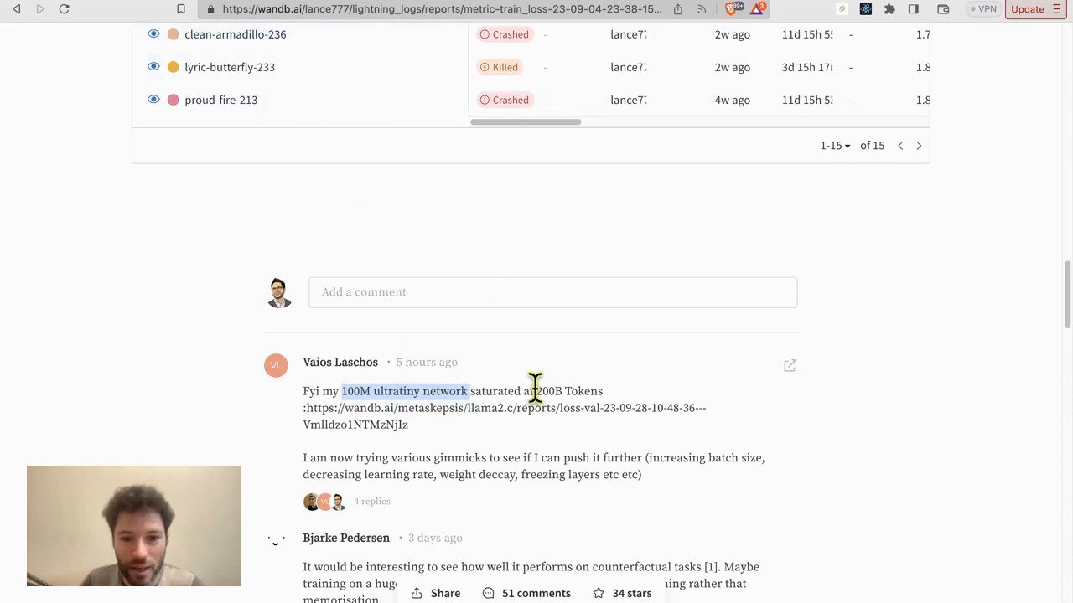
{"action": "scroll", "scroll_direction": "up", "scroll_amount": 3}
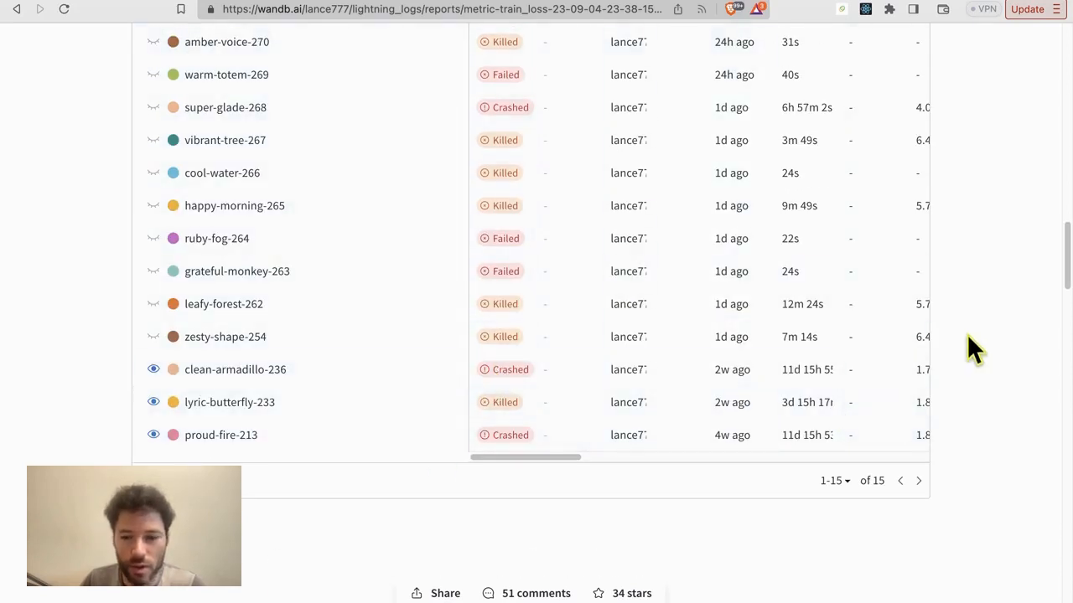
{"action": "scroll", "scroll_direction": "down", "scroll_amount": 3}
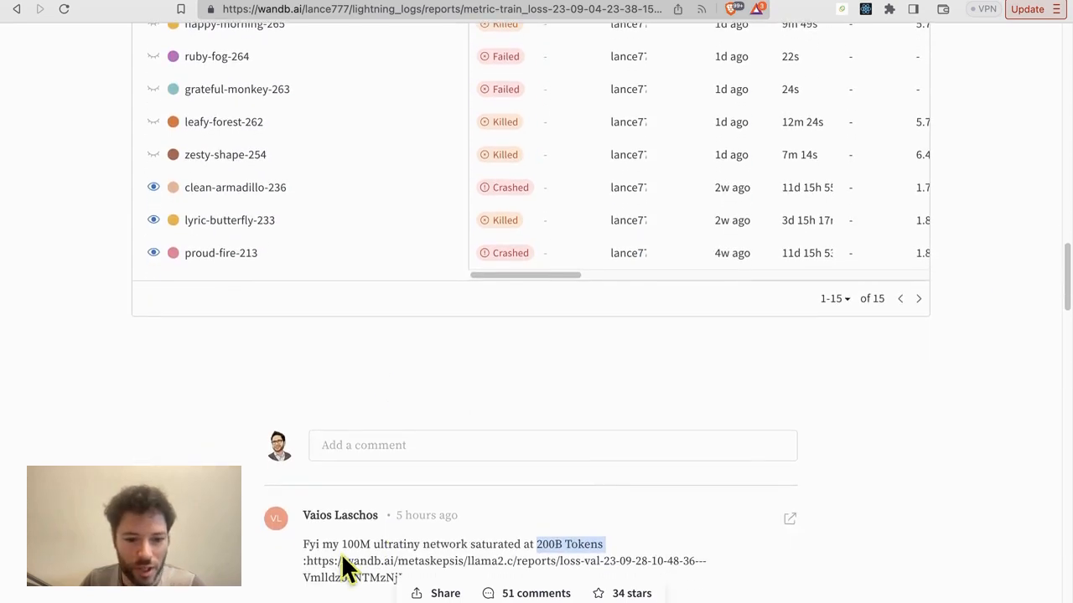
{"action": "mouse_move", "coordinate": [499, 425]}
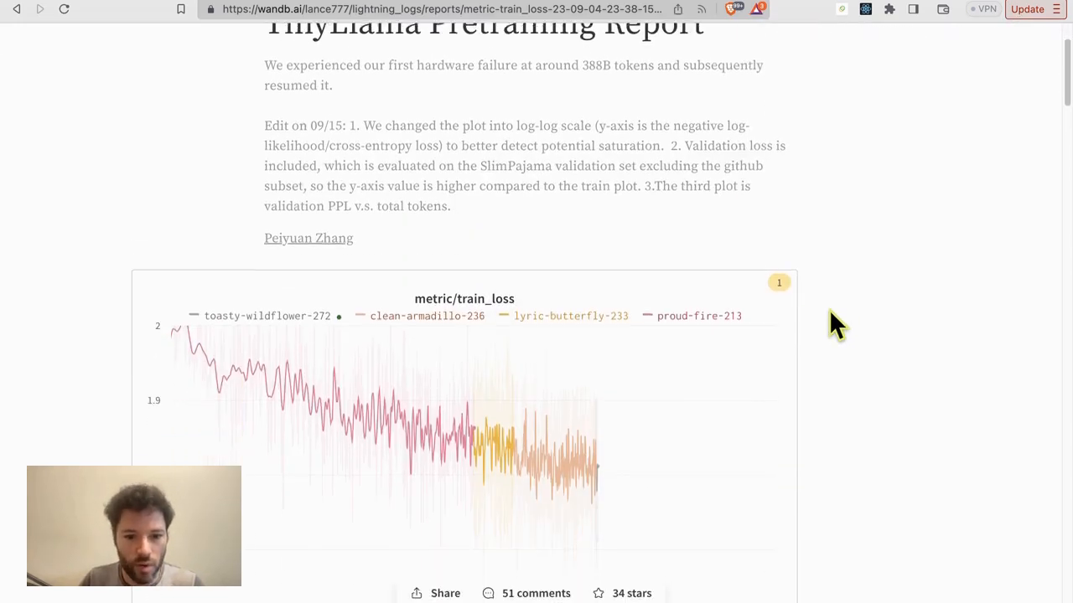
{"action": "scroll", "scroll_direction": "down", "scroll_amount": 3}
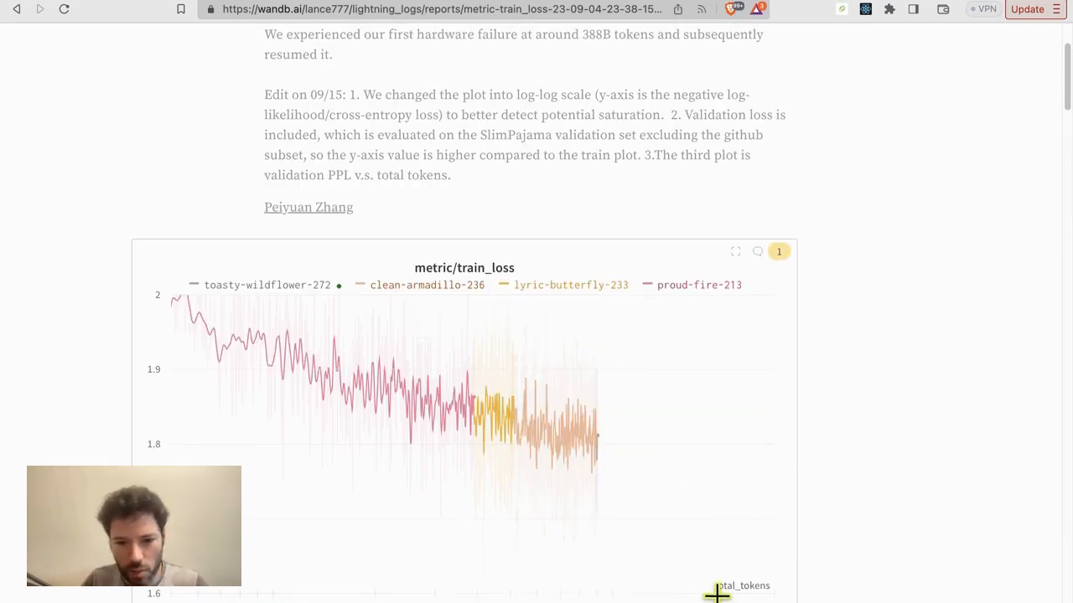
{"action": "mouse_move", "coordinate": [703, 467]}
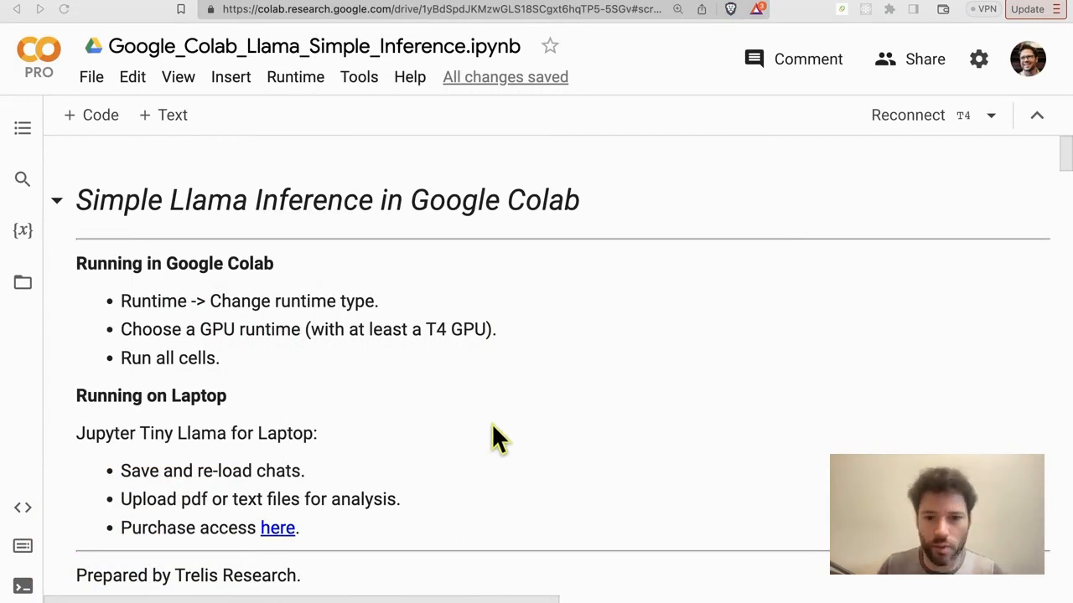
{"action": "mouse_move", "coordinate": [473, 428]}
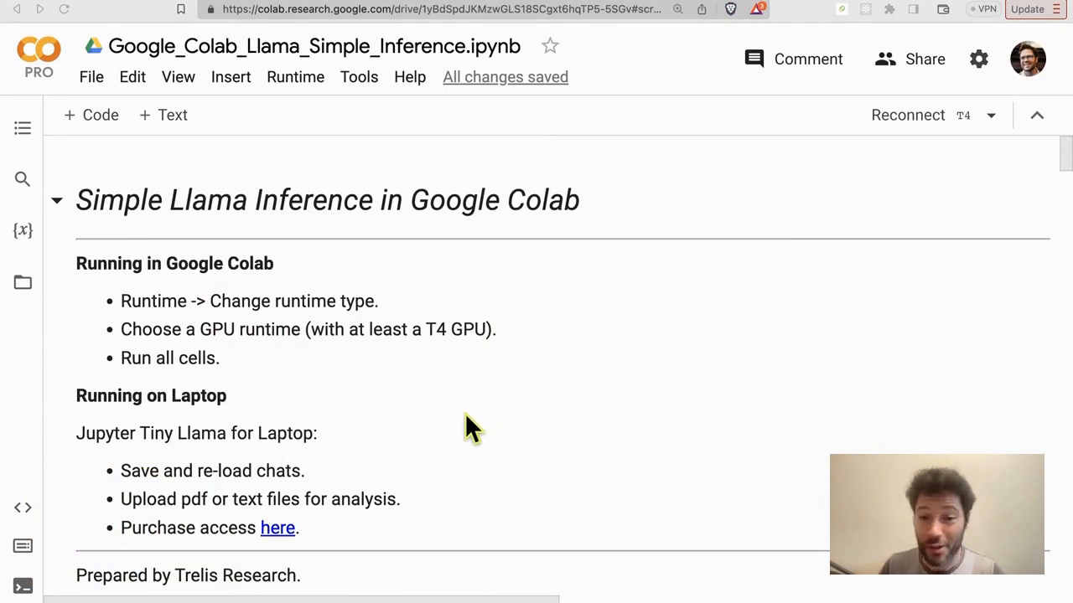
{"action": "mouse_move", "coordinate": [450, 400]}
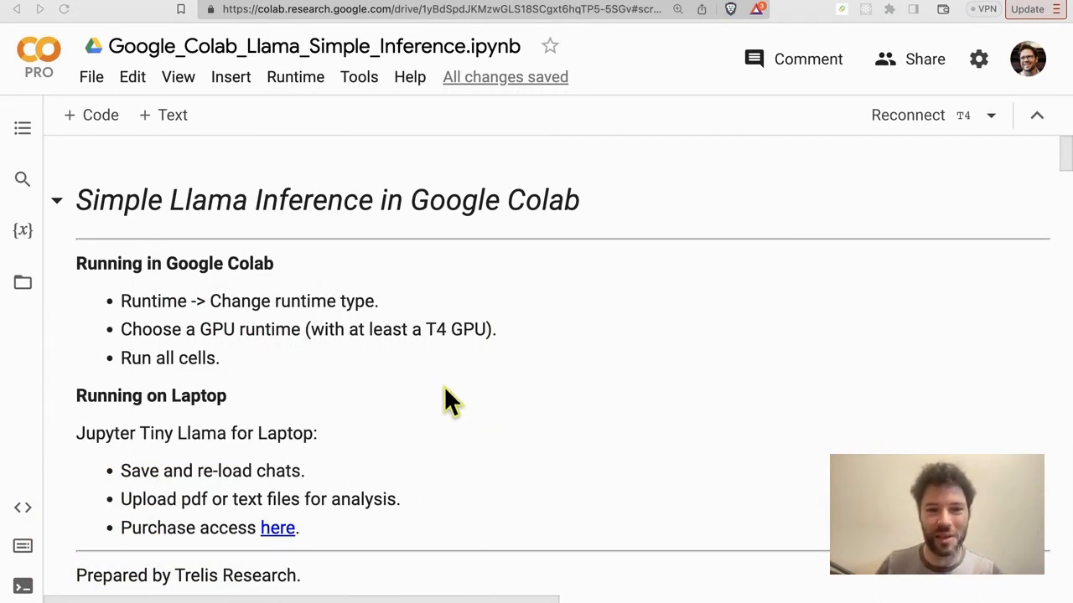
{"action": "mouse_move", "coordinate": [503, 285]}
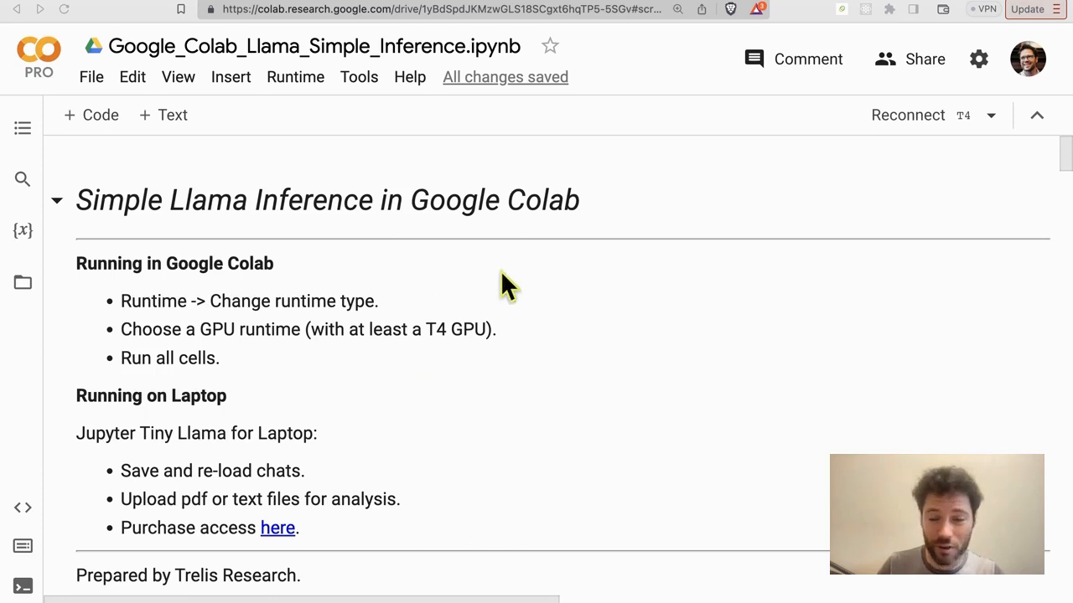
{"action": "mouse_move", "coordinate": [490, 8]}
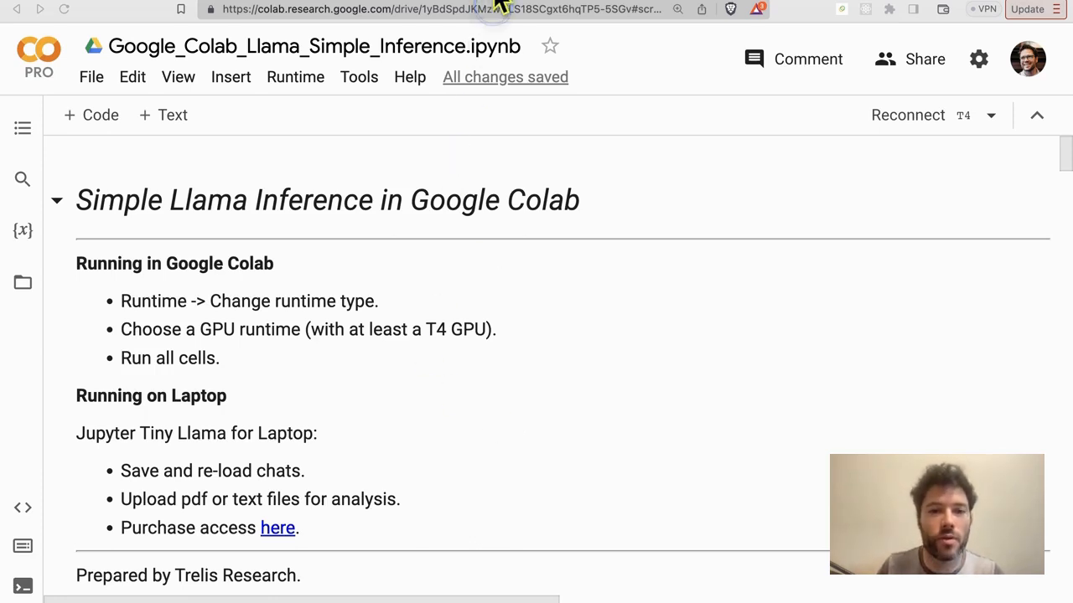
Open the TinyLlama-1.1B-Chat-v0.1 model card and scroll through it
{"action": "left_click", "coordinate": [277, 528]}
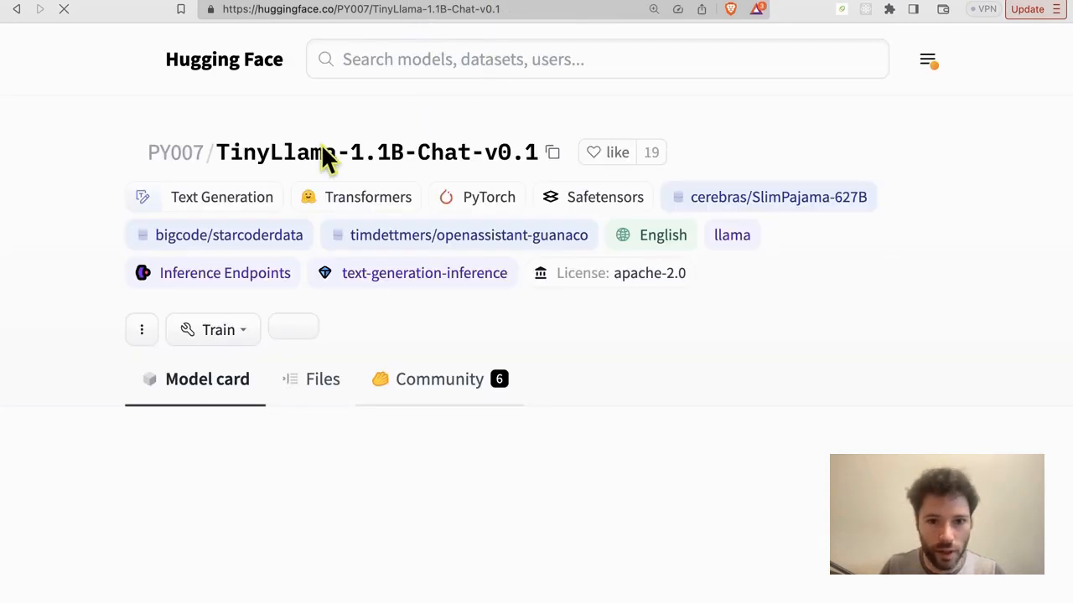
{"action": "scroll", "scroll_direction": "down", "scroll_amount": 3}
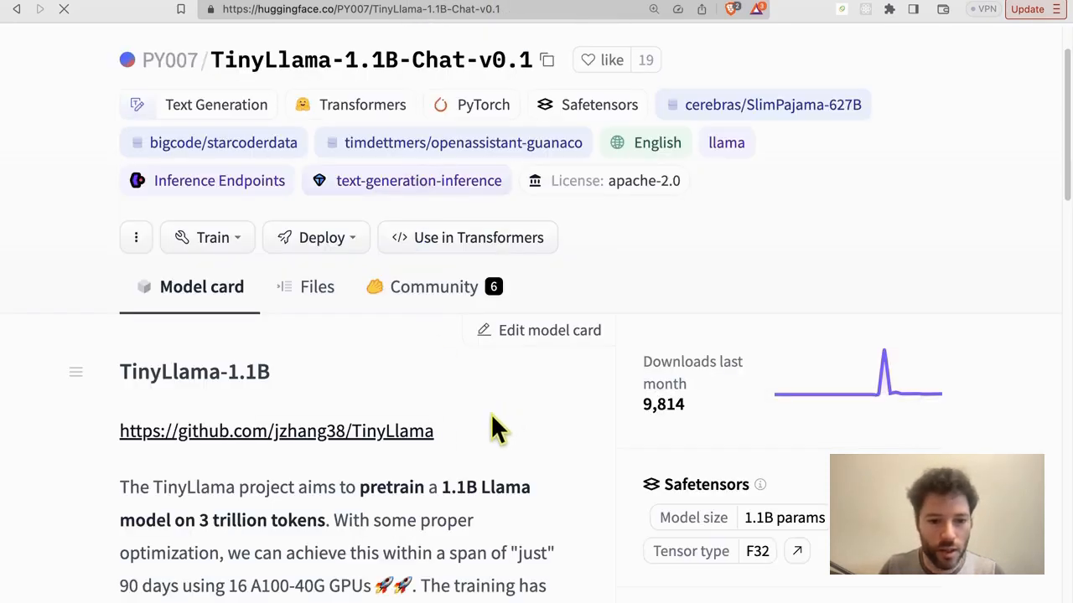
{"action": "scroll", "scroll_direction": "down", "scroll_amount": 3}
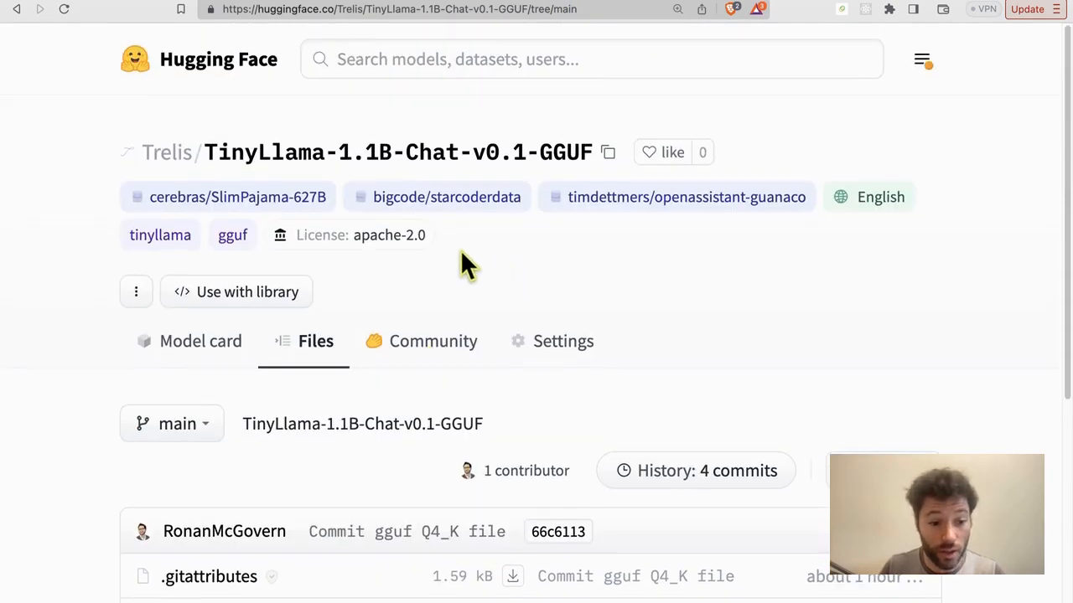
{"action": "scroll", "scroll_direction": "down", "scroll_amount": 3}
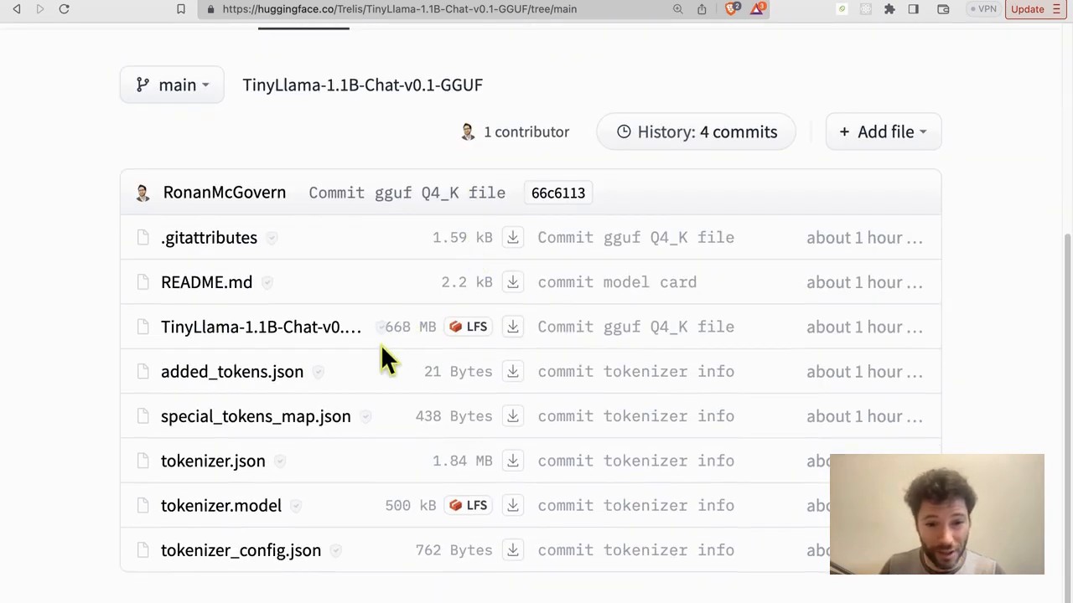
{"action": "mouse_move", "coordinate": [416, 349]}
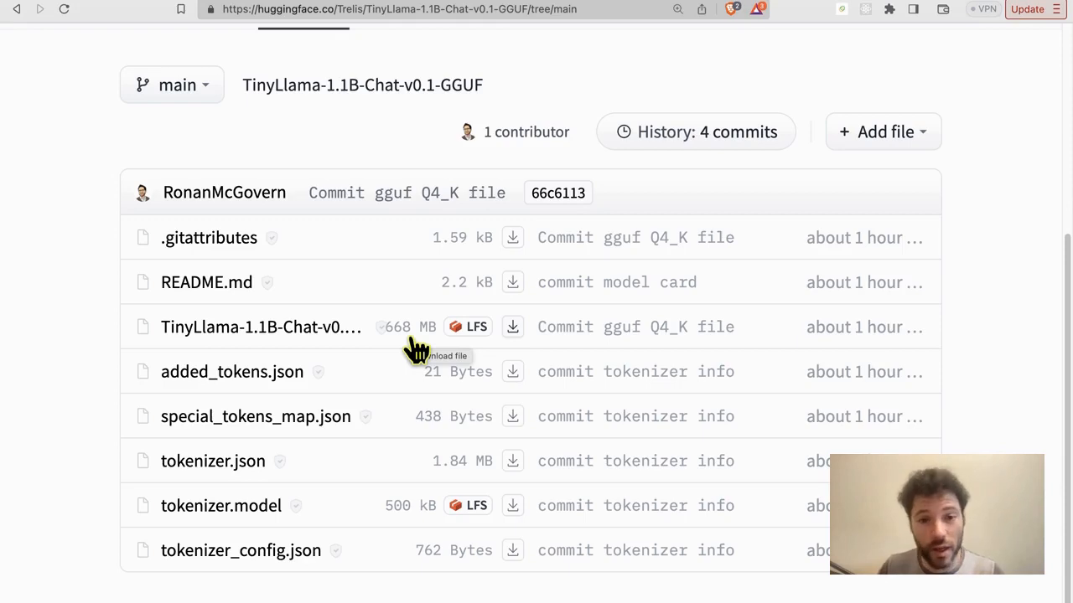
{"action": "mouse_move", "coordinate": [549, 88]}
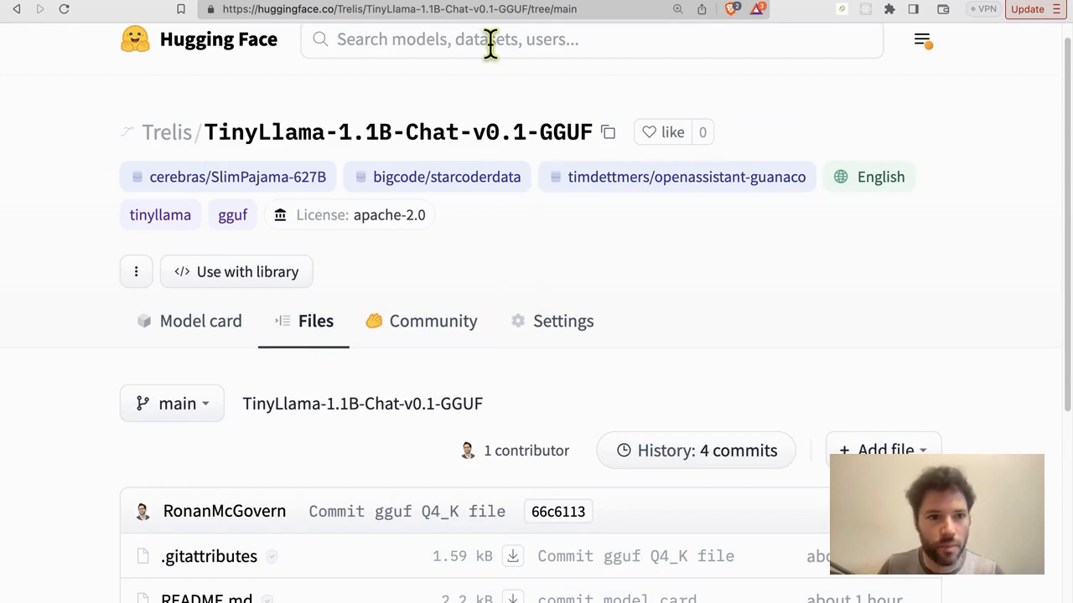
{"action": "mouse_move", "coordinate": [65, 157]}
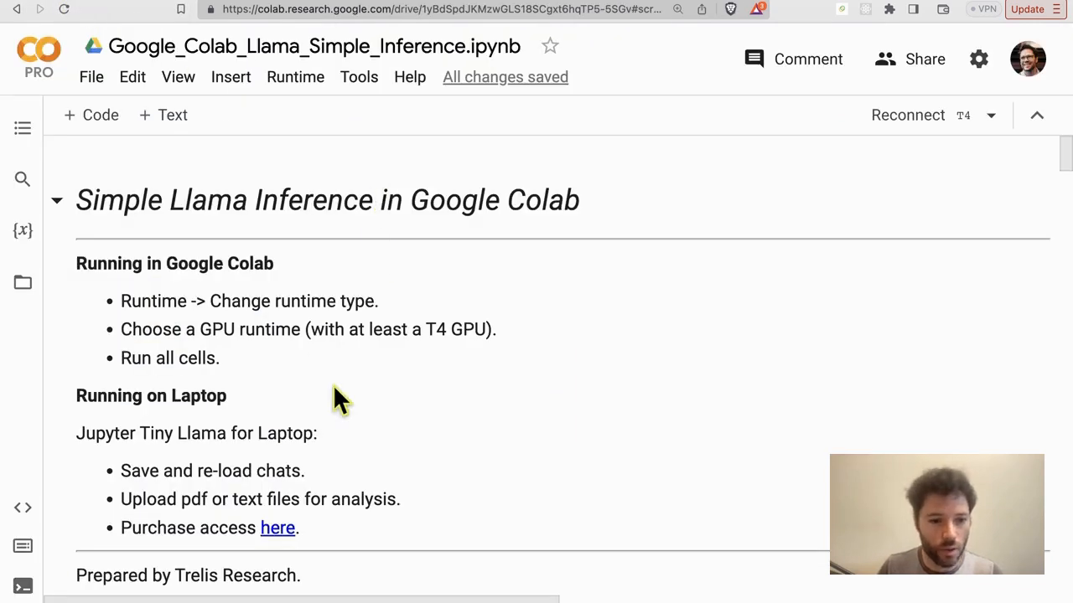
{"action": "mouse_move", "coordinate": [300, 165]}
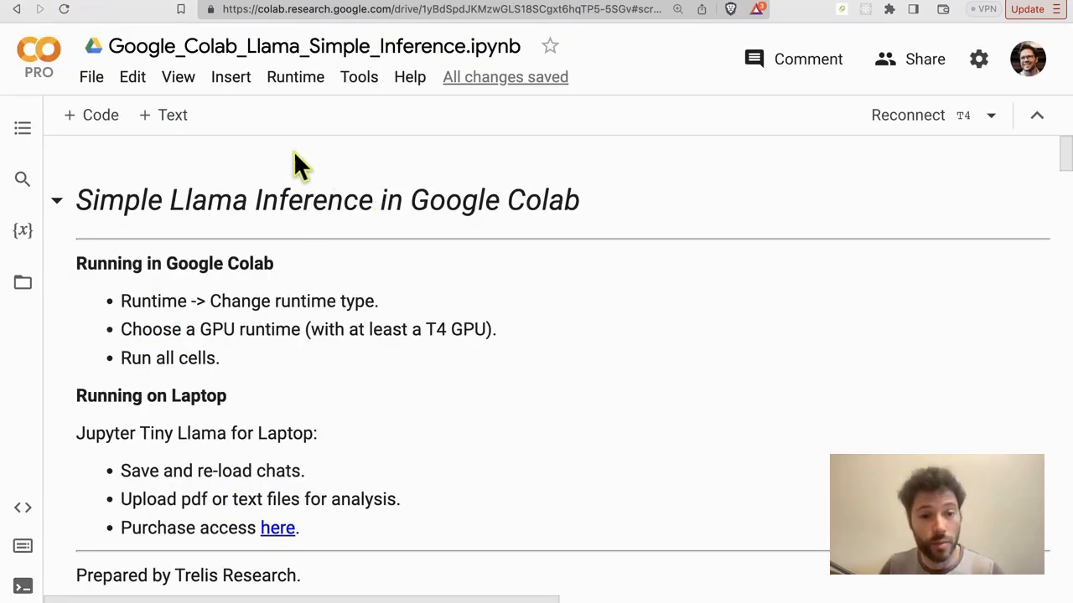
Return to the Colab notebook and scroll down to the Load Model code cell
{"action": "left_click", "coordinate": [295, 76]}
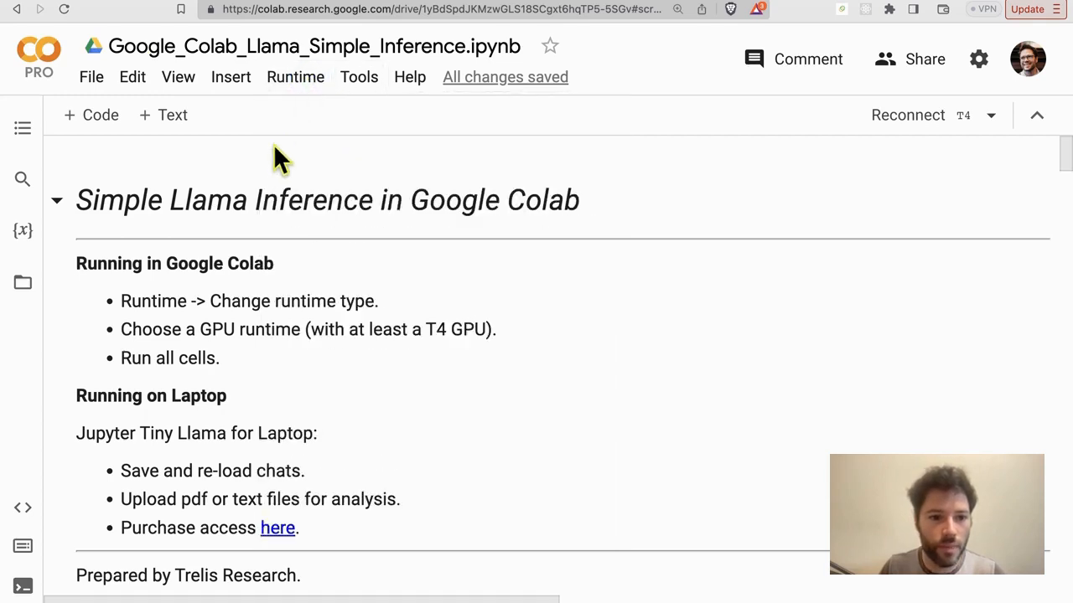
{"action": "scroll", "scroll_direction": "down", "scroll_amount": 3}
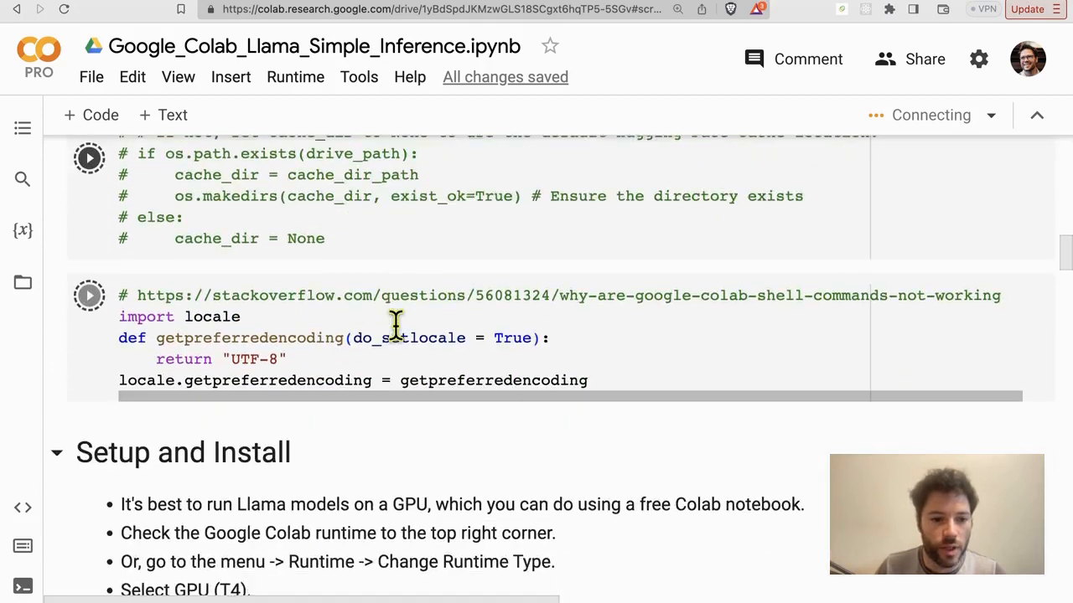
{"action": "scroll", "scroll_direction": "down", "scroll_amount": 3}
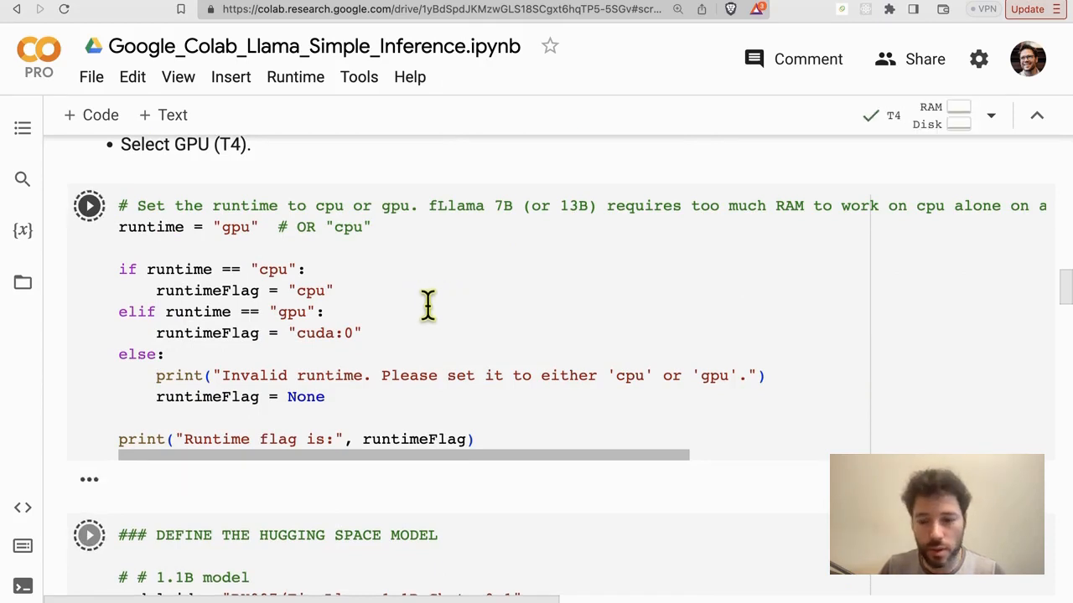
{"action": "left_click", "coordinate": [88, 204]}
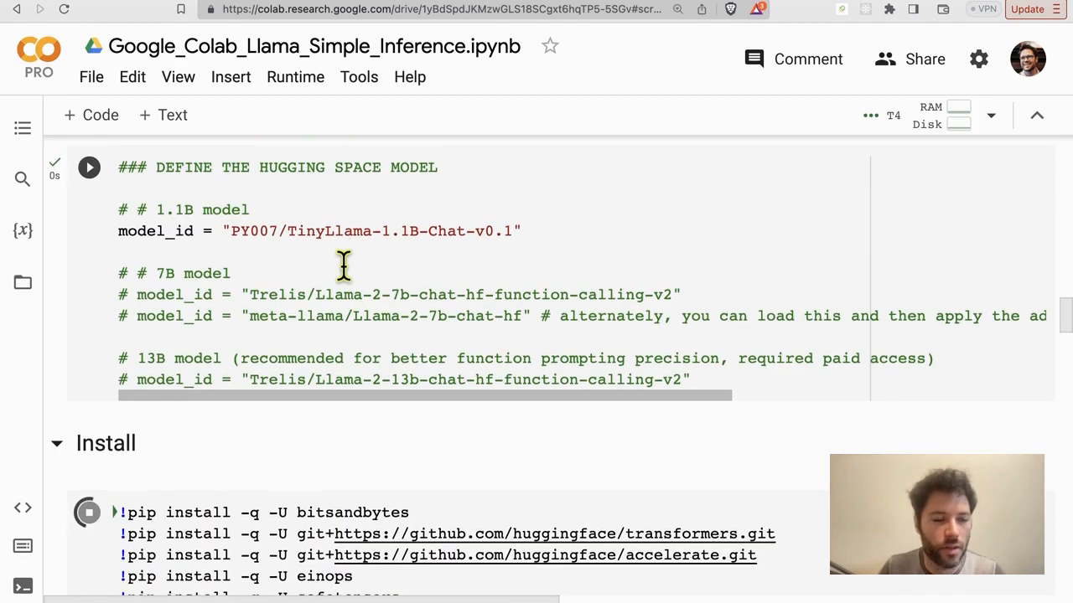
{"action": "scroll", "scroll_direction": "down", "scroll_amount": 3}
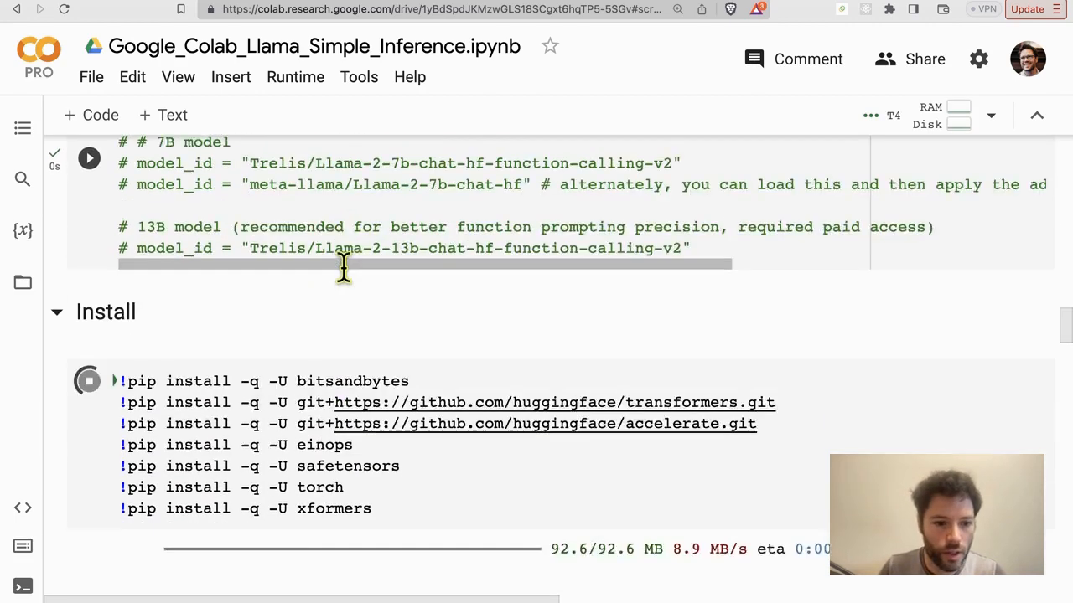
{"action": "scroll", "scroll_direction": "down", "scroll_amount": 3}
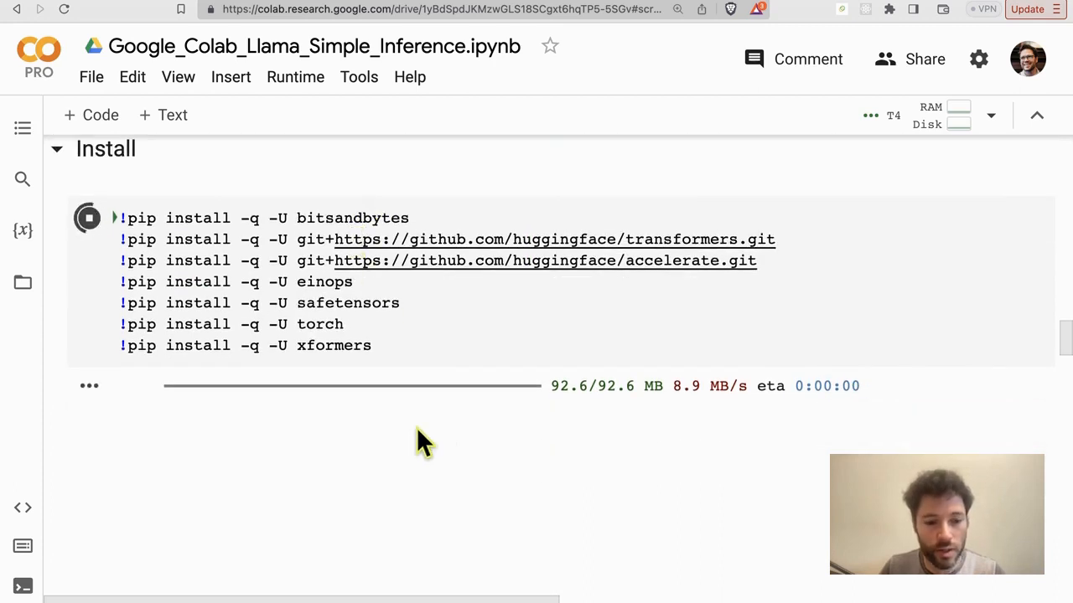
{"action": "mouse_move", "coordinate": [384, 354]}
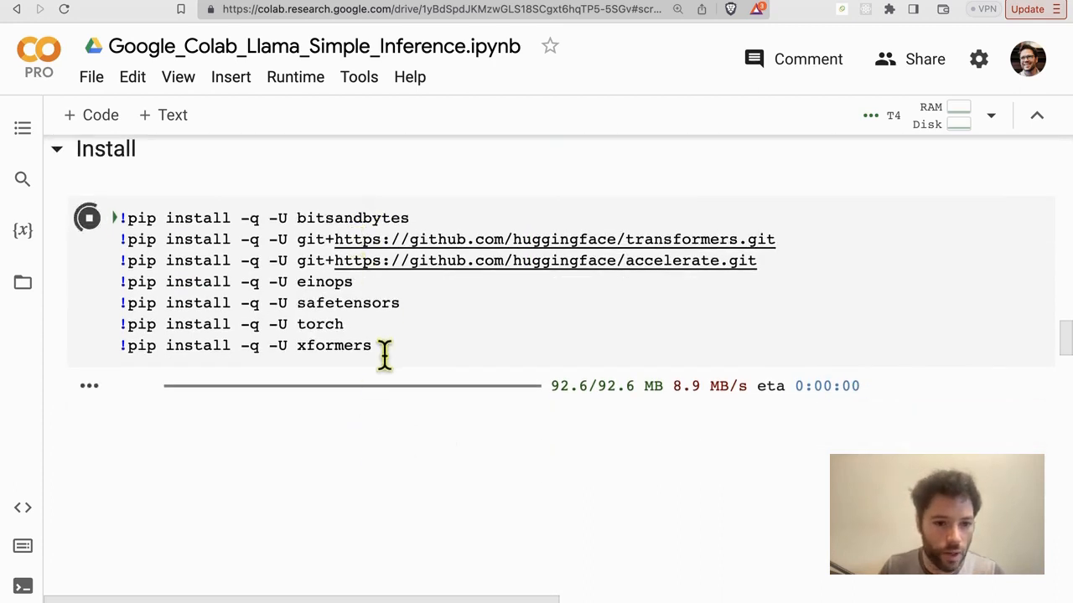
{"action": "mouse_move", "coordinate": [378, 419]}
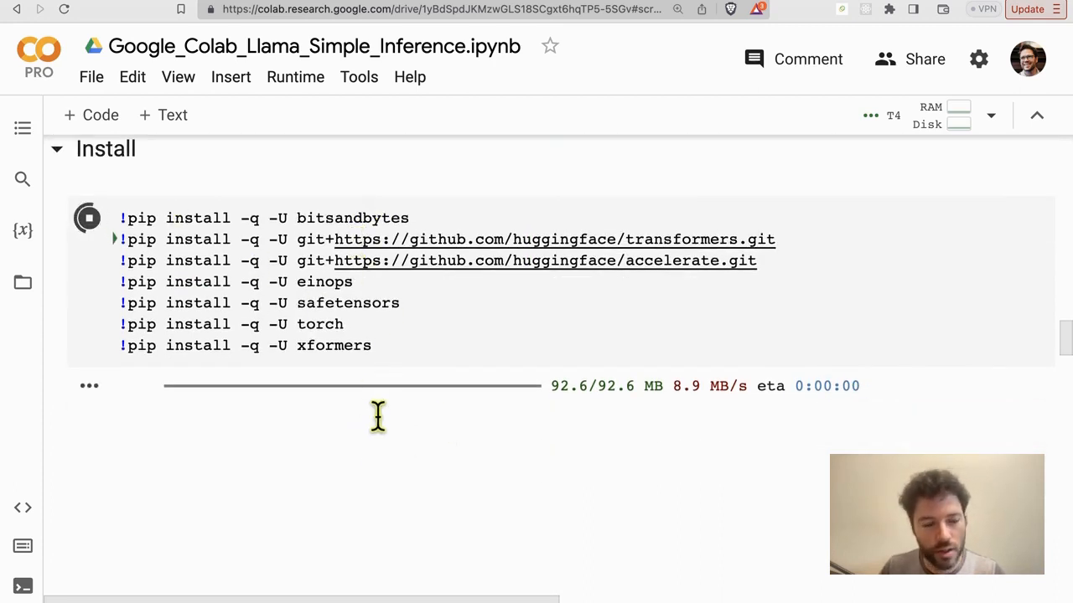
{"action": "scroll", "scroll_direction": "down", "scroll_amount": 3}
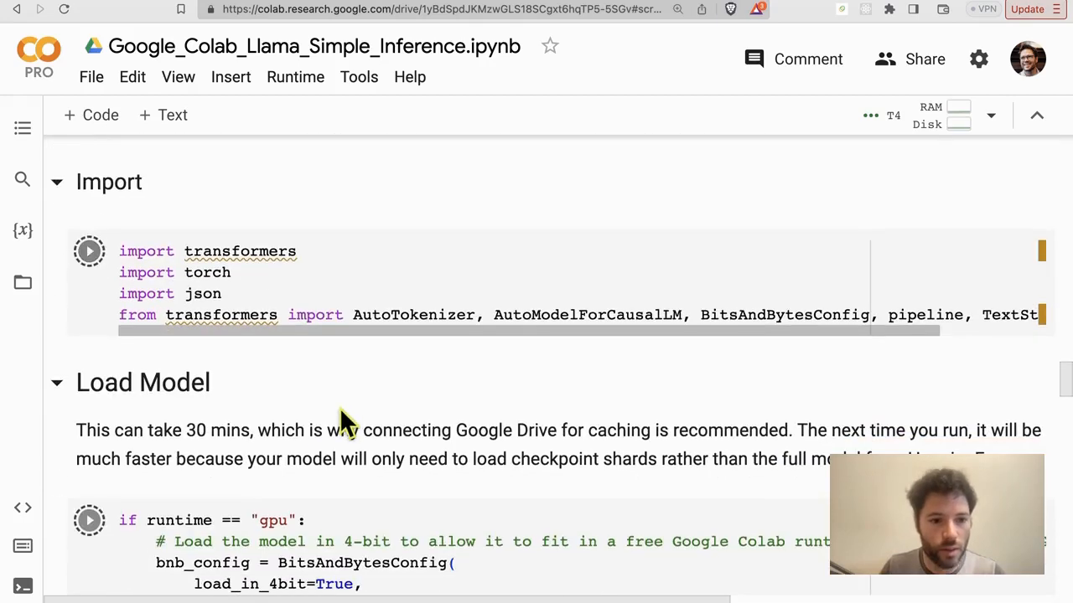
{"action": "scroll", "scroll_direction": "down", "scroll_amount": 3}
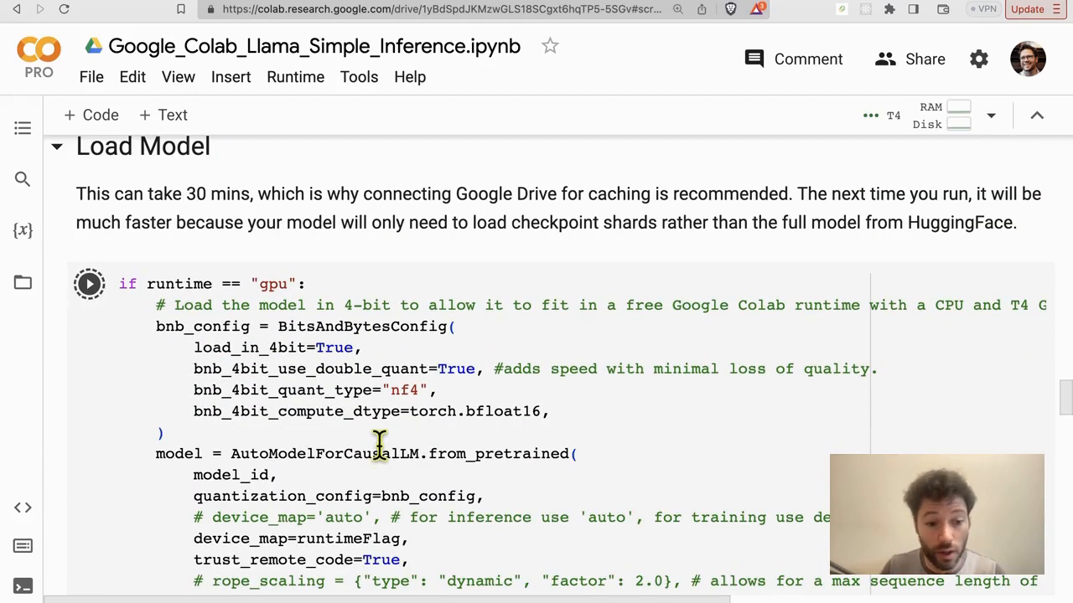
{"action": "mouse_move", "coordinate": [34, 344]}
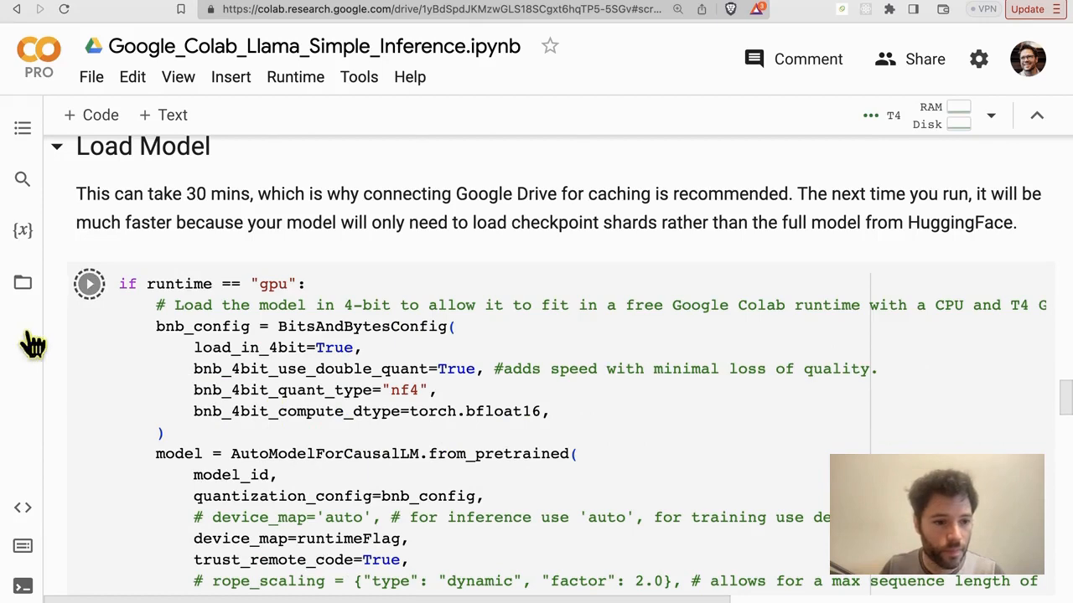
Load TinyLlama with 4-bit quantization, define stream, and prompt it to list the planets
{"action": "left_click", "coordinate": [89, 283]}
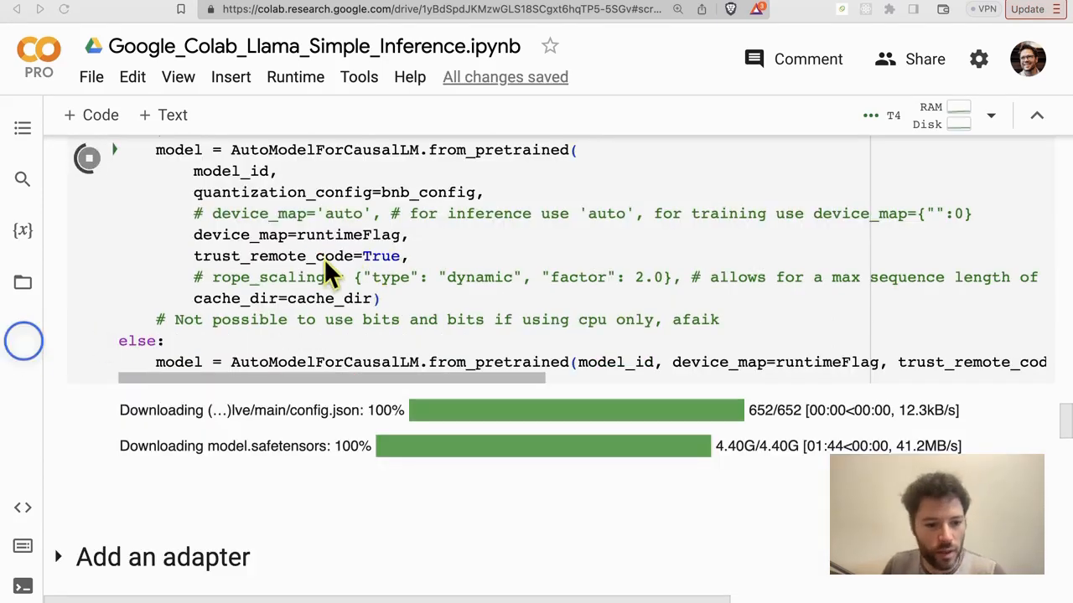
{"action": "mouse_move", "coordinate": [327, 243]}
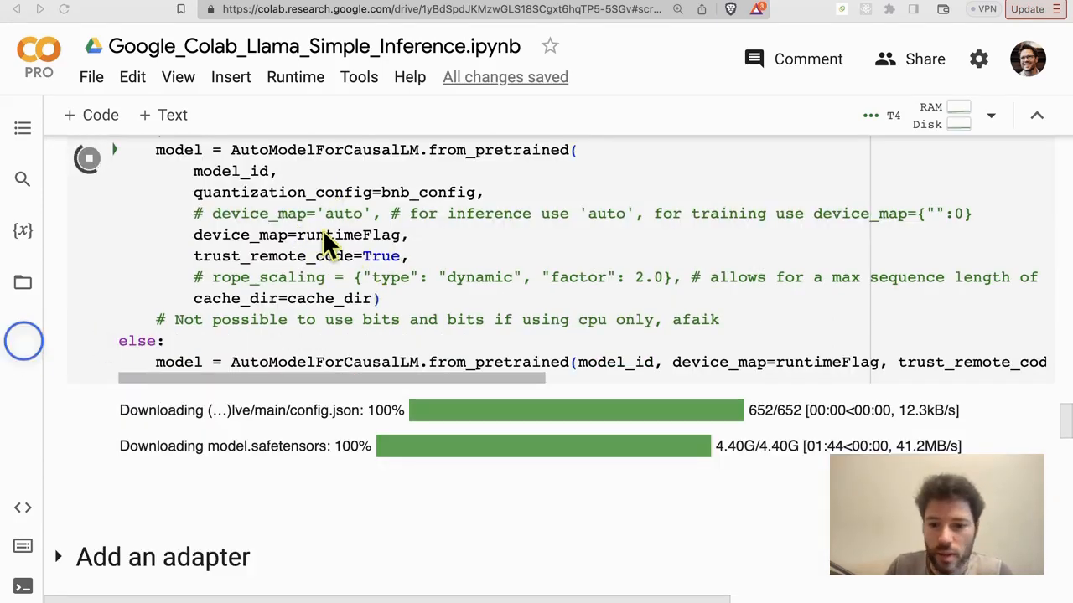
{"action": "scroll", "scroll_direction": "down", "scroll_amount": 3}
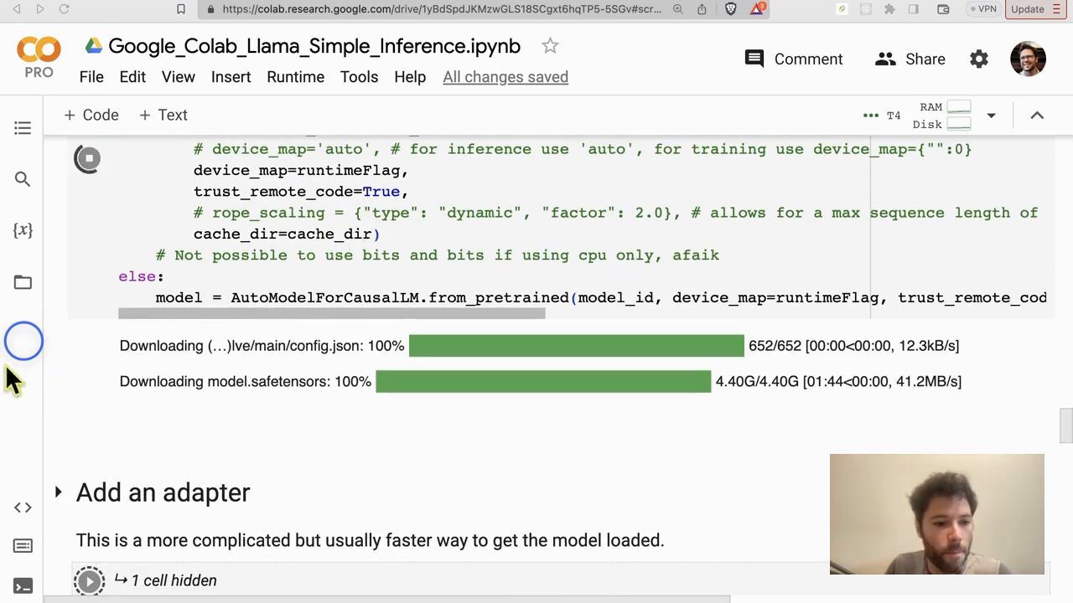
{"action": "mouse_move", "coordinate": [23, 346]}
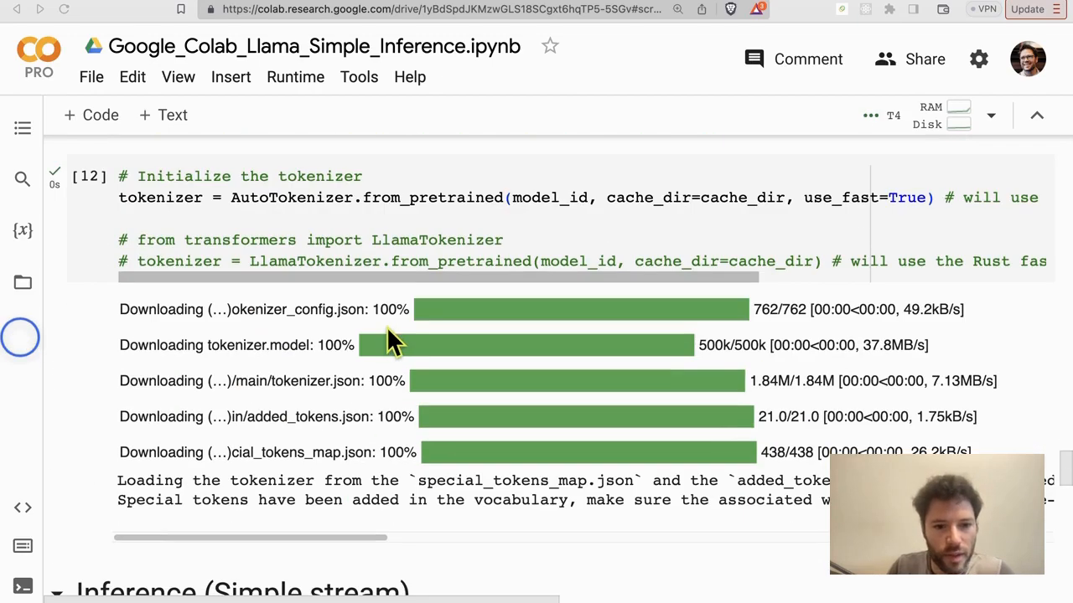
{"action": "scroll", "scroll_direction": "down", "scroll_amount": 3}
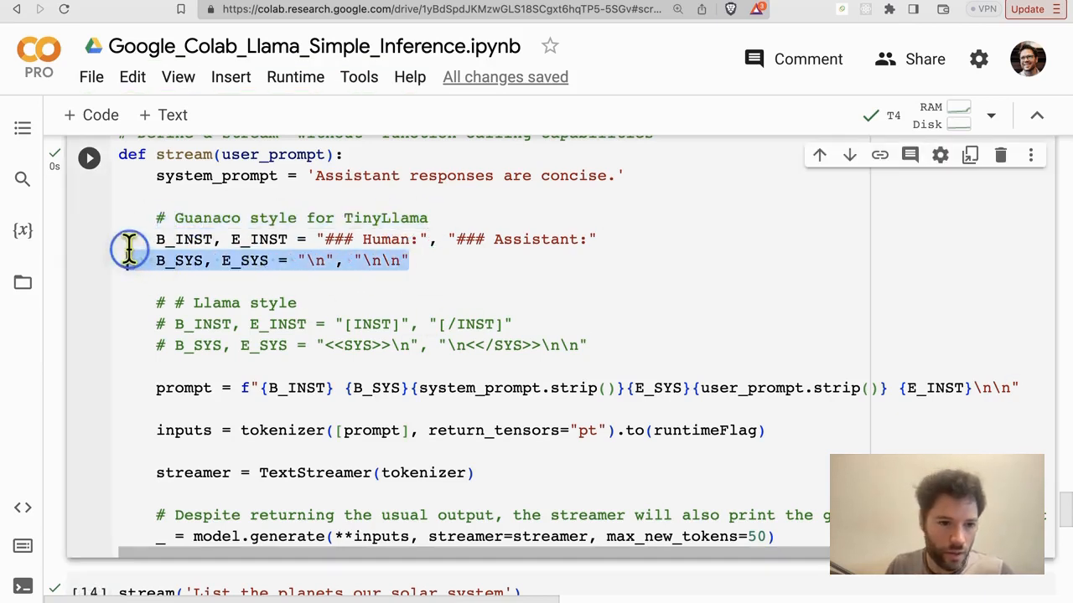
{"action": "scroll", "scroll_direction": "down", "scroll_amount": 3}
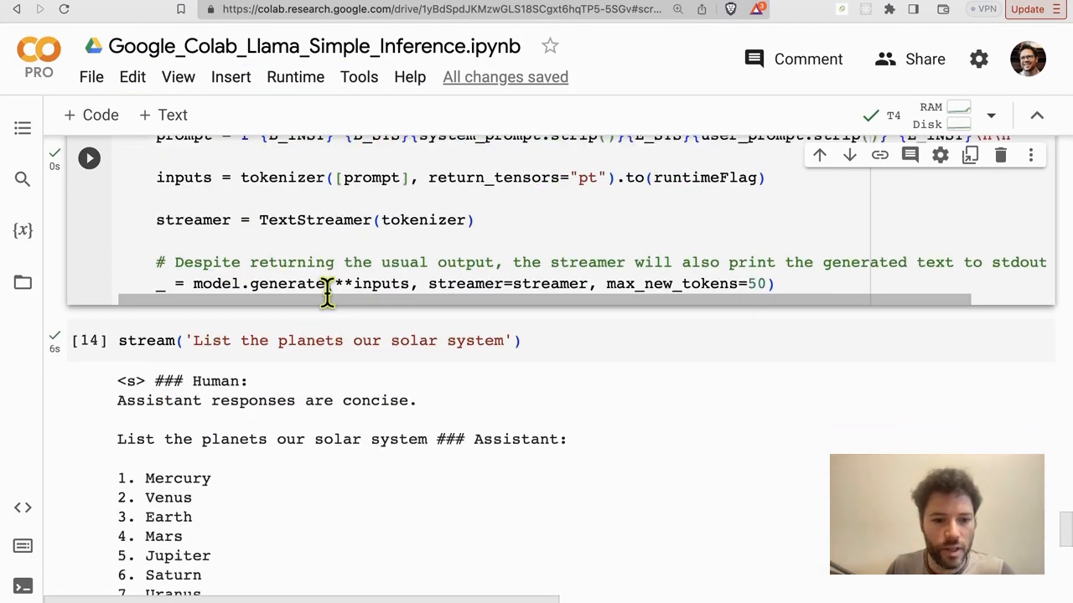
{"action": "left_click", "coordinate": [89, 340]}
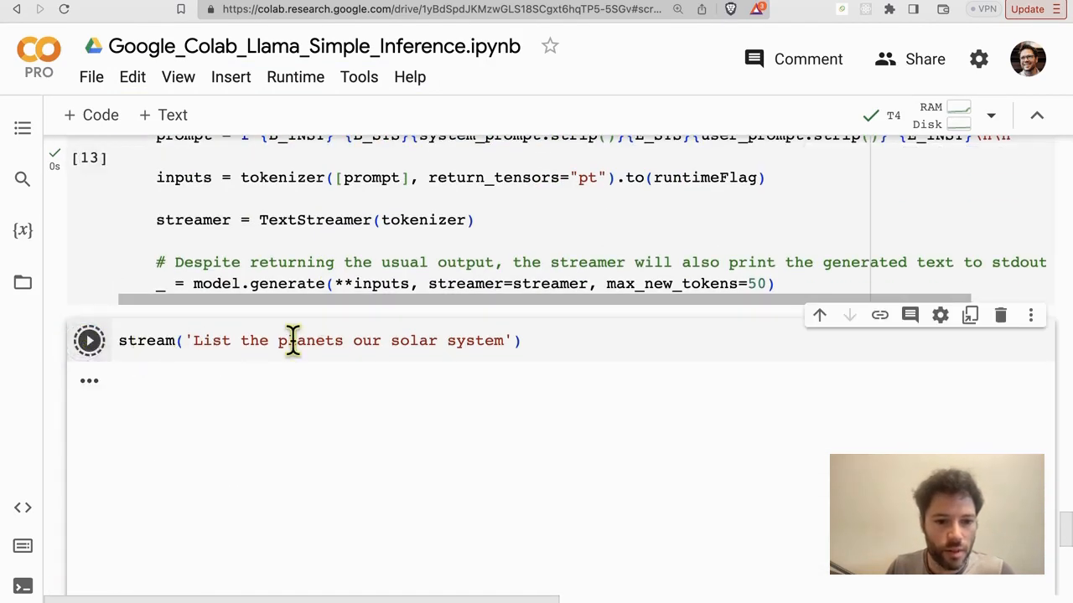
{"action": "left_click", "coordinate": [88, 340]}
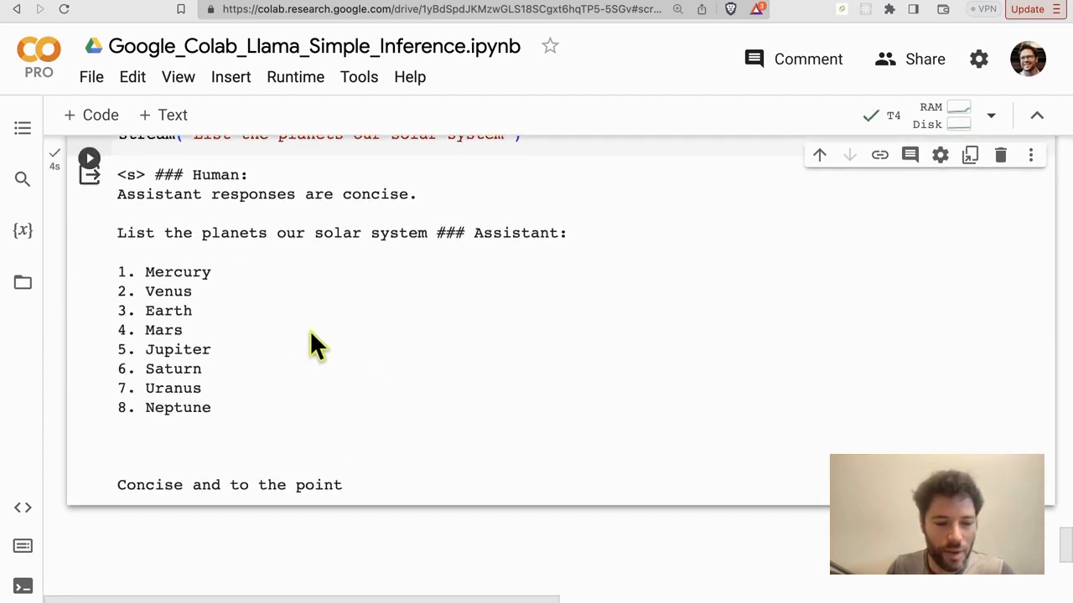
{"action": "mouse_move", "coordinate": [226, 411]}
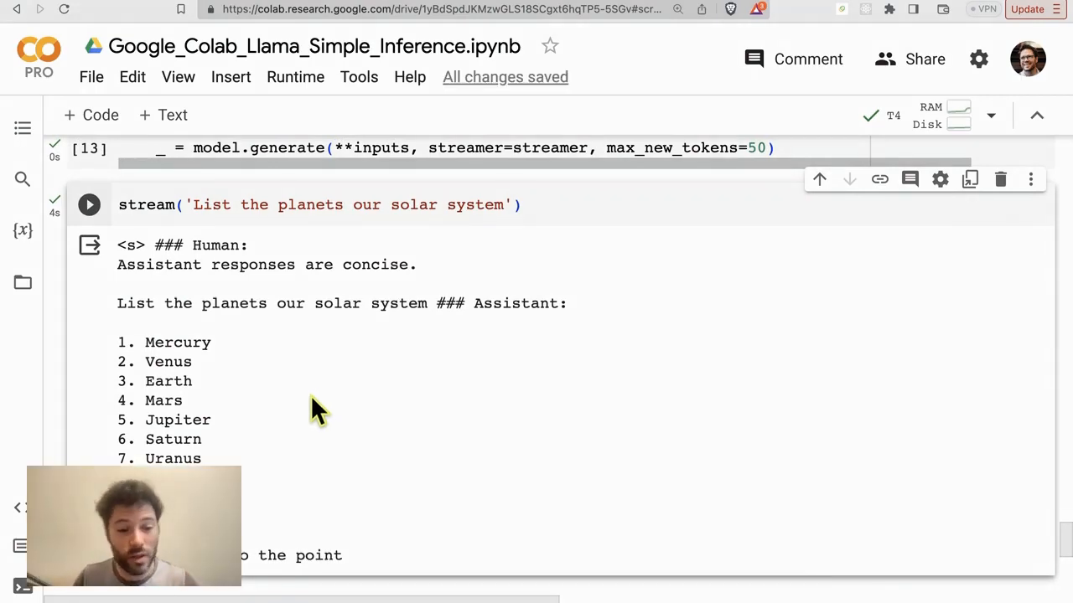
{"action": "mouse_move", "coordinate": [342, 397]}
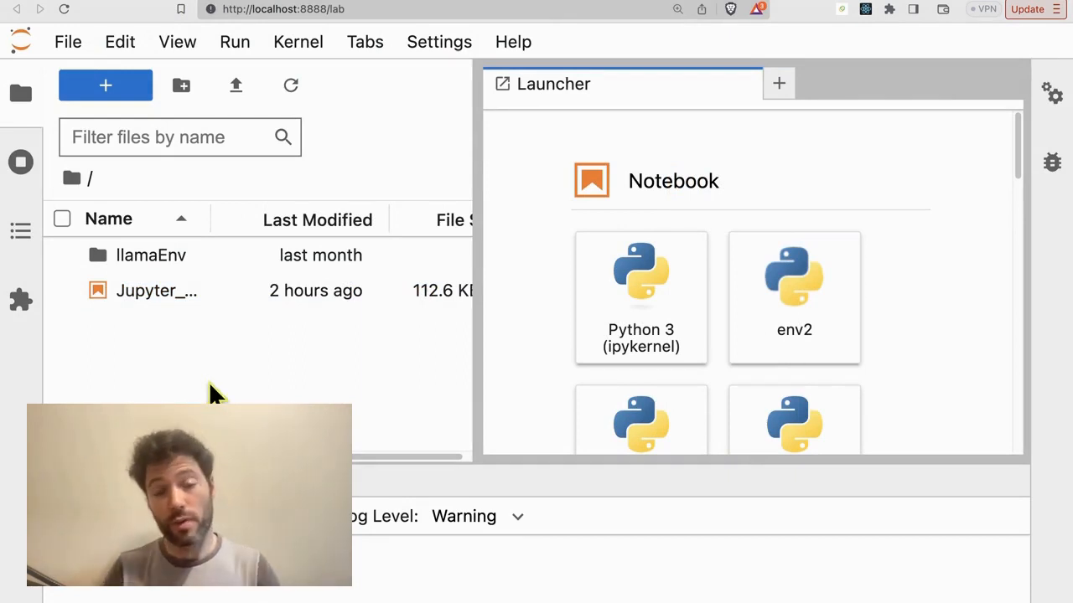
{"action": "mouse_move", "coordinate": [147, 386]}
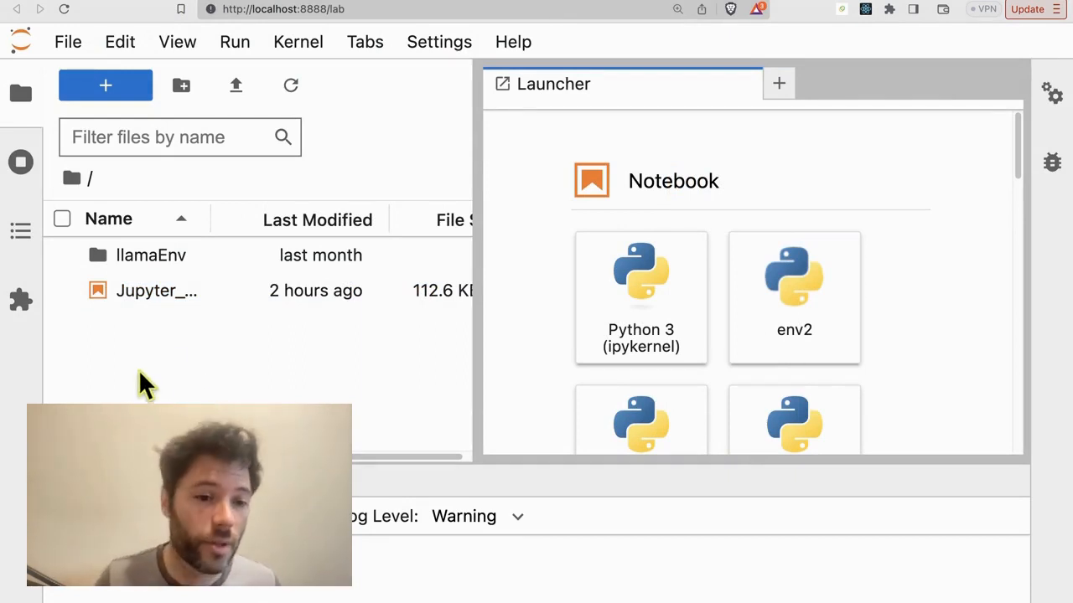
Open Jupyter_Tiny_Llama_PRO.ipynb from the JupyterLab file browser
{"action": "double_click", "coordinate": [157, 290]}
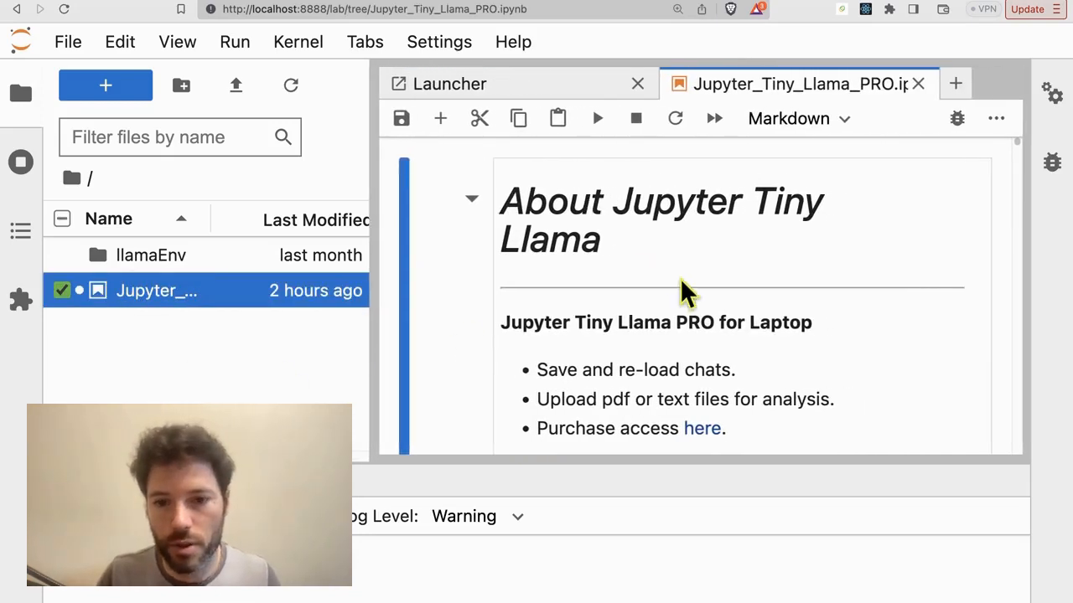
{"action": "mouse_move", "coordinate": [235, 42]}
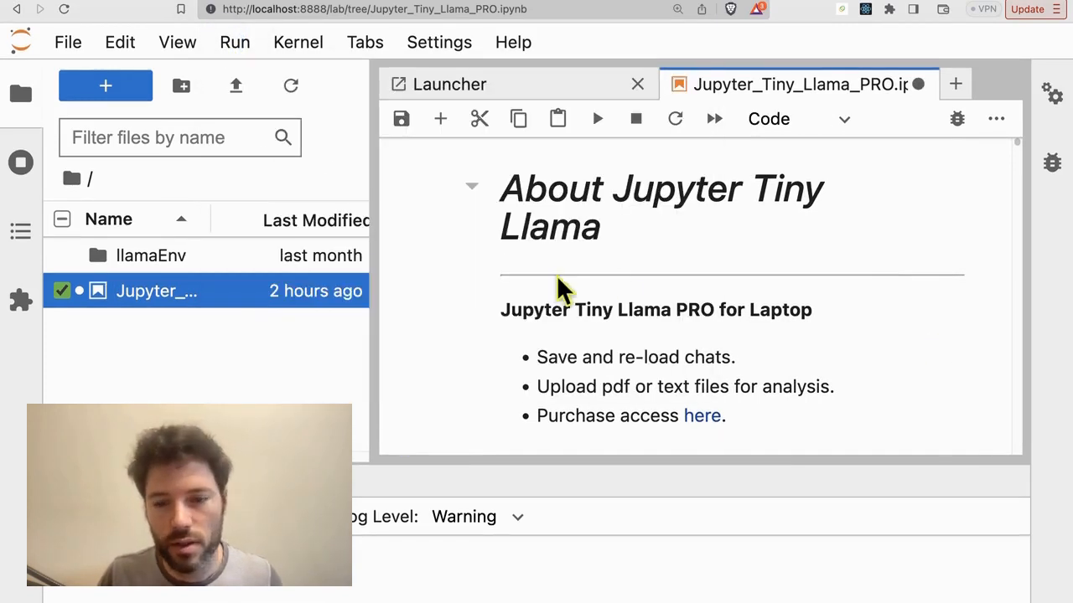
Run the operating-system setup cell and choose option b, Mac with M1 chip
{"action": "scroll", "scroll_direction": "down", "scroll_amount": 3}
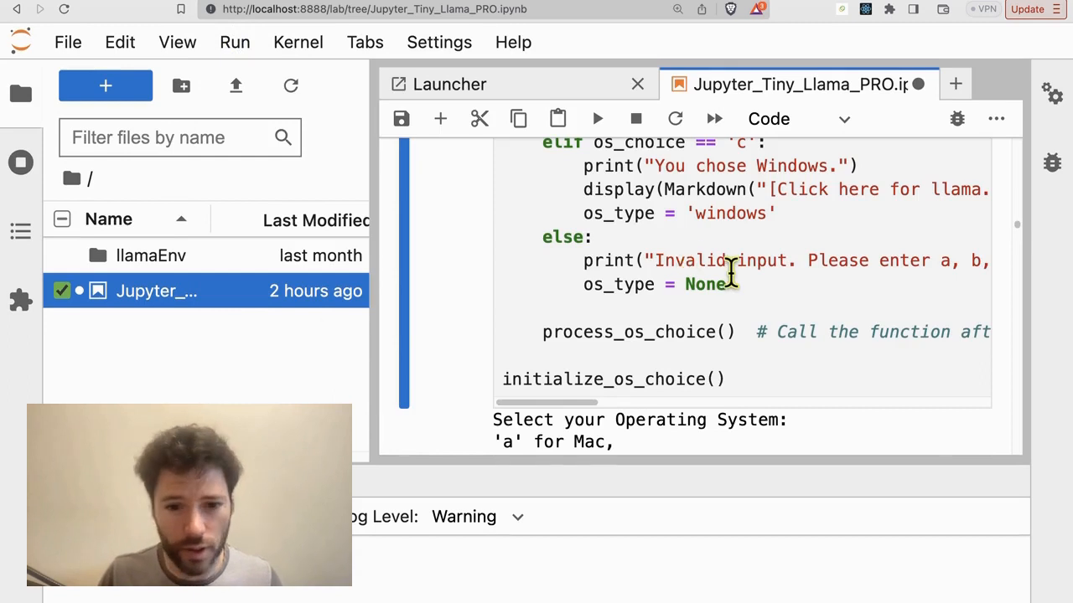
{"action": "left_click", "coordinate": [764, 294]}
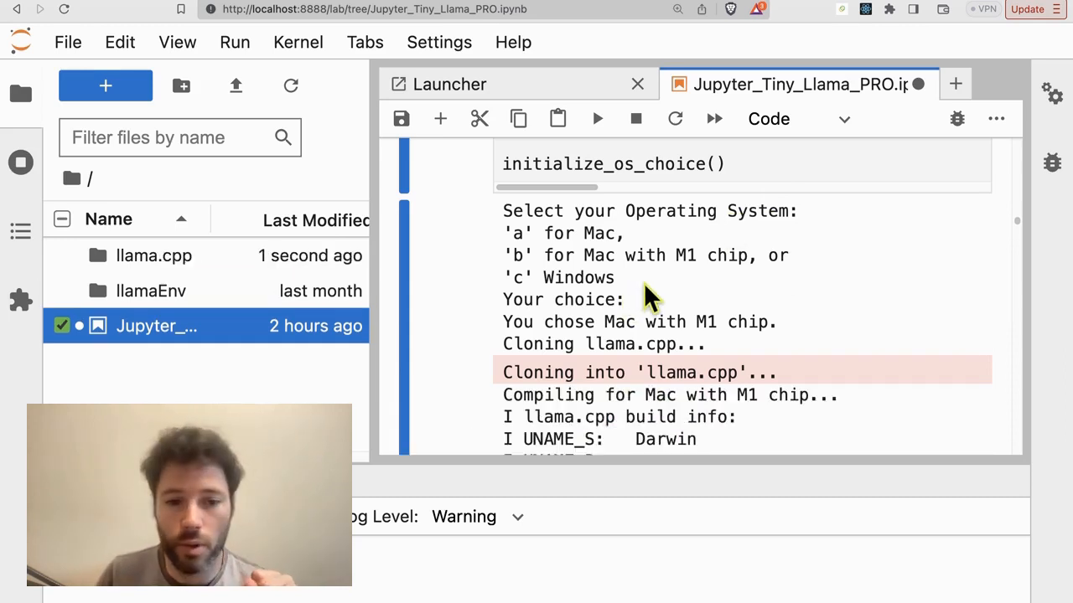
{"action": "type", "text": "b"}
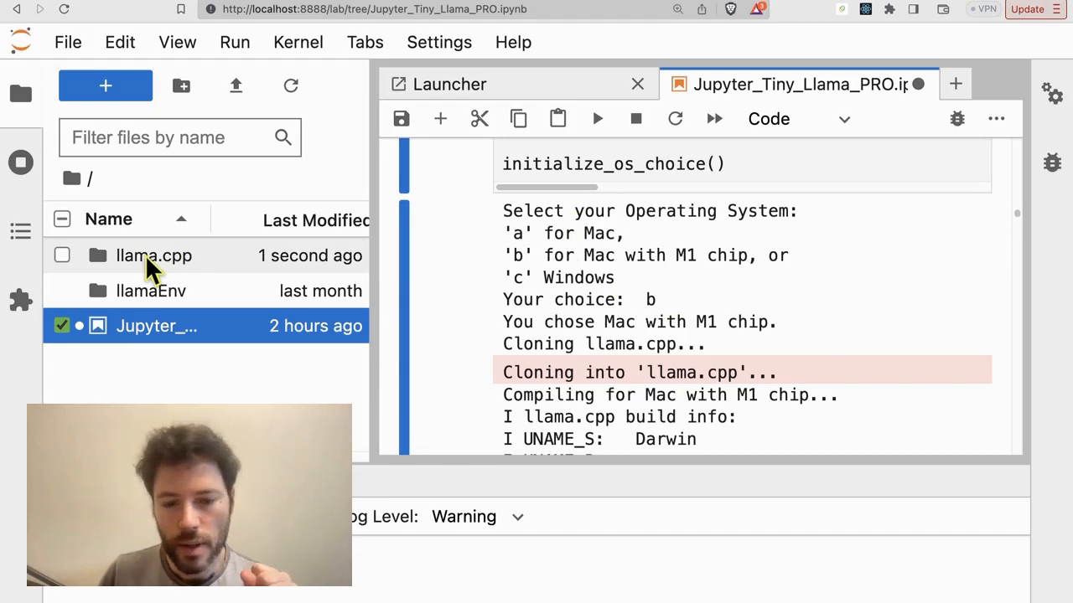
{"action": "mouse_move", "coordinate": [153, 255]}
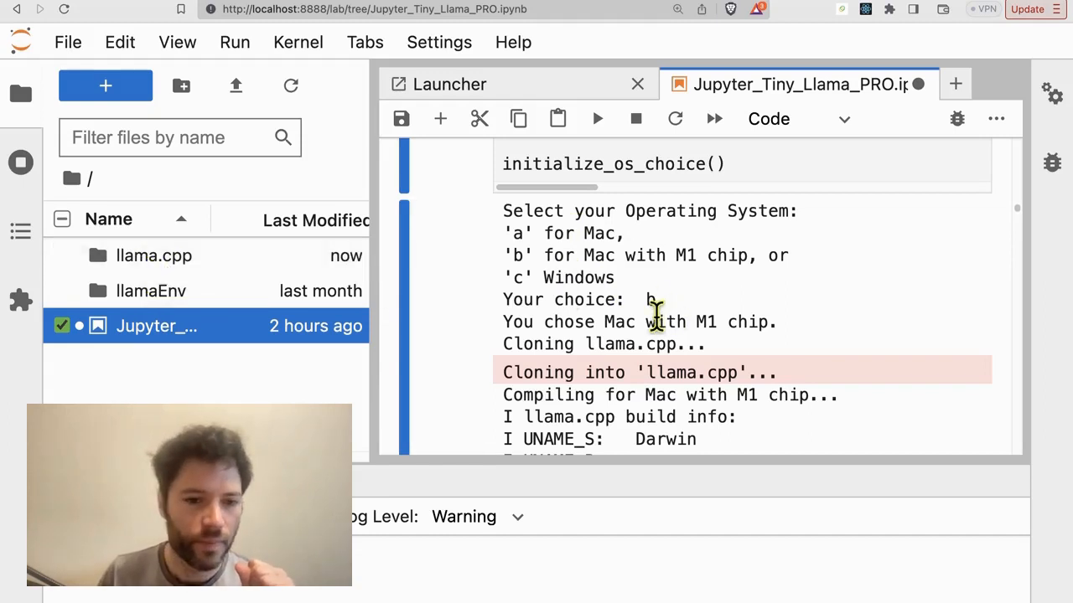
Scroll through the llama.cpp clone and build output to 'Compilation completed!'
{"action": "scroll", "scroll_direction": "down", "scroll_amount": 3}
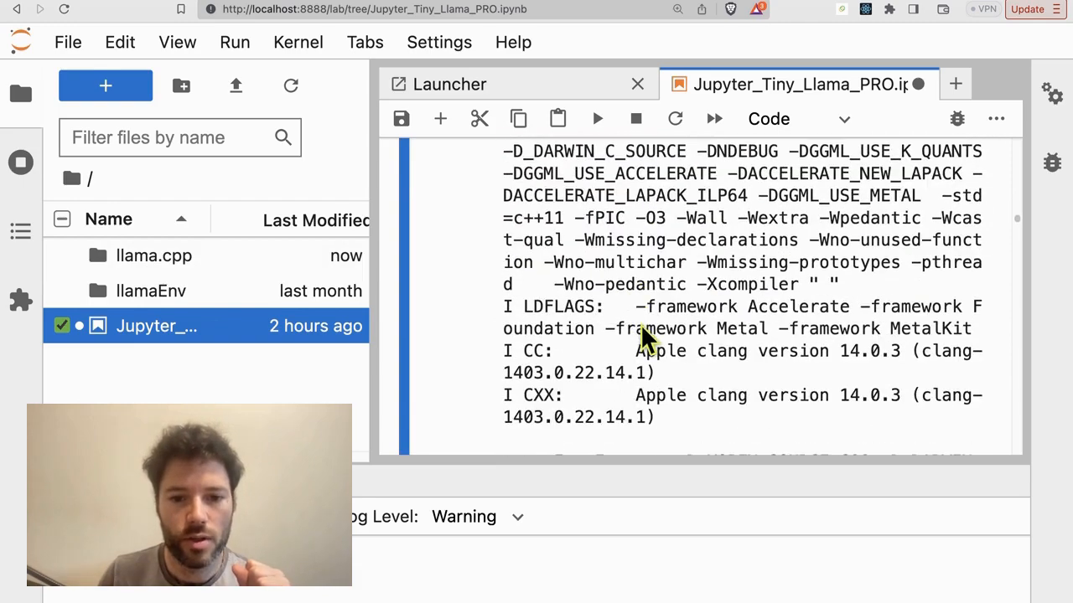
{"action": "scroll", "scroll_direction": "down", "scroll_amount": 3}
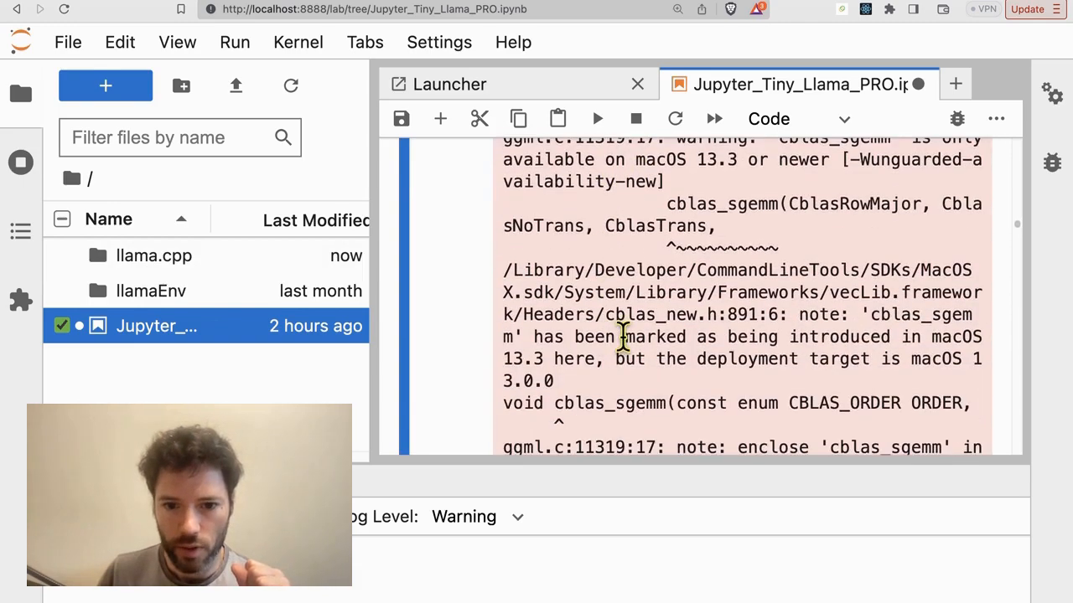
{"action": "scroll", "scroll_direction": "down", "scroll_amount": 3}
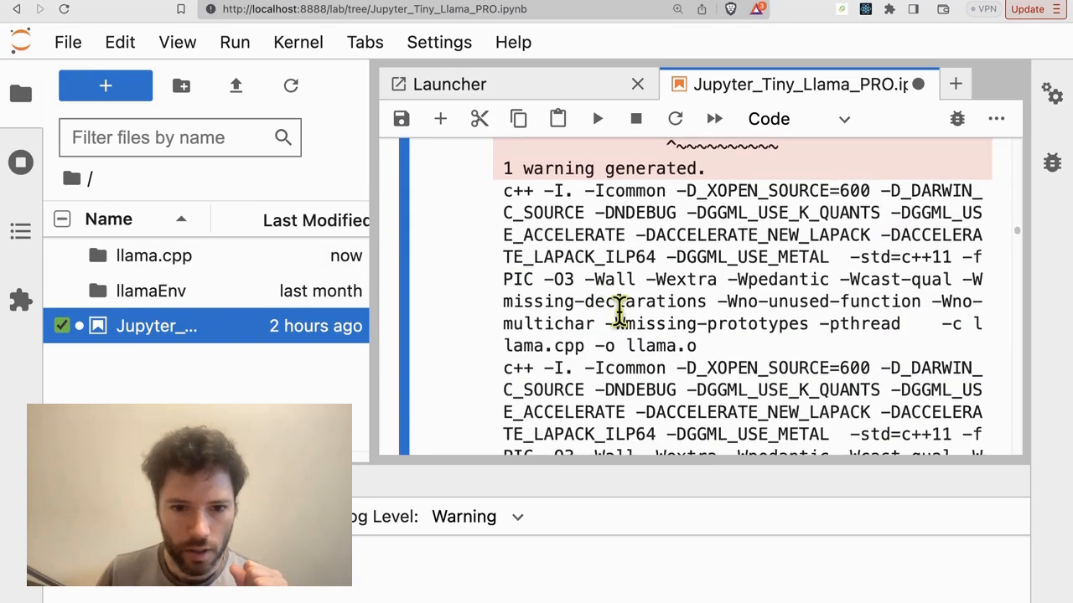
{"action": "scroll", "scroll_direction": "down", "scroll_amount": 3}
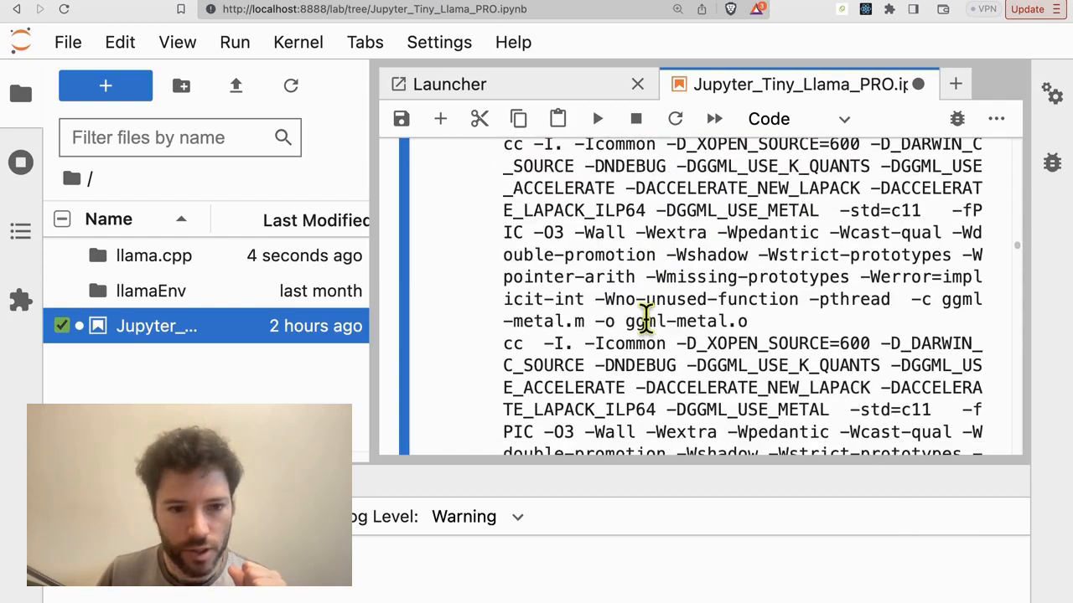
{"action": "scroll", "scroll_direction": "down", "scroll_amount": 3}
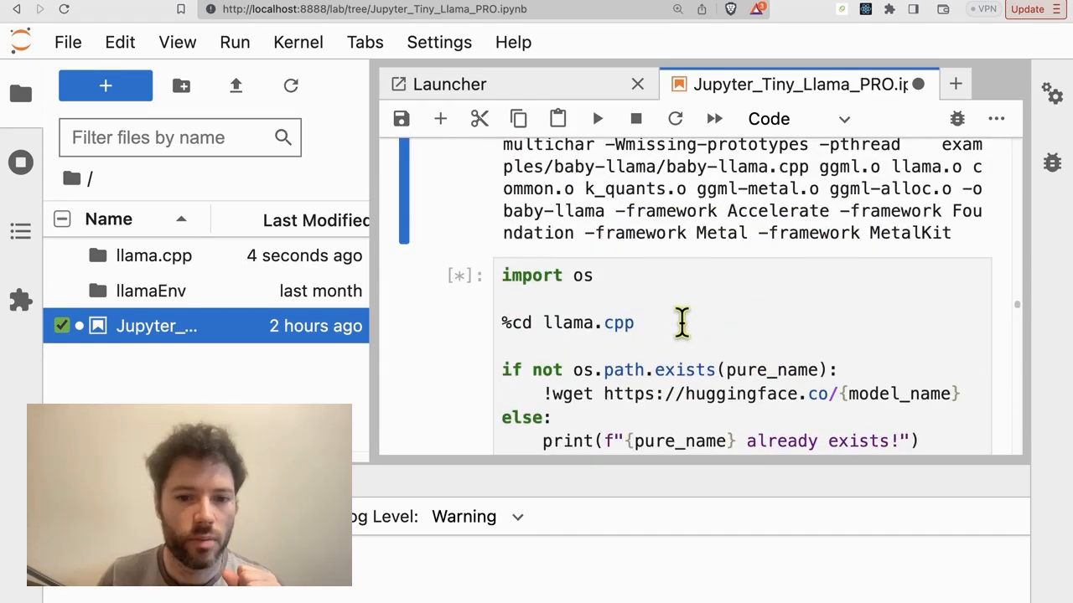
{"action": "scroll", "scroll_direction": "down", "scroll_amount": 3}
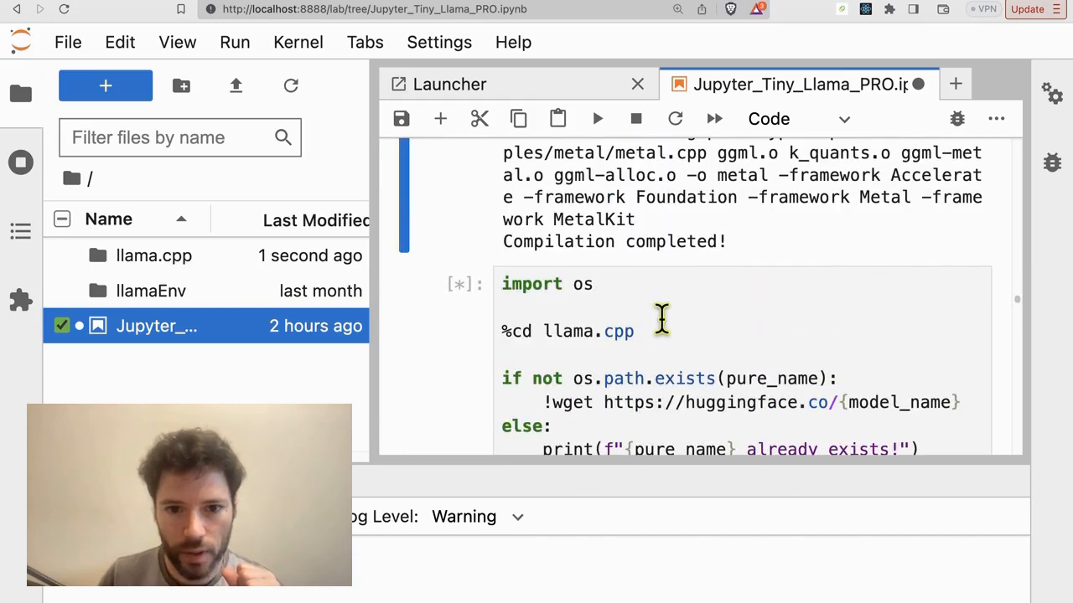
Browse into llama.cpp and sort it by size to find the 636.9 MB TinyLlama Q4_K model
{"action": "scroll", "scroll_direction": "down", "scroll_amount": 3}
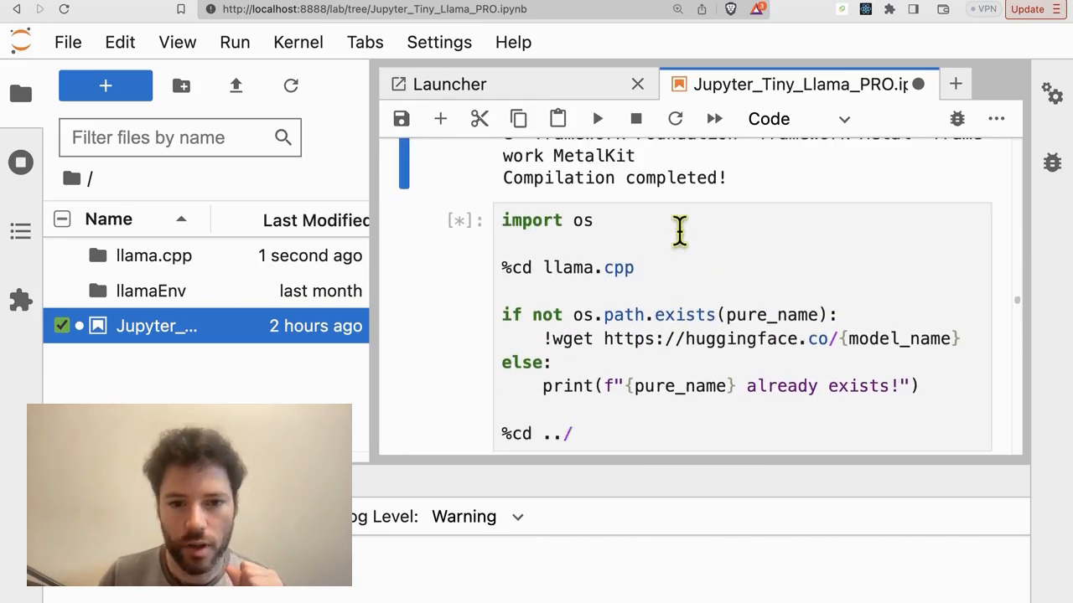
{"action": "mouse_move", "coordinate": [674, 235]}
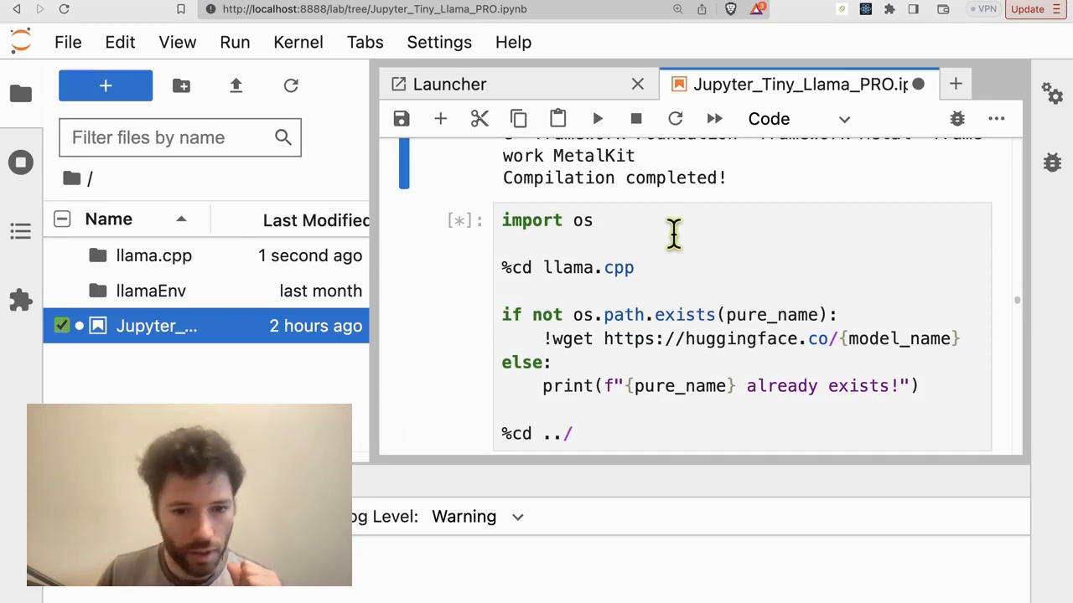
{"action": "double_click", "coordinate": [153, 255]}
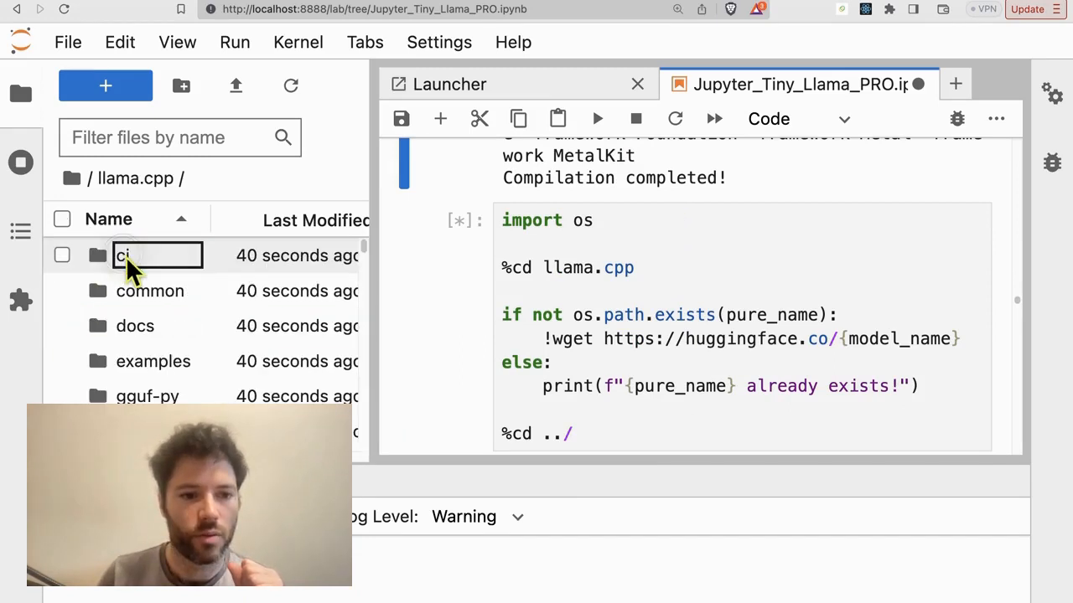
{"action": "scroll", "scroll_direction": "down", "scroll_amount": 3}
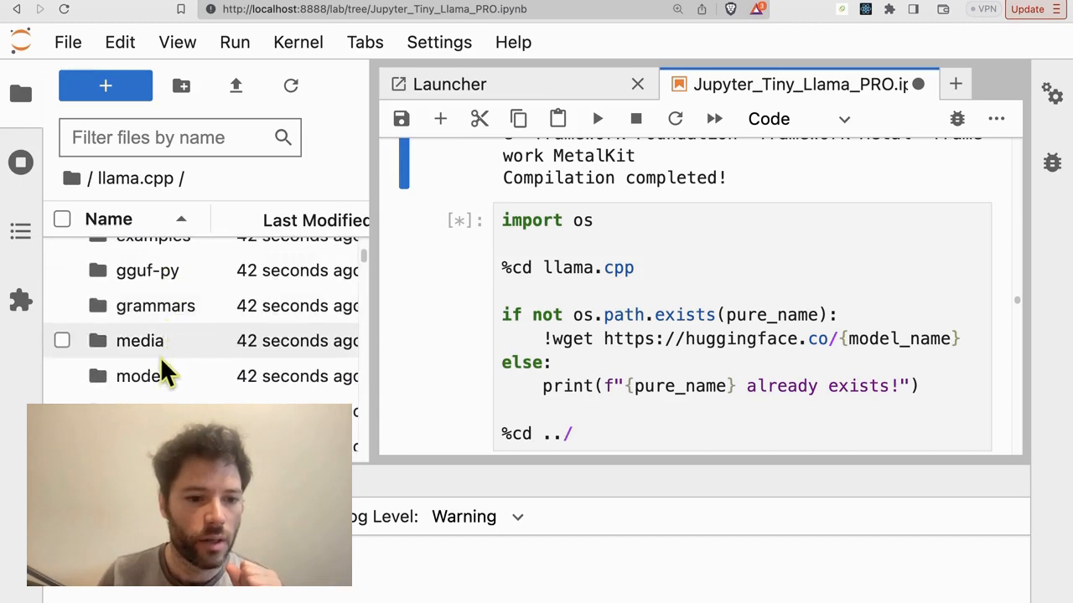
{"action": "double_click", "coordinate": [140, 376]}
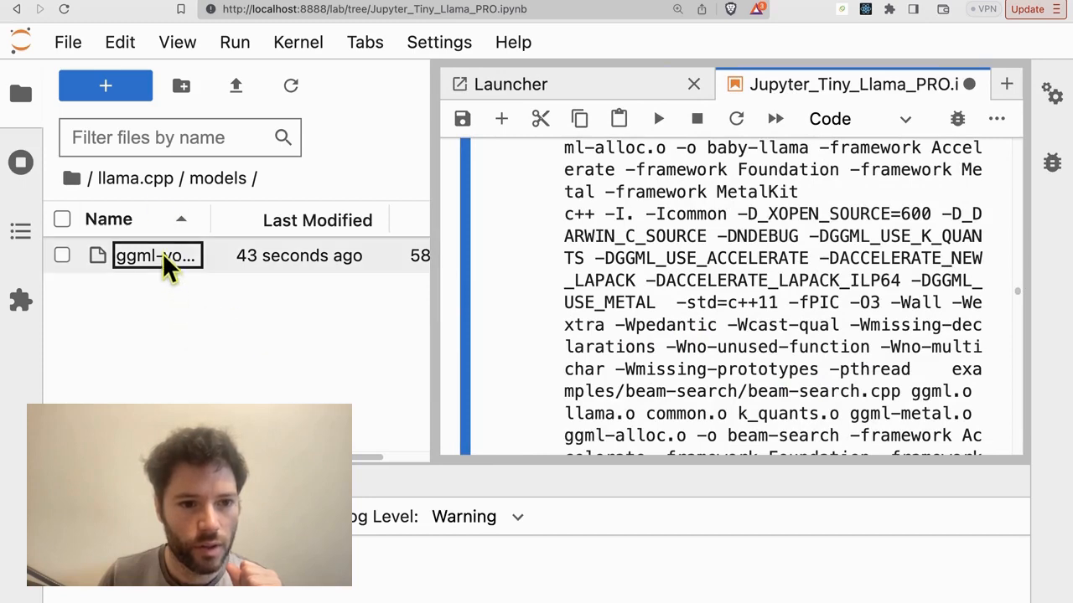
{"action": "left_click", "coordinate": [135, 177]}
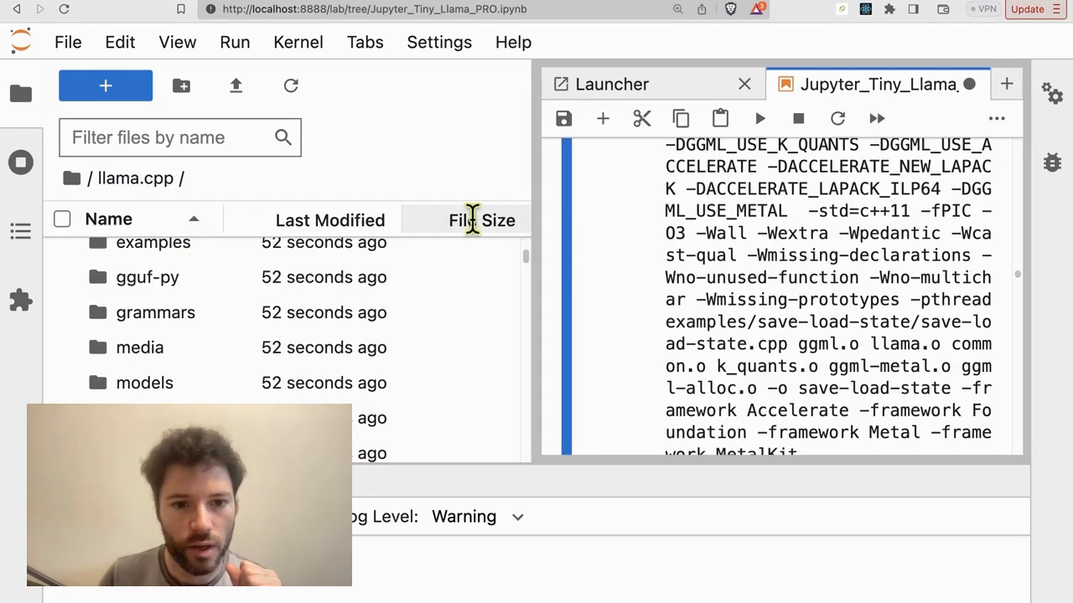
{"action": "left_click", "coordinate": [481, 219]}
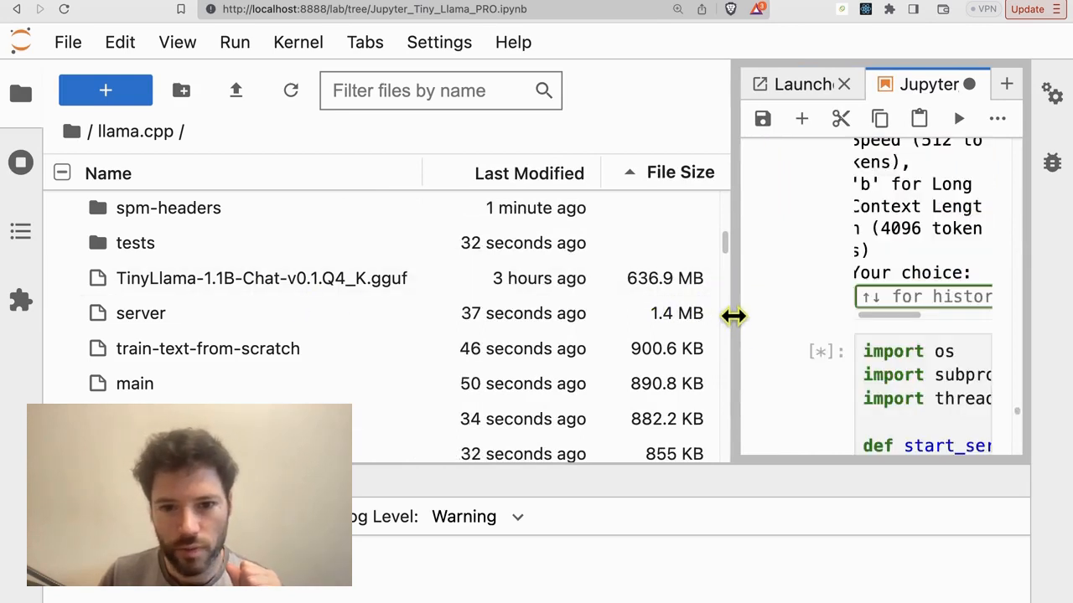
{"action": "mouse_move", "coordinate": [716, 348]}
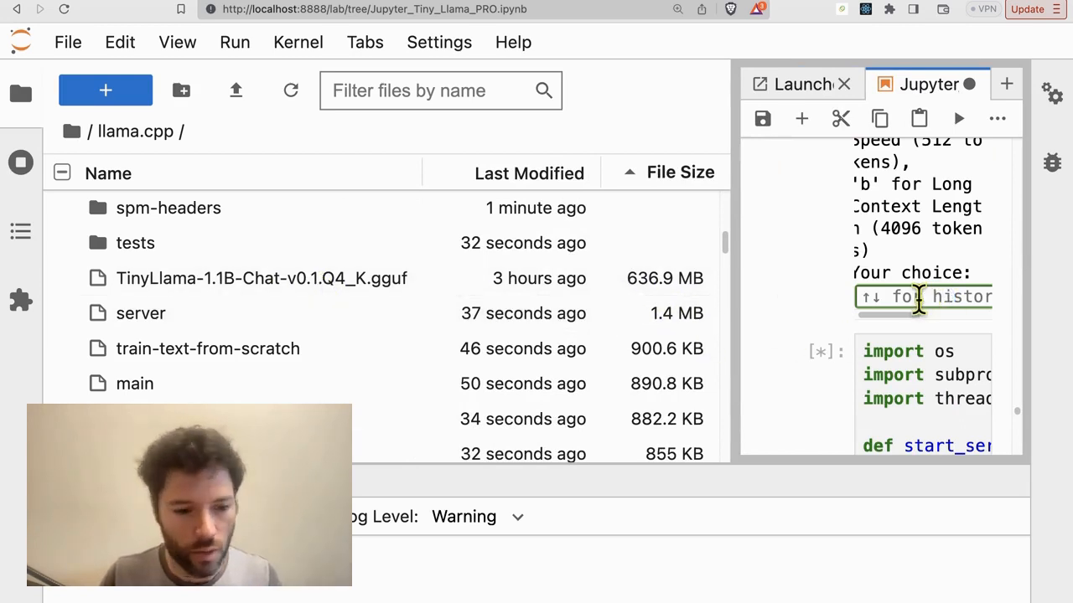
{"action": "mouse_move", "coordinate": [733, 314]}
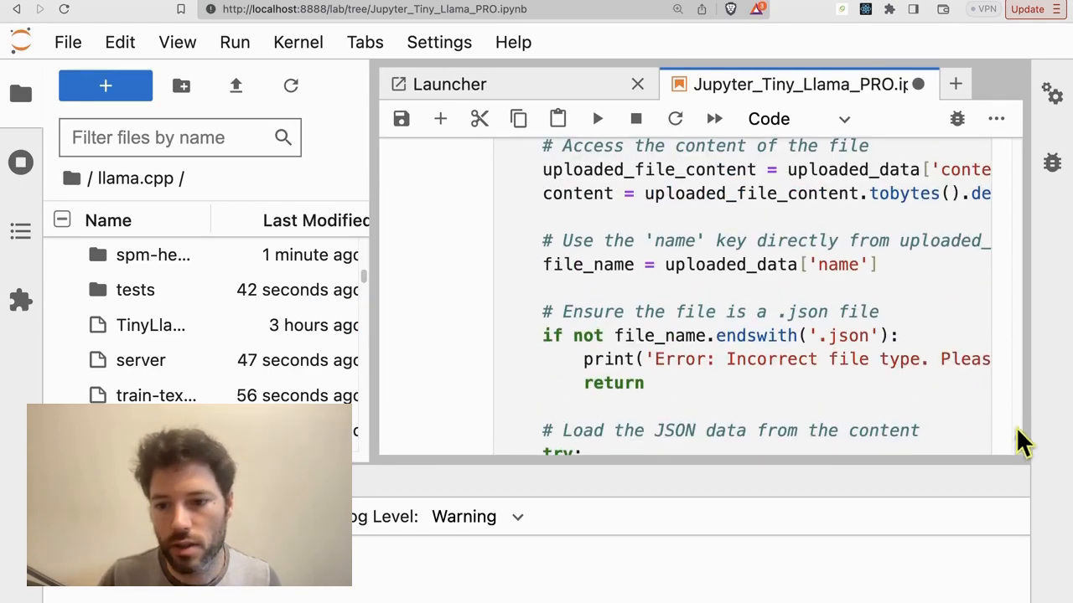
Answer the 'Your choice:' prompt with 'a' for High Speed (512 tokens)
{"action": "scroll", "scroll_direction": "down", "scroll_amount": 3}
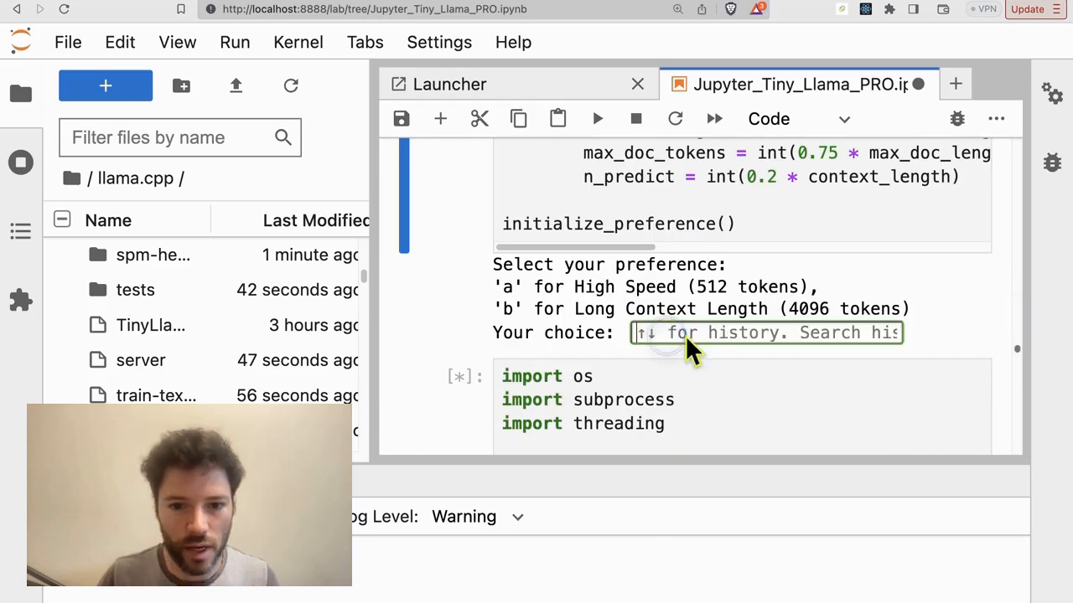
{"action": "type", "text": "a"}
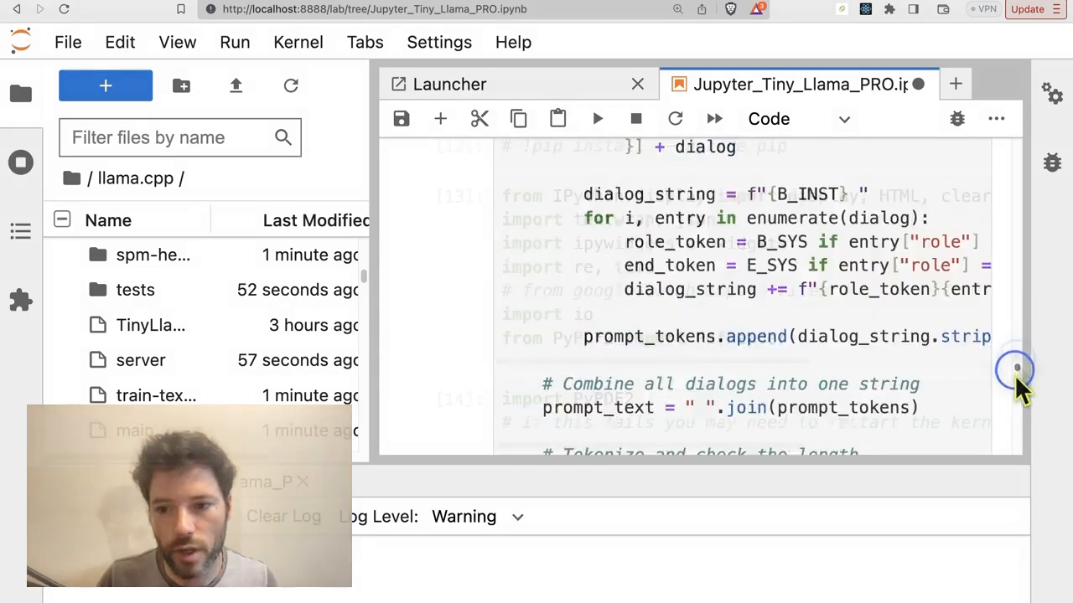
Send 'Hello!' to the Tiny Llama chat, then request Python code adding two integers
{"action": "left_click", "coordinate": [637, 84]}
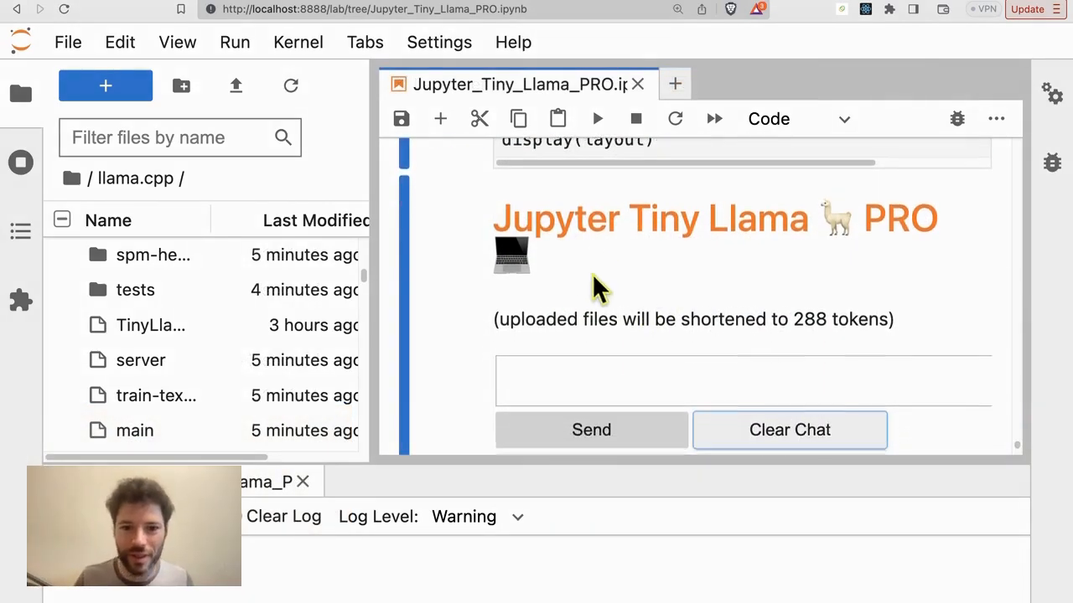
{"action": "type", "text": "H"}
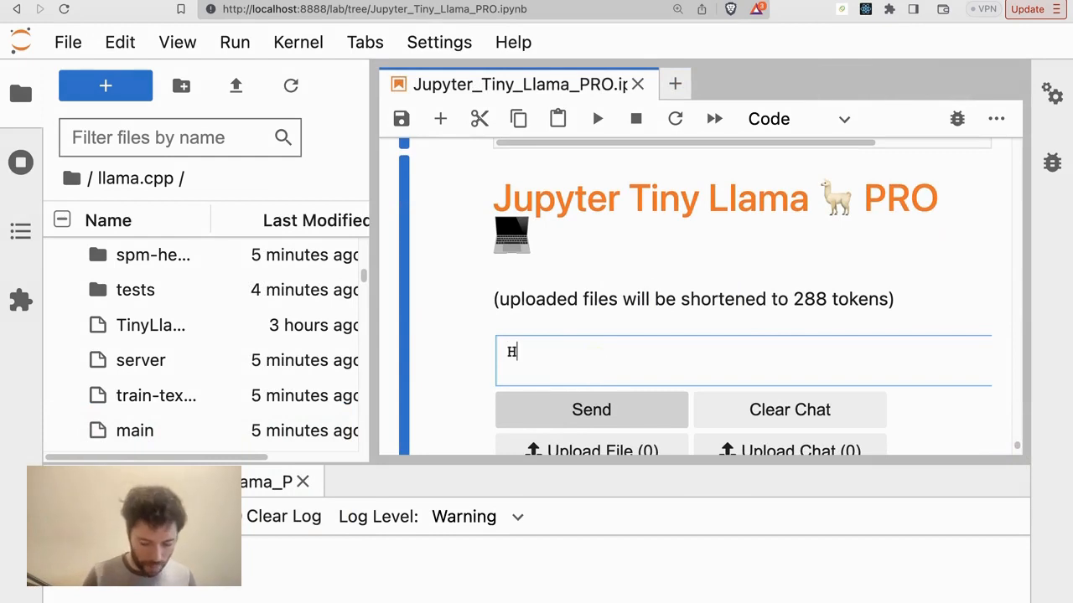
{"action": "type", "text": "ello!"}
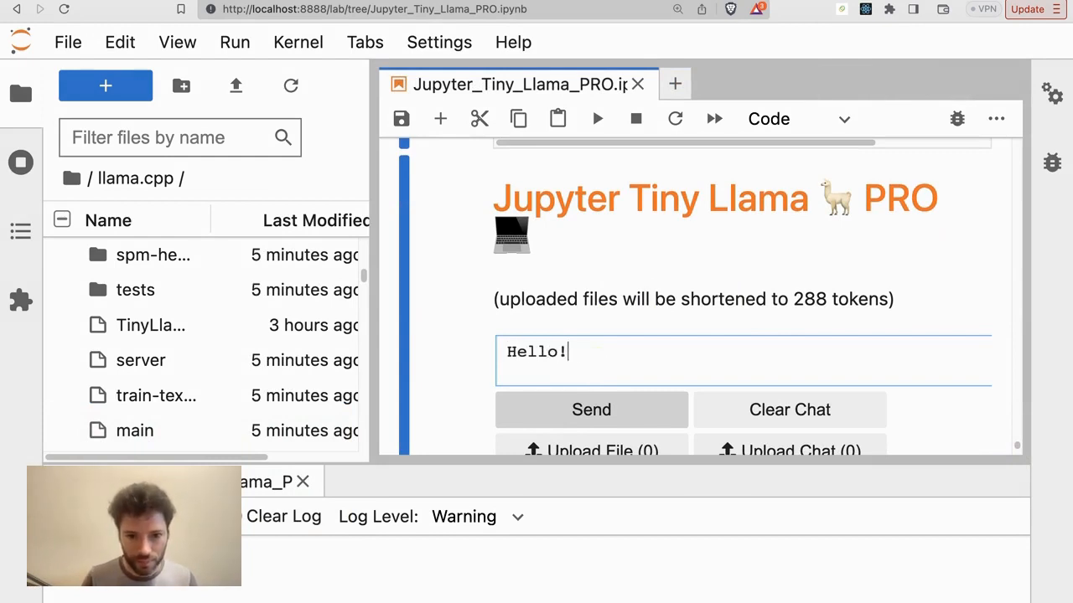
{"action": "left_click", "coordinate": [591, 410]}
{"action": "type", "text": "write a python code snippet to add two integers,"}
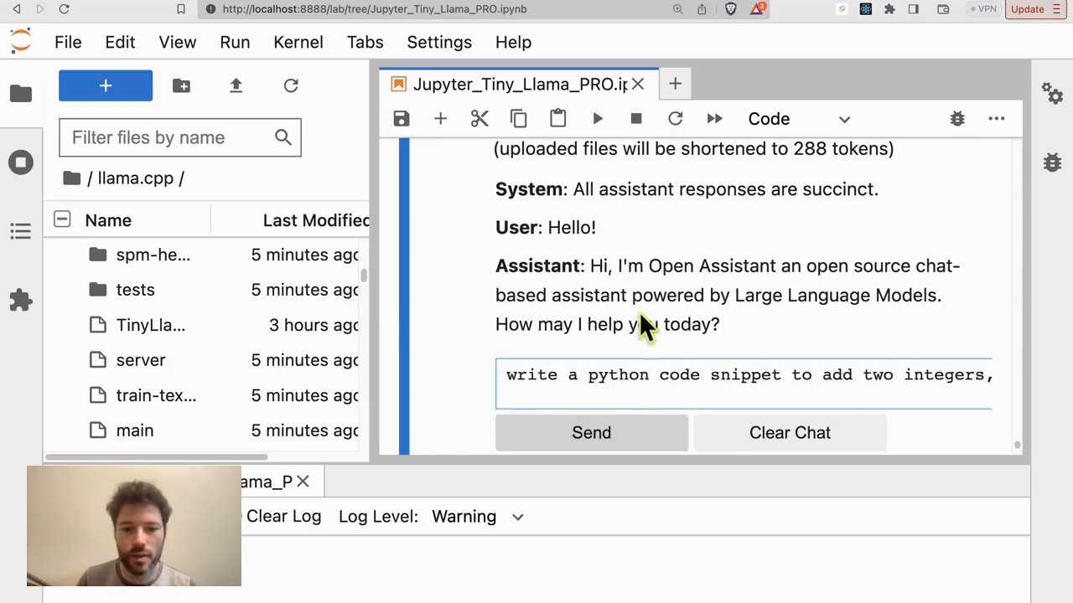
{"action": "left_click", "coordinate": [591, 432]}
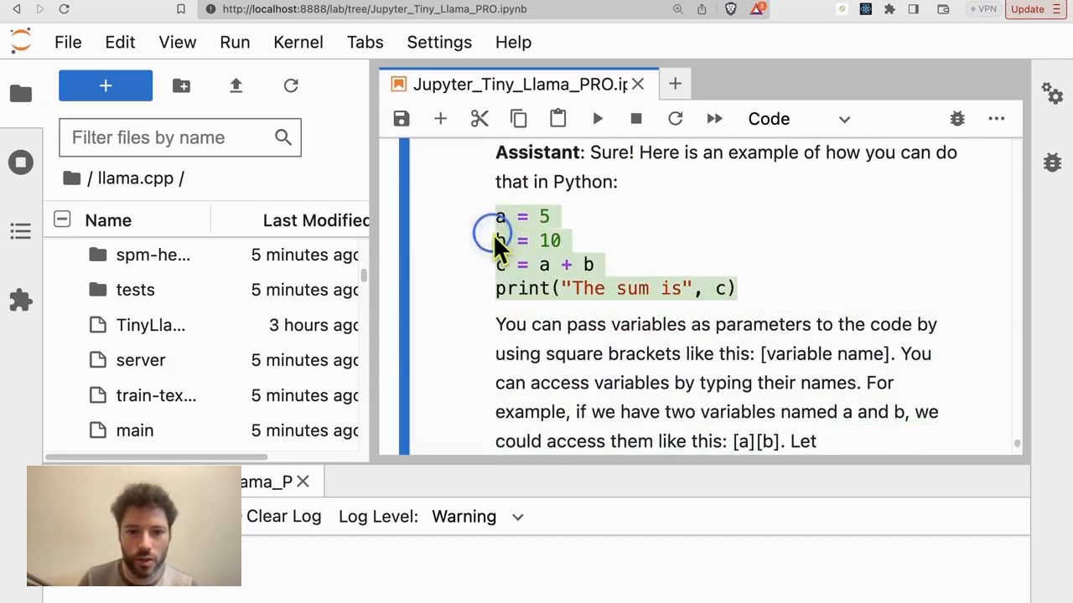
{"action": "scroll", "scroll_direction": "down", "scroll_amount": 3}
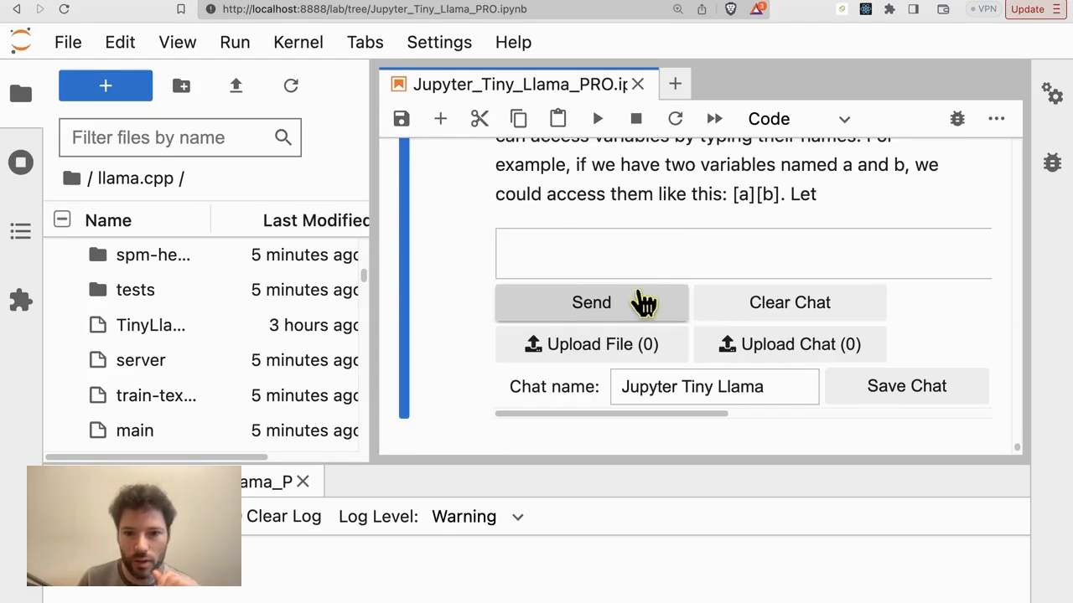
Send the follow-up 'Can you write that differently' to the chat
{"action": "left_click", "coordinate": [440, 118]}
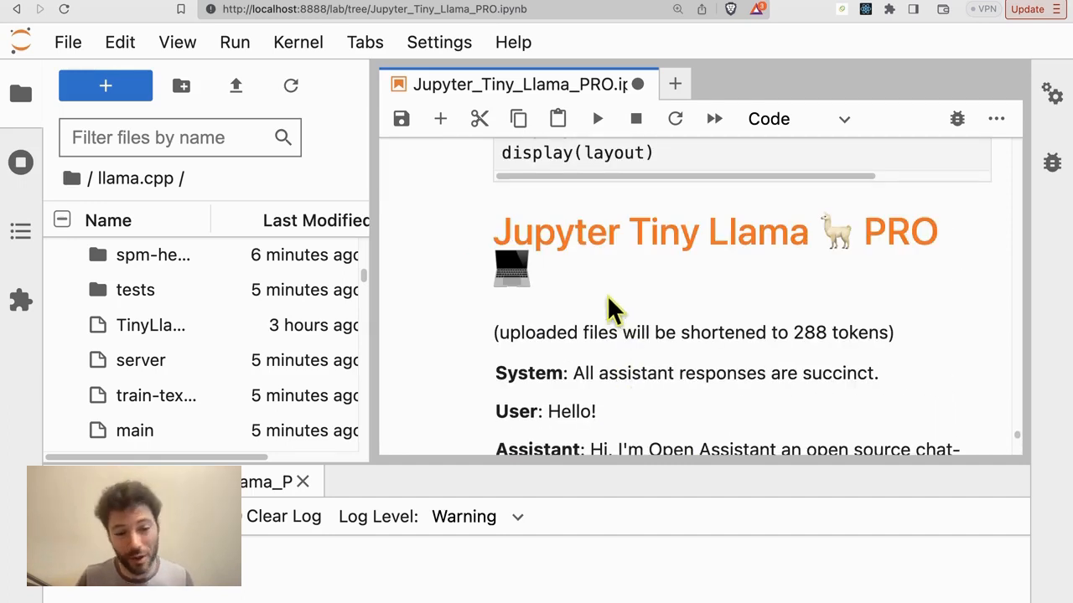
{"action": "mouse_move", "coordinate": [595, 289]}
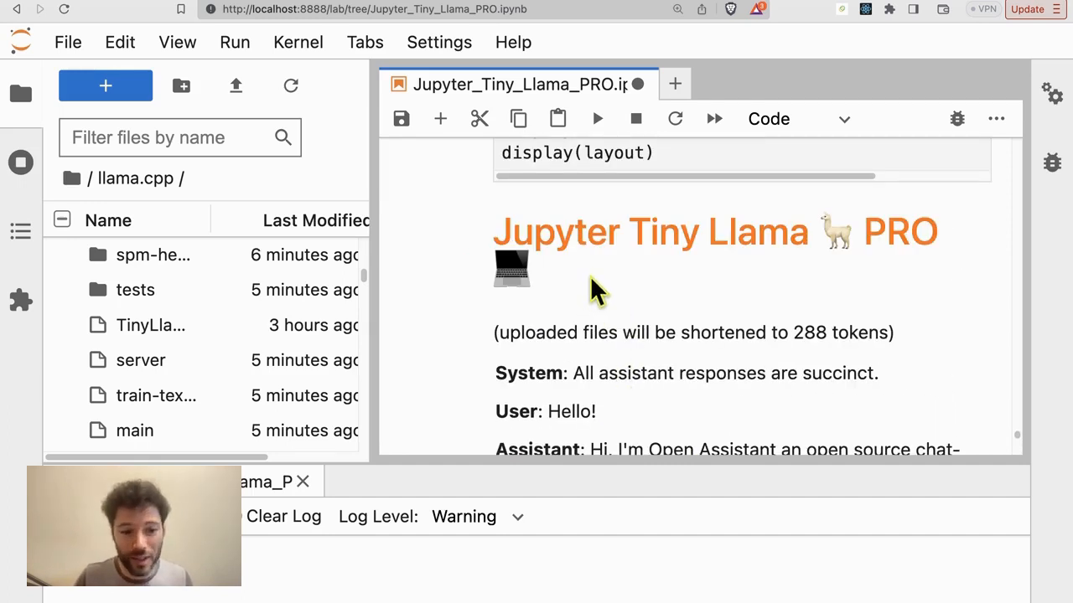
{"action": "scroll", "scroll_direction": "down", "scroll_amount": 3}
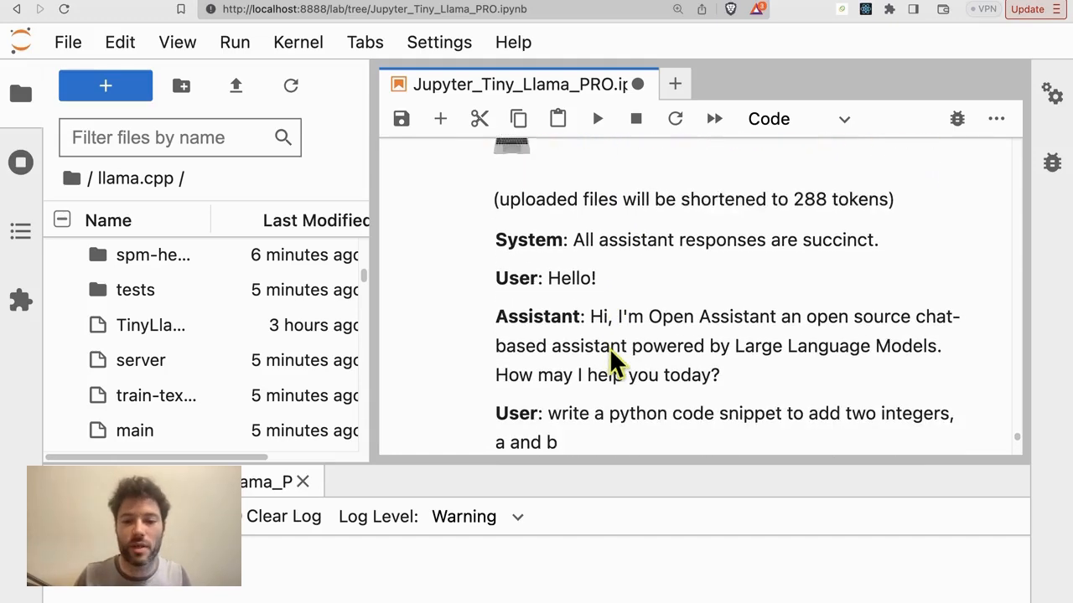
{"action": "scroll", "scroll_direction": "down", "scroll_amount": 3}
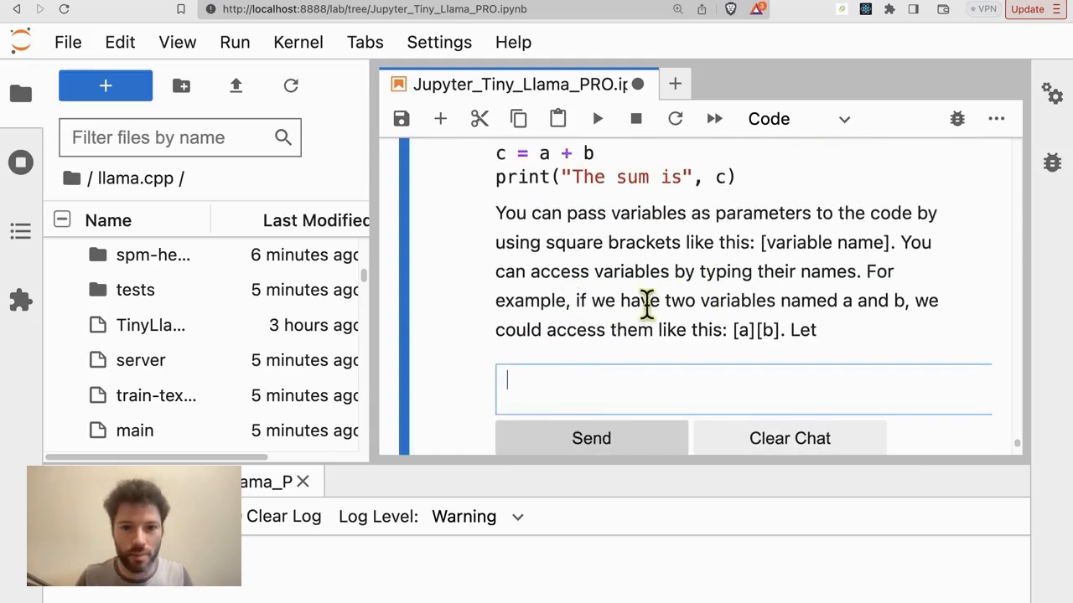
{"action": "type", "text": "Can you writ"}
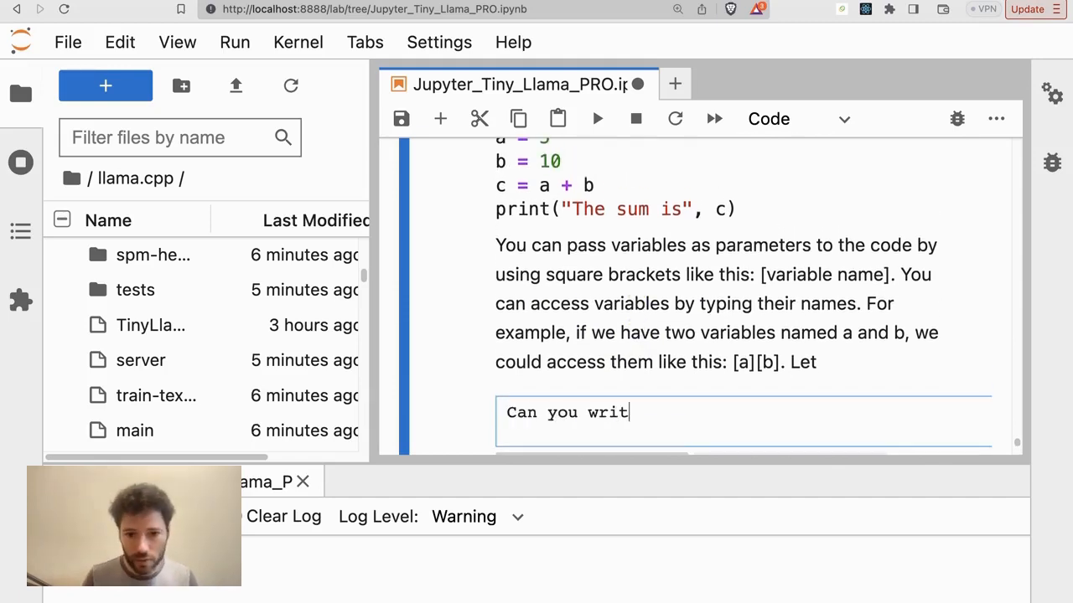
{"action": "type", "text": "e that differently"}
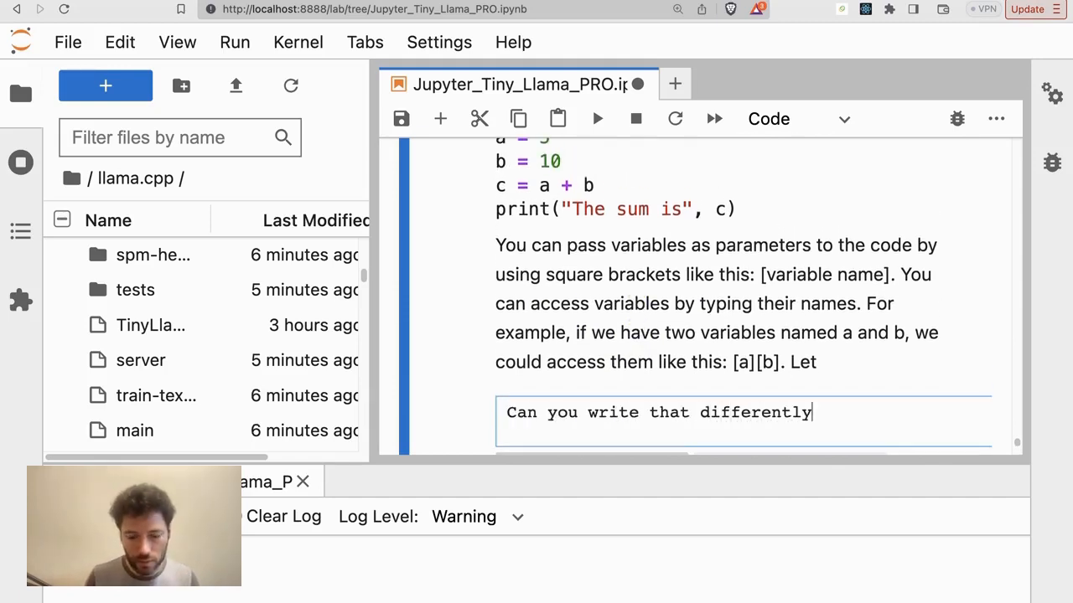
{"action": "left_click", "coordinate": [591, 352]}
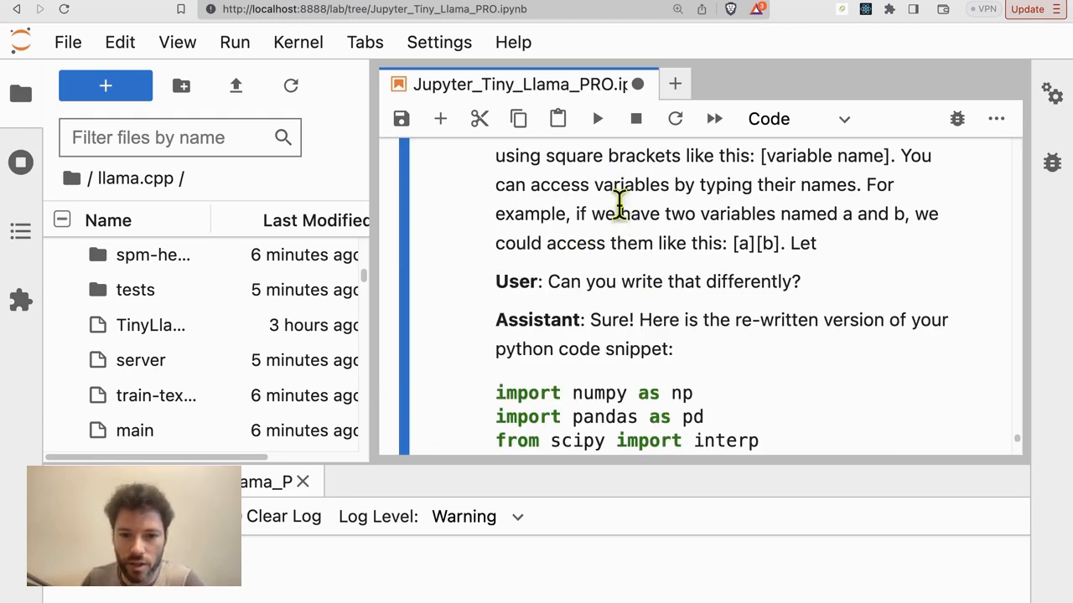
Scroll through the rewritten numpy/pandas snippet and the cell printing 'The sum is 15'
{"action": "scroll", "scroll_direction": "down", "scroll_amount": 3}
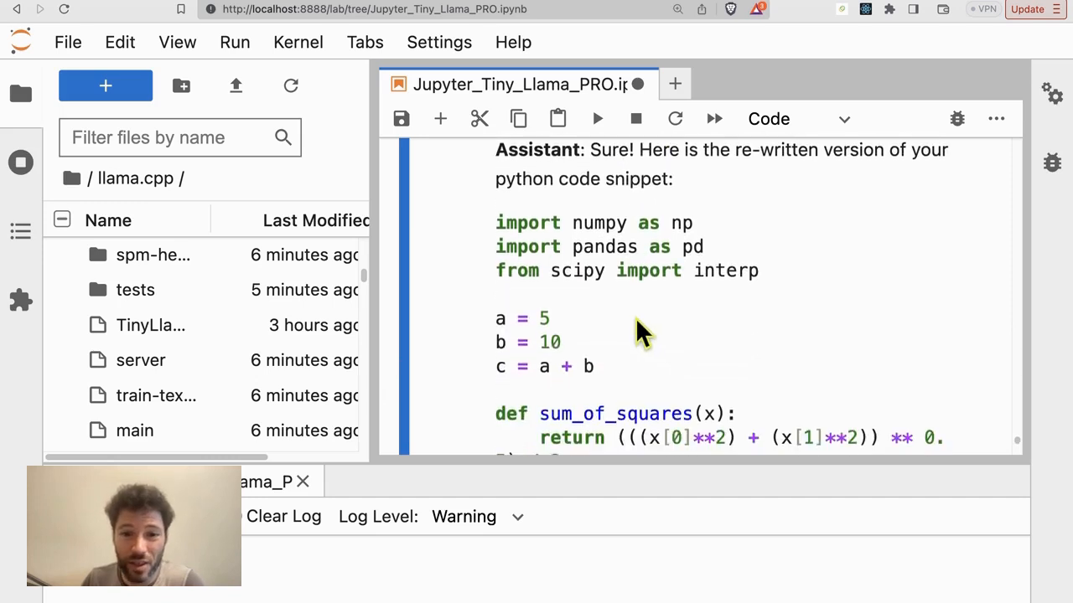
{"action": "scroll", "scroll_direction": "down", "scroll_amount": 3}
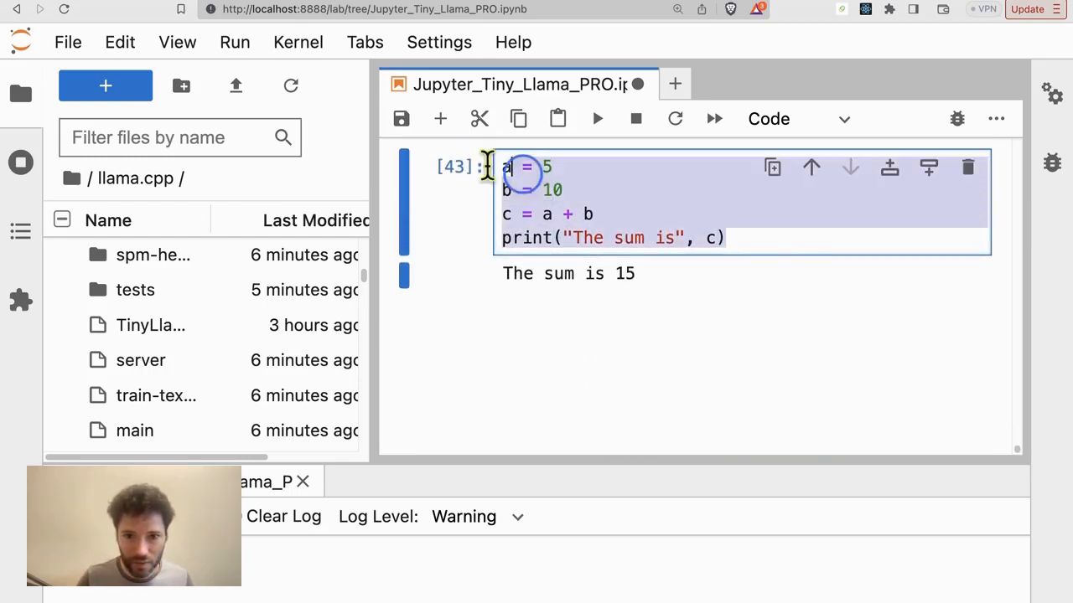
{"action": "scroll", "scroll_direction": "down", "scroll_amount": 3}
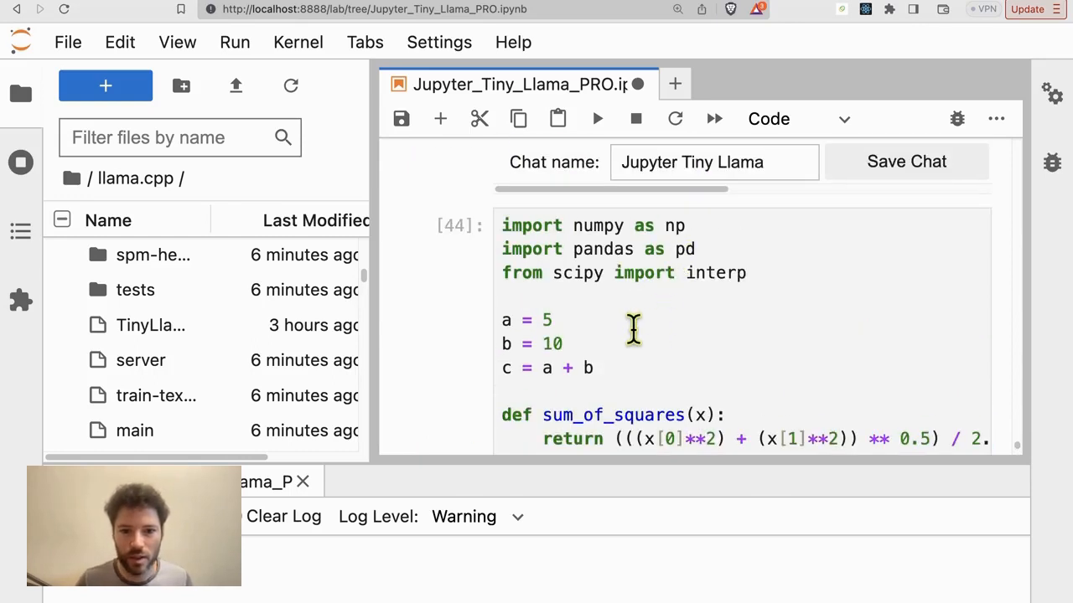
{"action": "scroll", "scroll_direction": "down", "scroll_amount": 3}
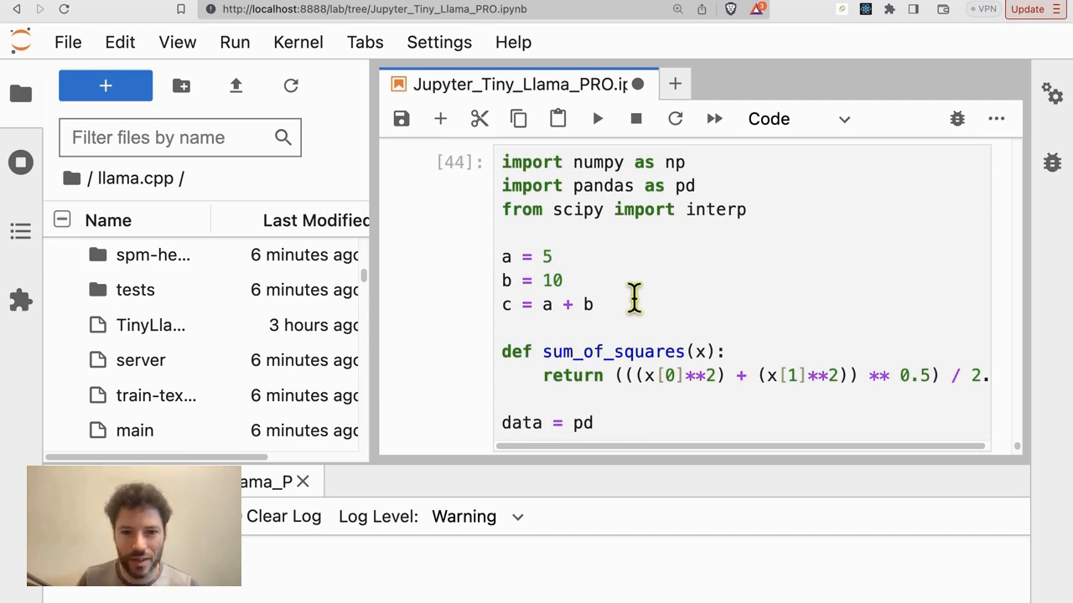
{"action": "mouse_move", "coordinate": [627, 297]}
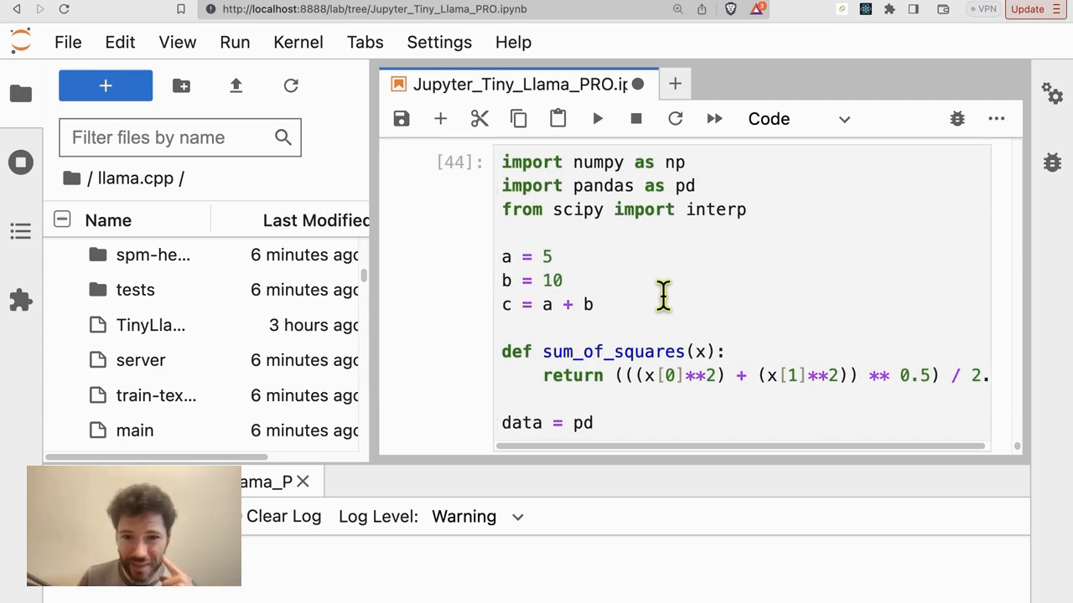
{"action": "mouse_move", "coordinate": [444, 306]}
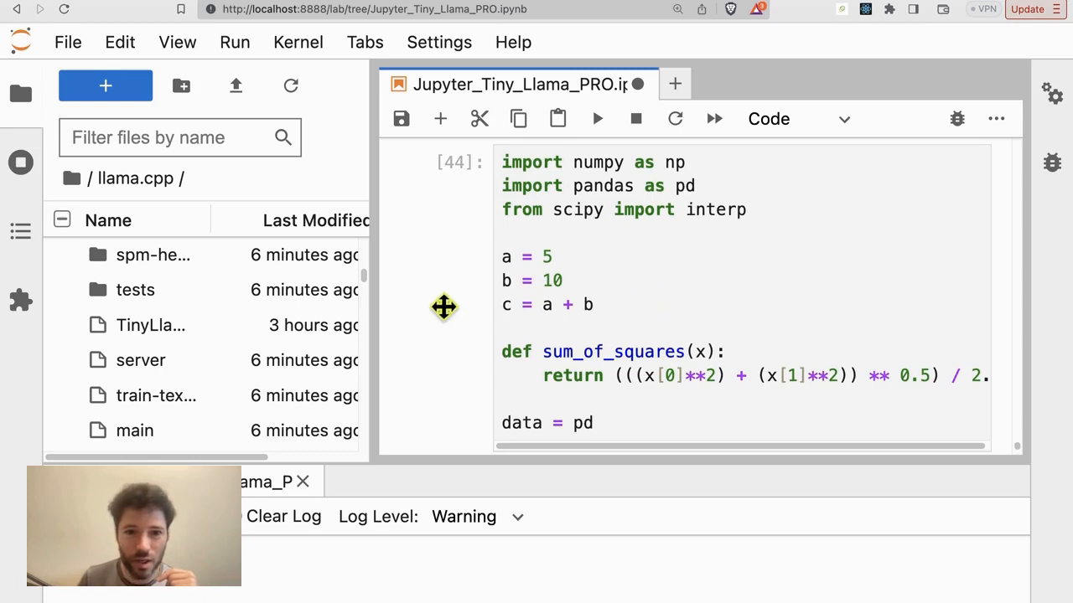
{"action": "scroll", "scroll_direction": "down", "scroll_amount": 3}
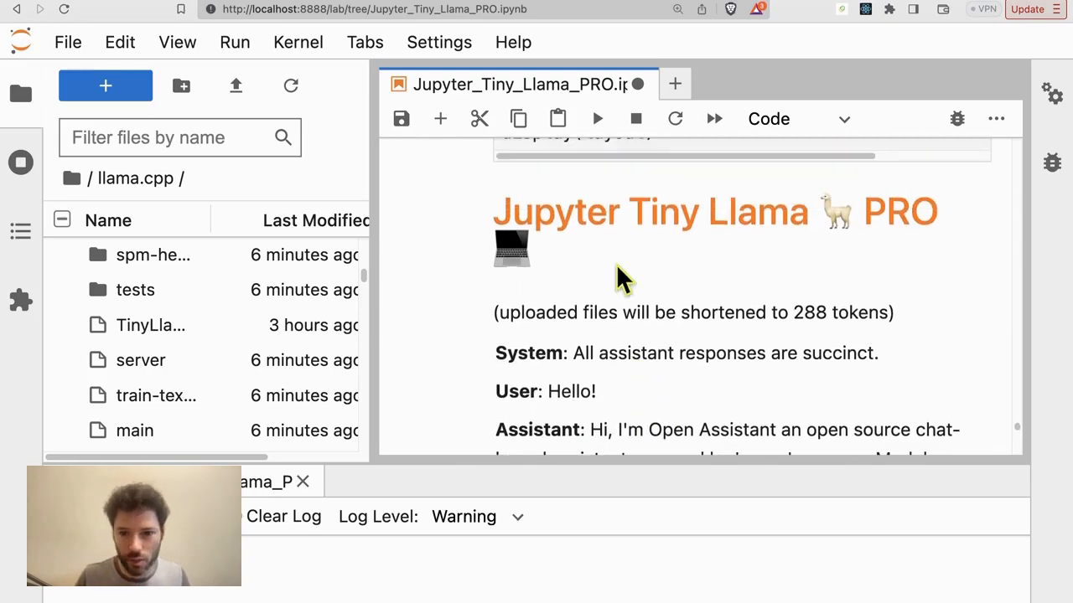
{"action": "scroll", "scroll_direction": "down", "scroll_amount": 3}
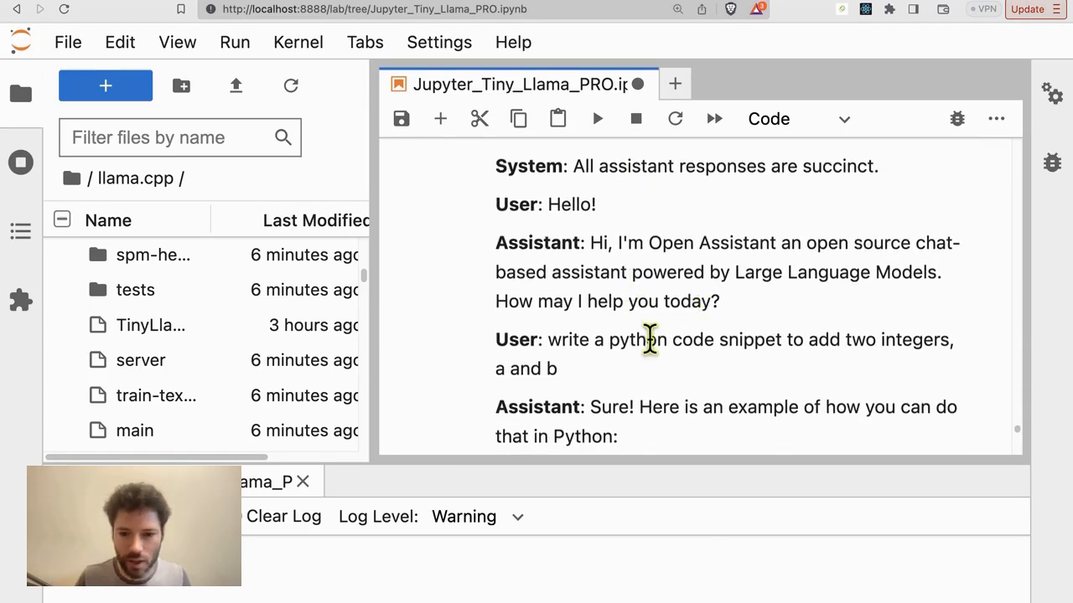